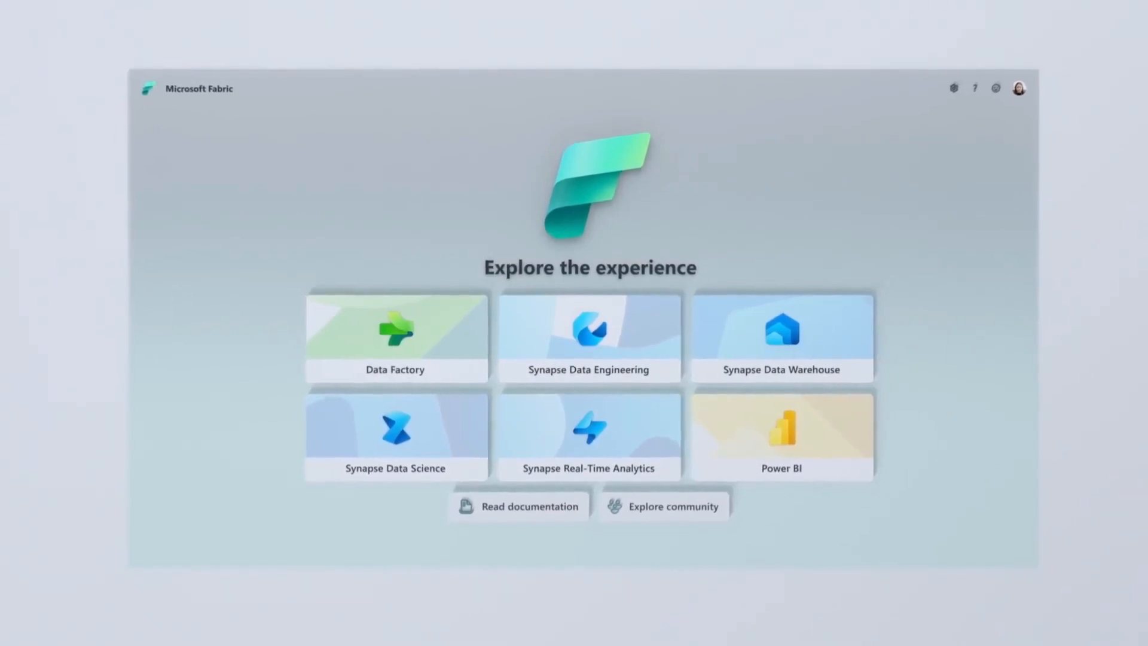
# Browse the Fabric overview's Explore the experience page and the OneLake data hub domain filter
pyautogui.click(589, 337)
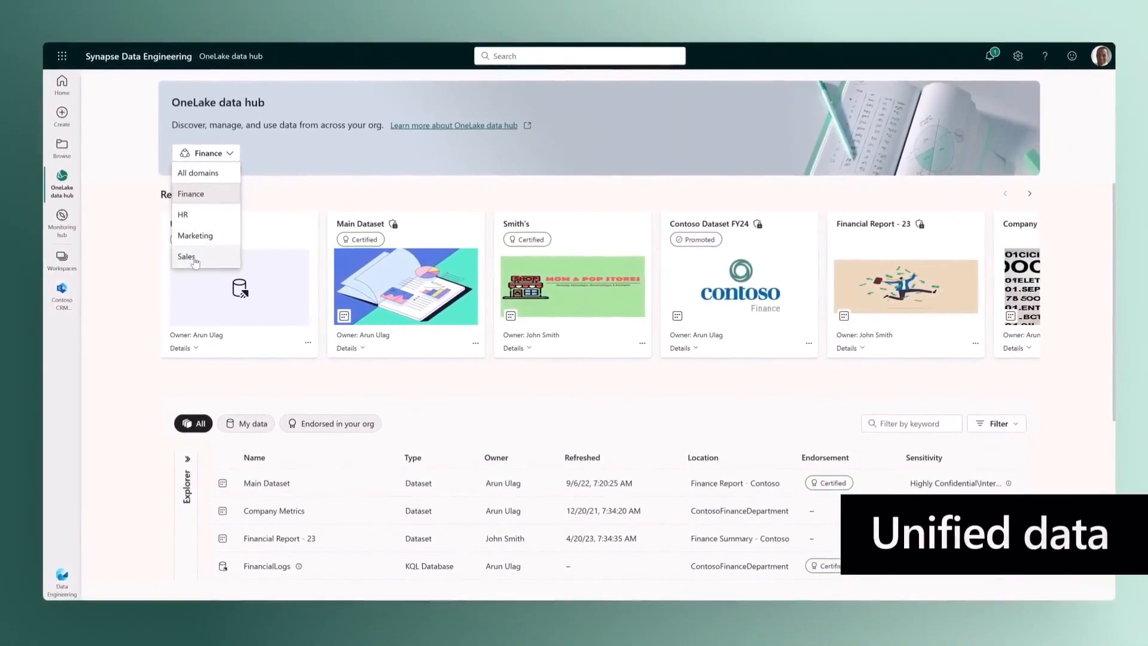
pyautogui.click(187, 256)
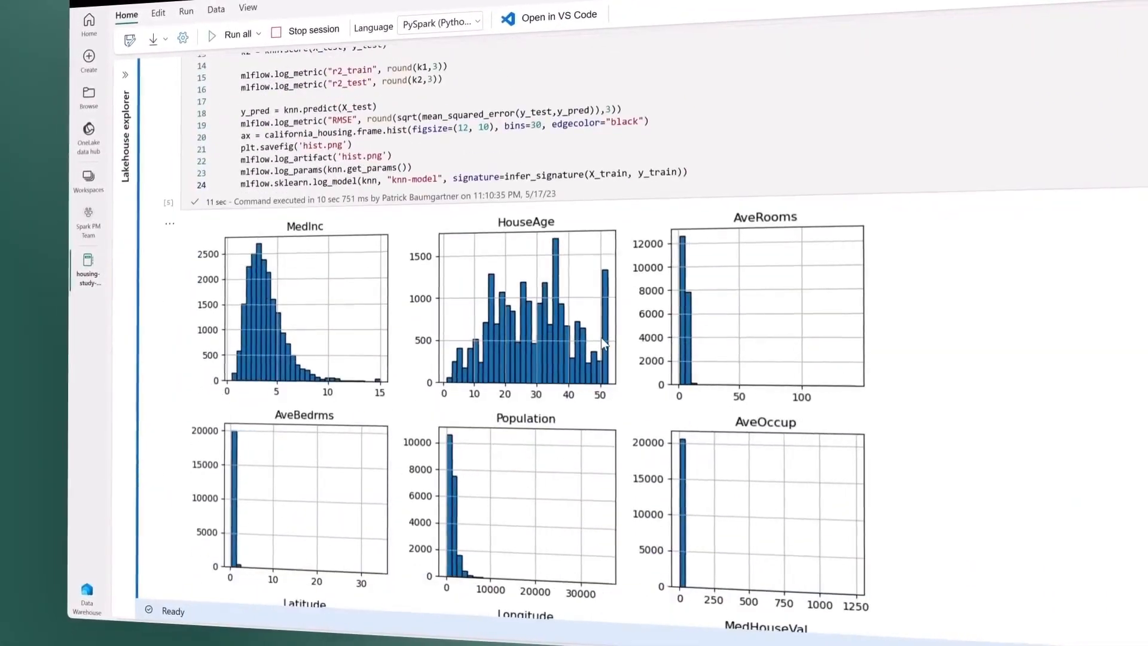
pyautogui.scroll(-3)
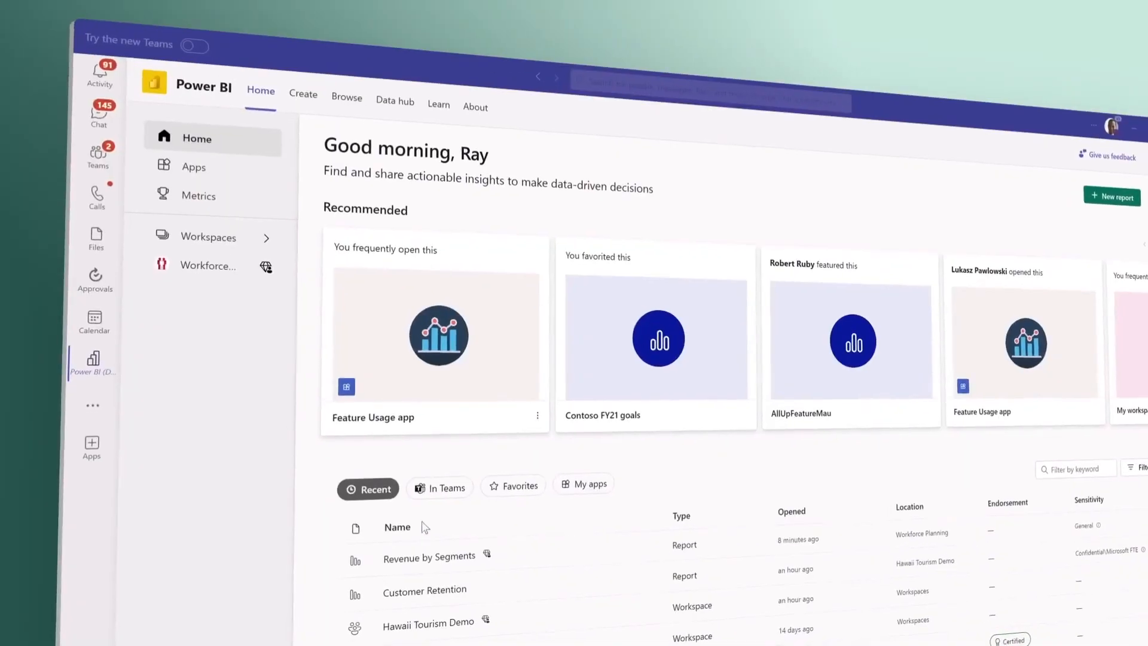
pyautogui.click(431, 556)
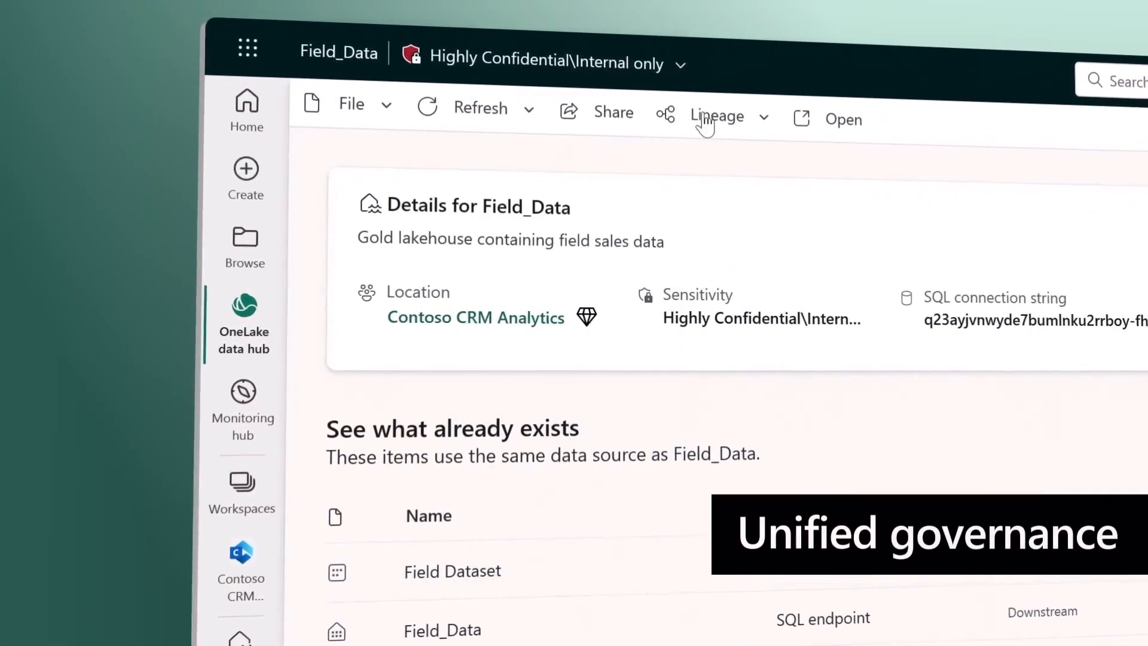
# Look through the notebook output, Power BI in Teams and the Copilot chat about top customer sales
pyautogui.click(717, 115)
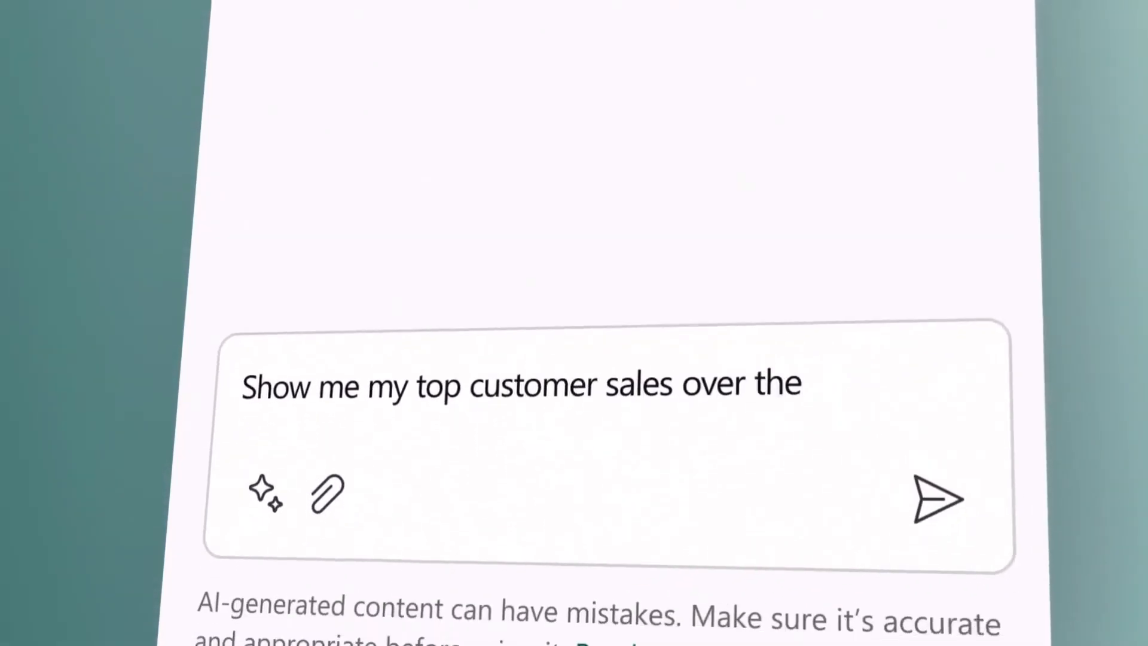
pyautogui.click(935, 504)
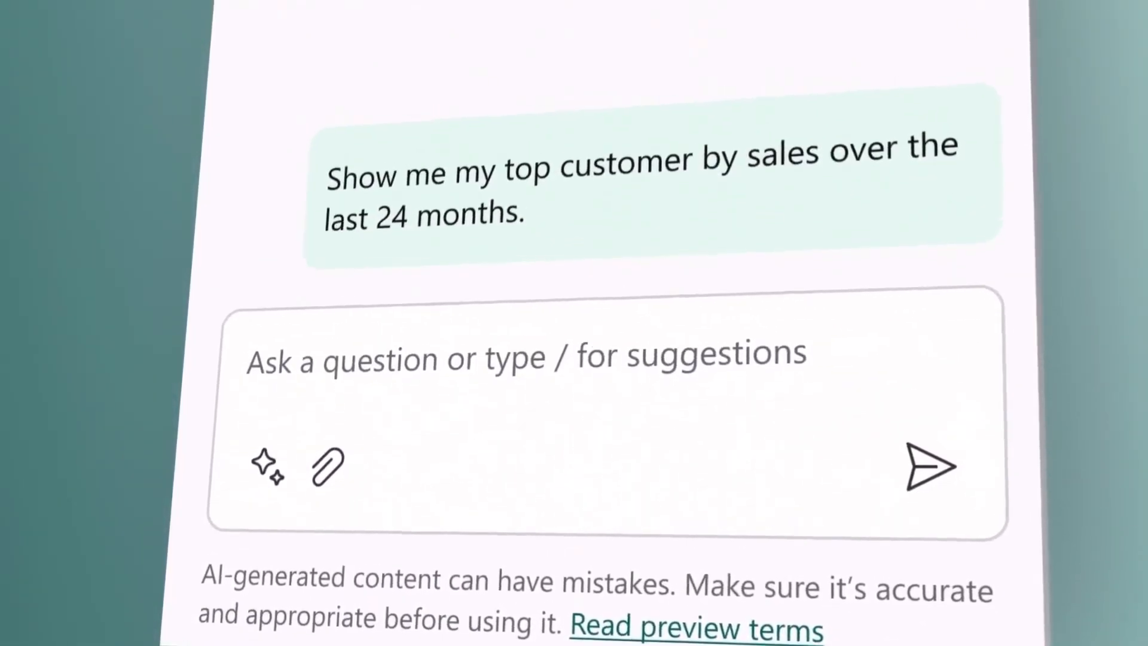
pyautogui.click(926, 473)
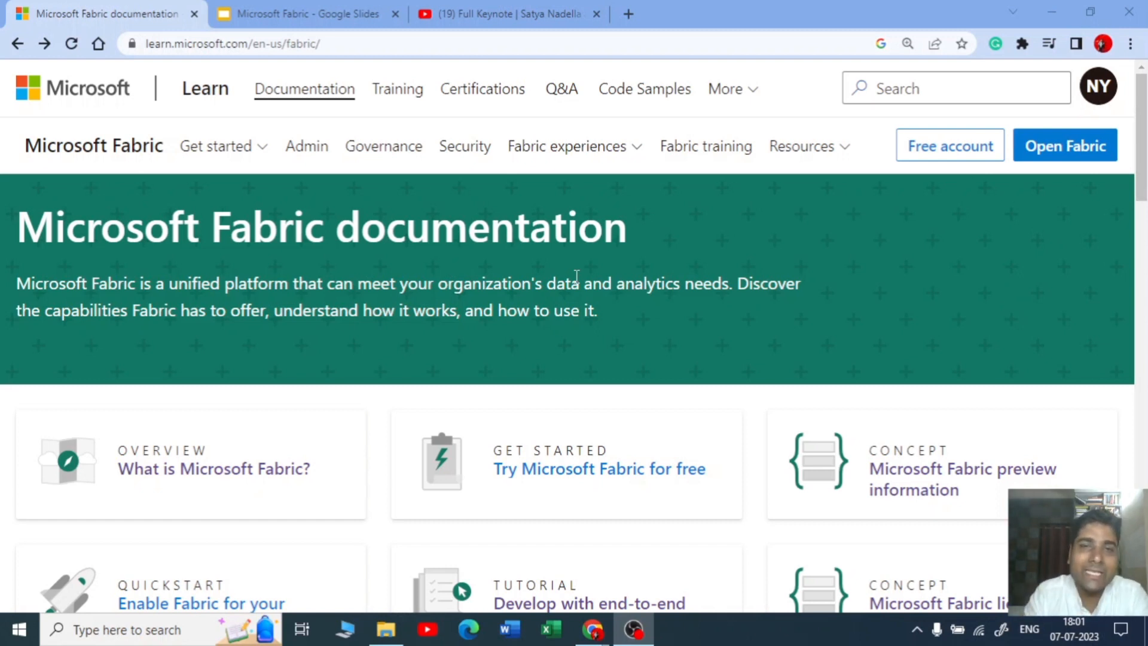
# Scroll the Fabric documentation down to the Explore Microsoft Fabric experiences cards
pyautogui.scroll(-3)
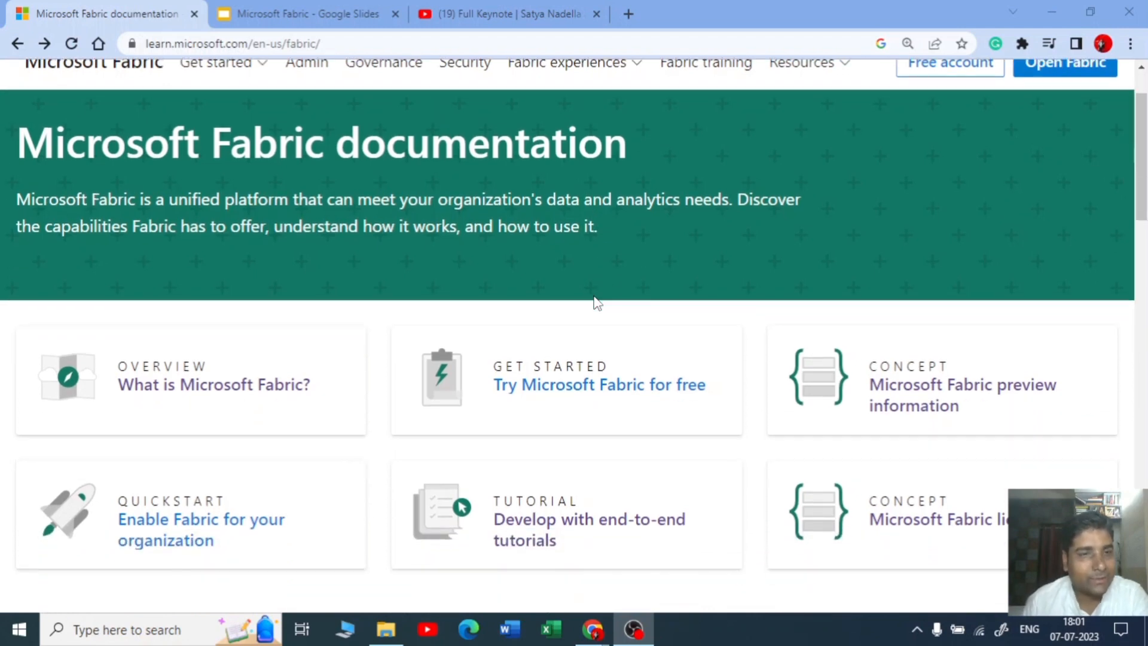
pyautogui.scroll(-3)
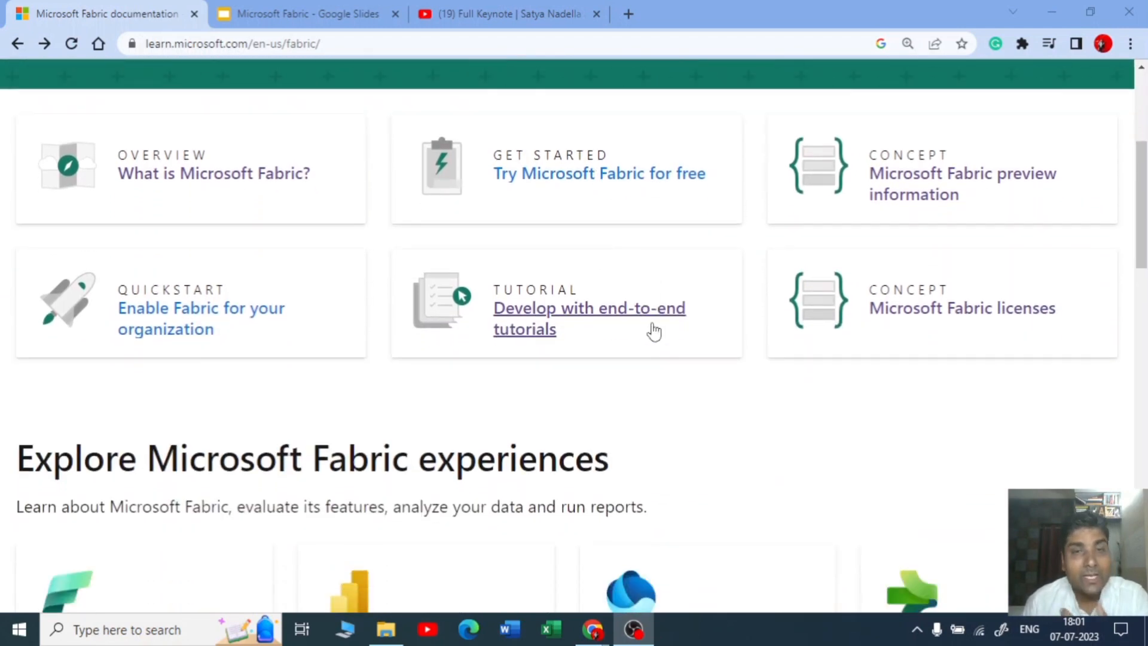
pyautogui.scroll(-3)
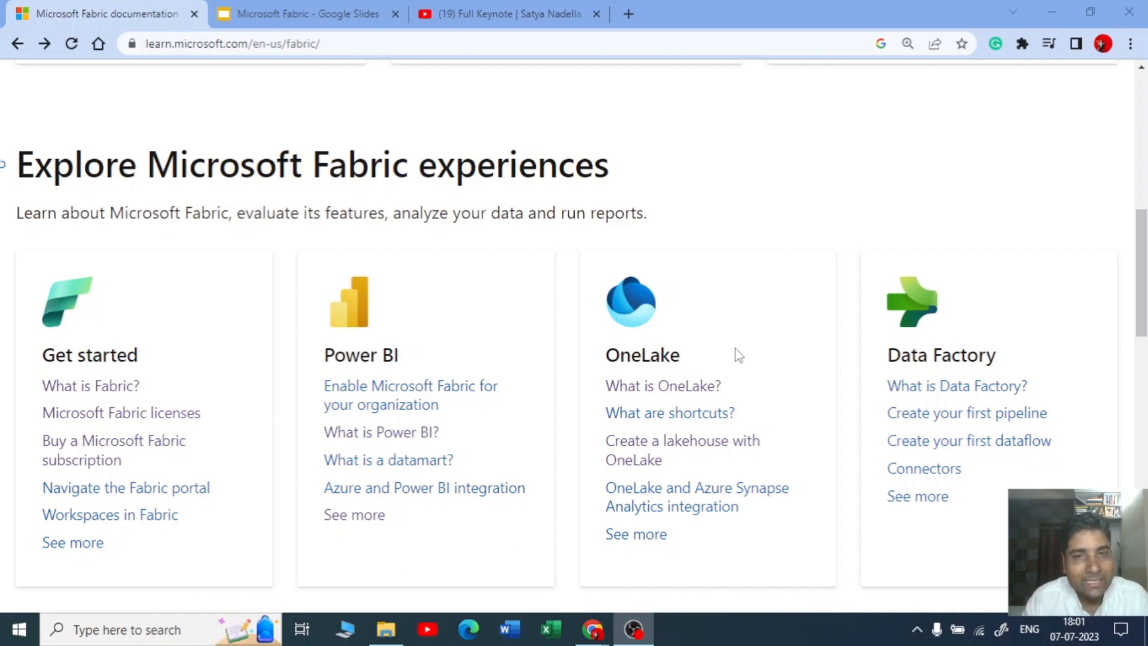
pyautogui.moveTo(605, 287)
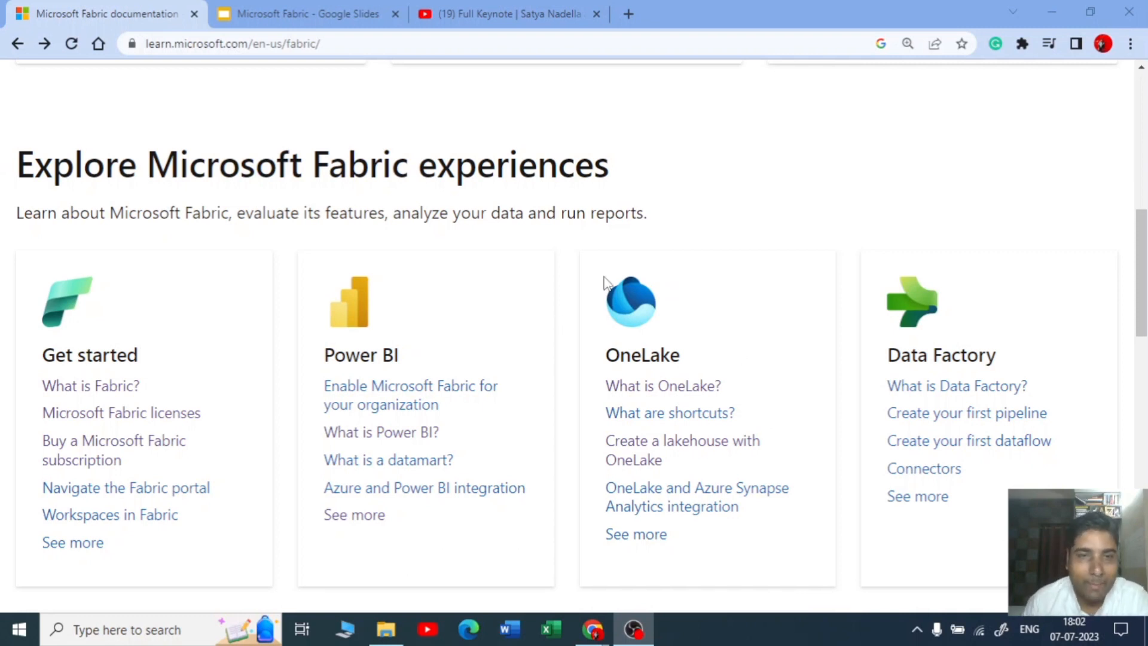
pyautogui.scroll(-3)
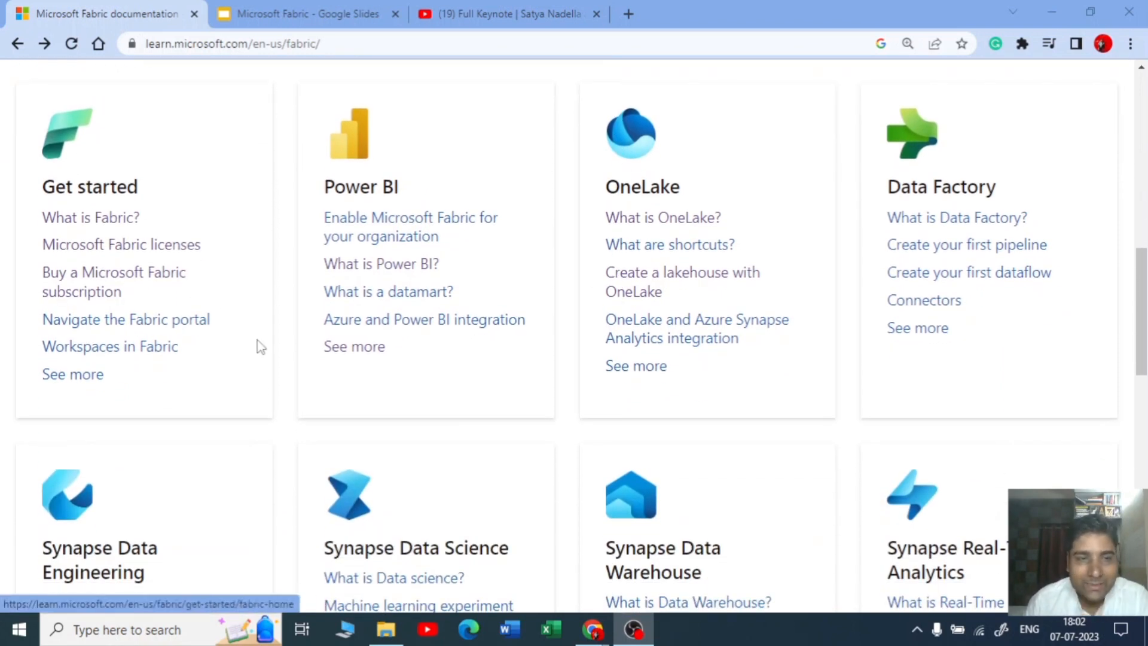
pyautogui.scroll(-3)
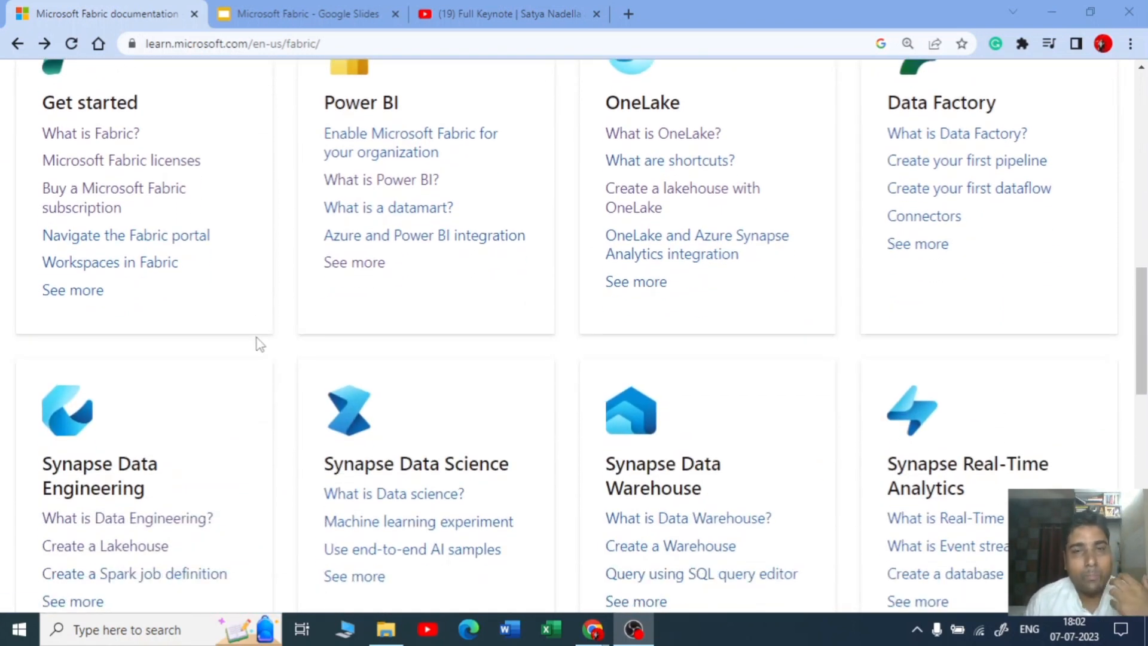
pyautogui.scroll(3)
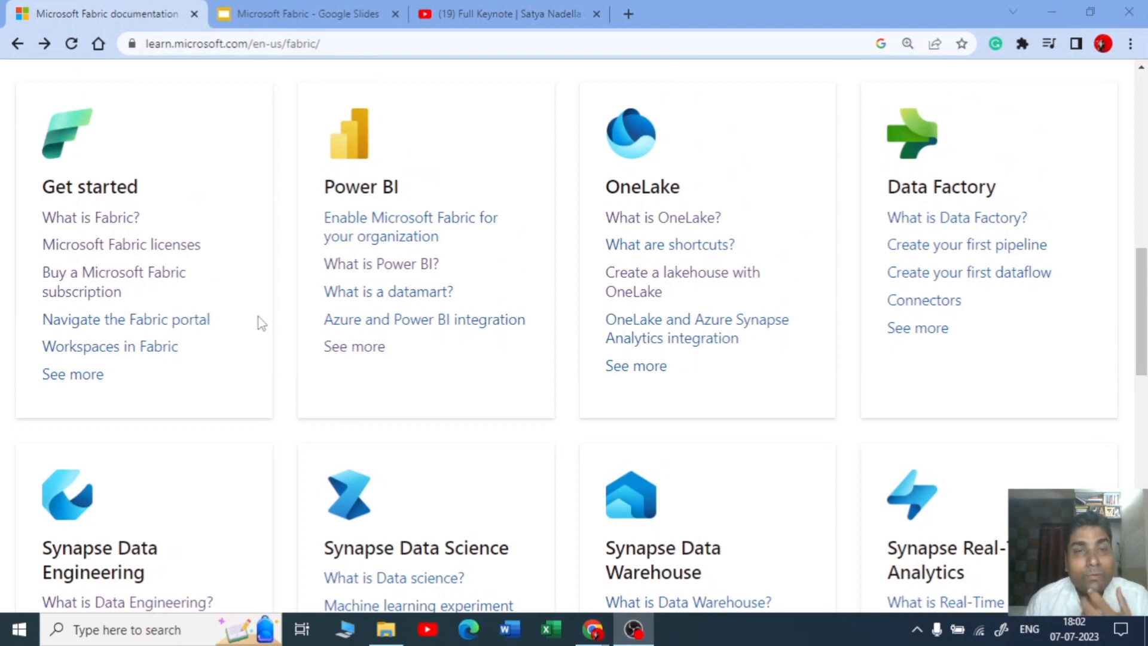
pyautogui.moveTo(514, 315)
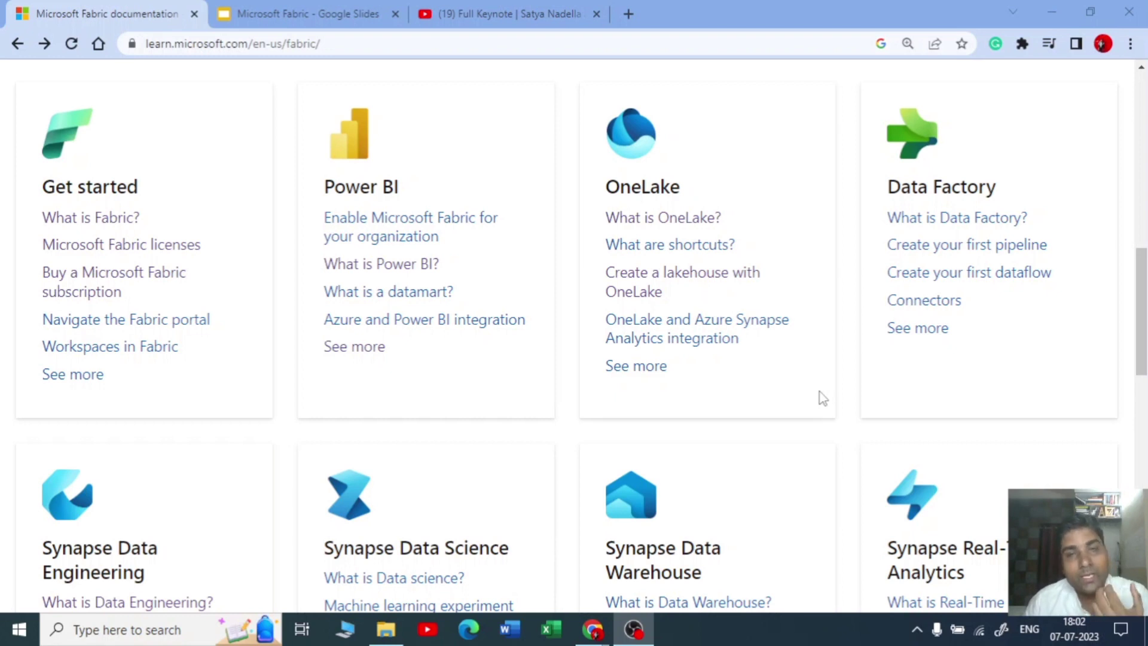
pyautogui.moveTo(206, 299)
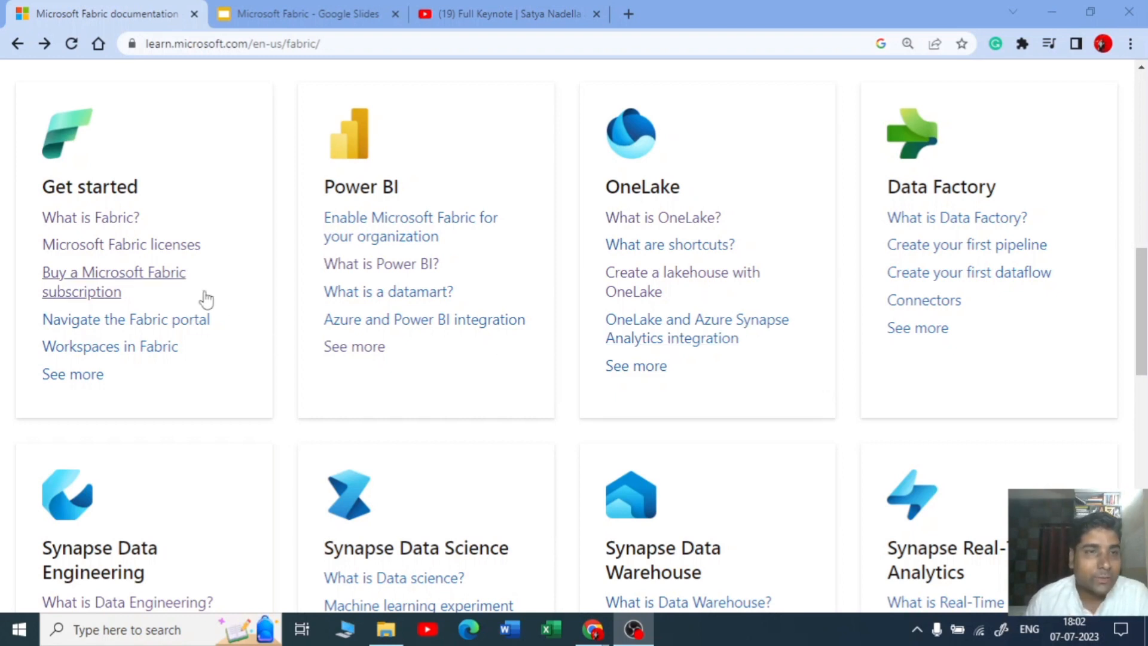
# Open the What is Microsoft Fabric? article and read down to its SaaS foundation section
pyautogui.click(381, 227)
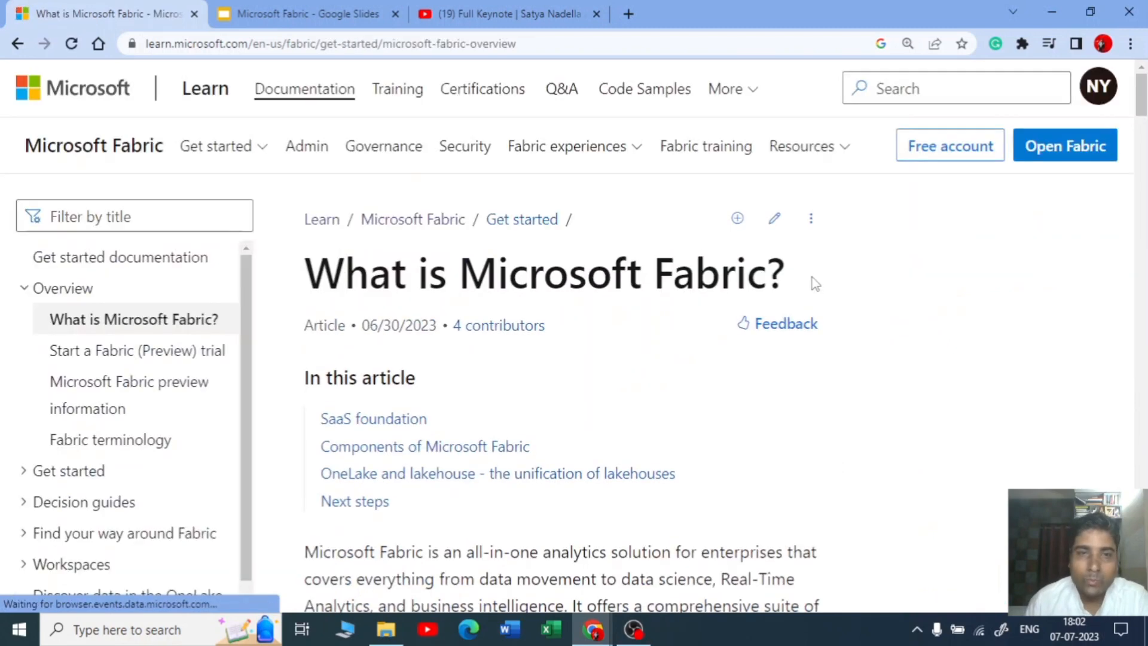
pyautogui.scroll(-3)
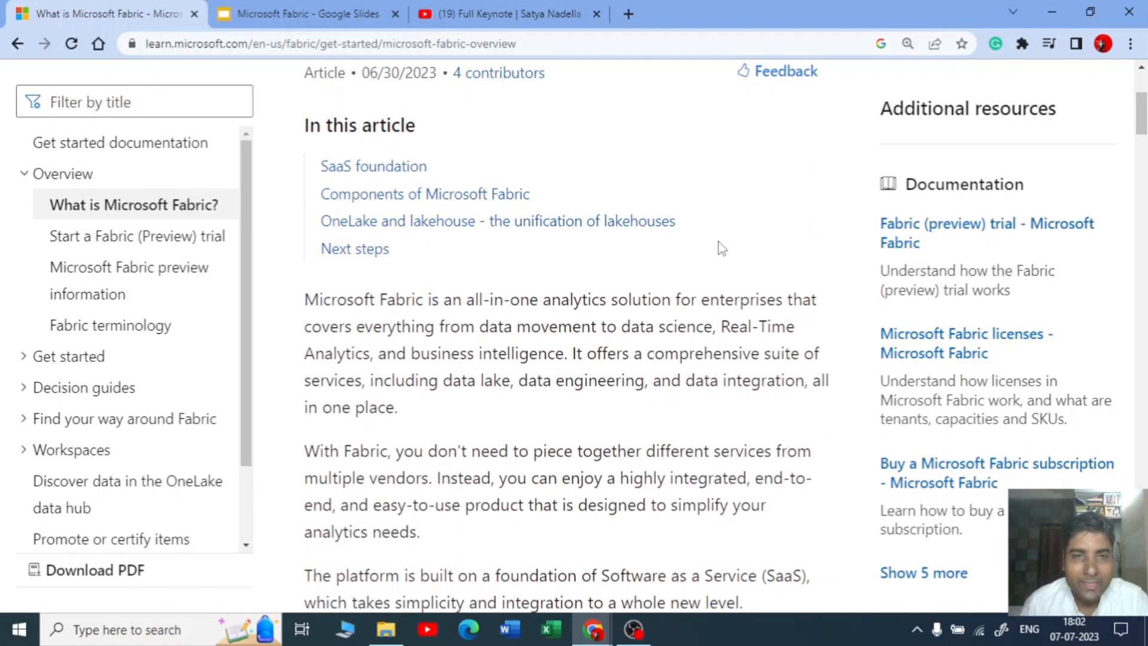
pyautogui.scroll(-3)
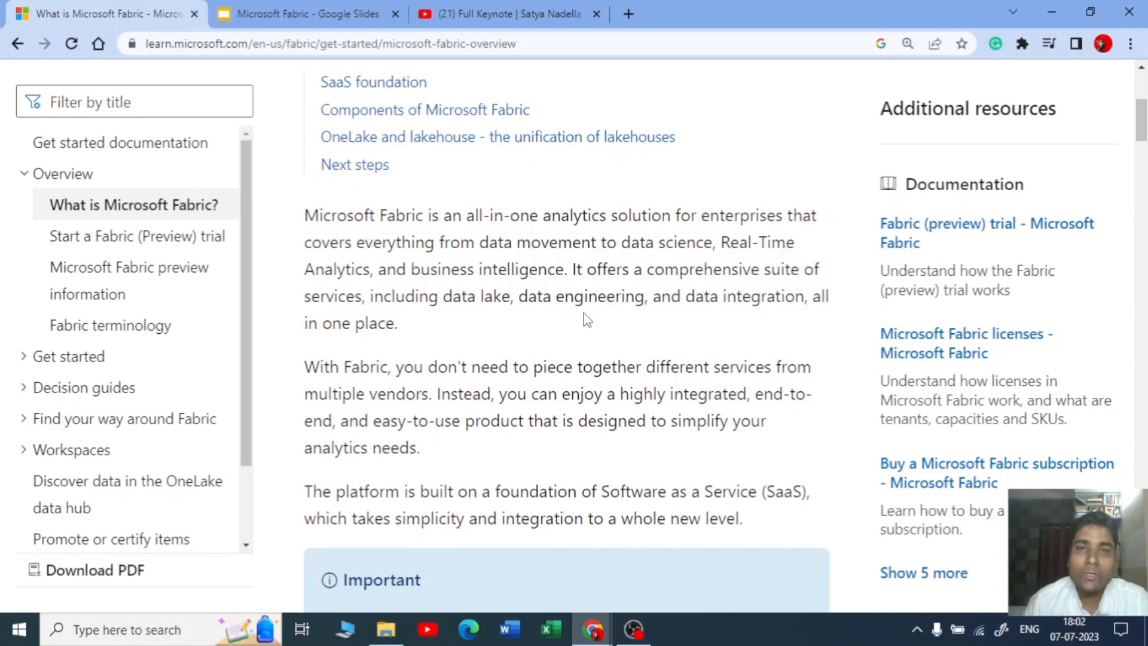
pyautogui.moveTo(610, 326)
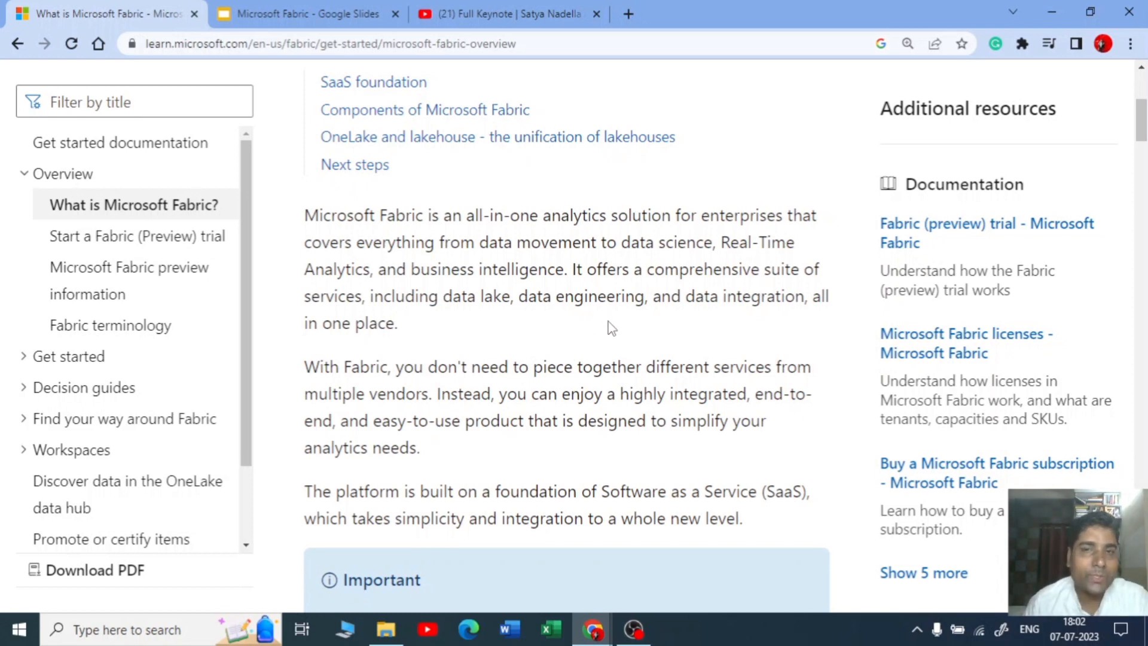
pyautogui.moveTo(552, 344)
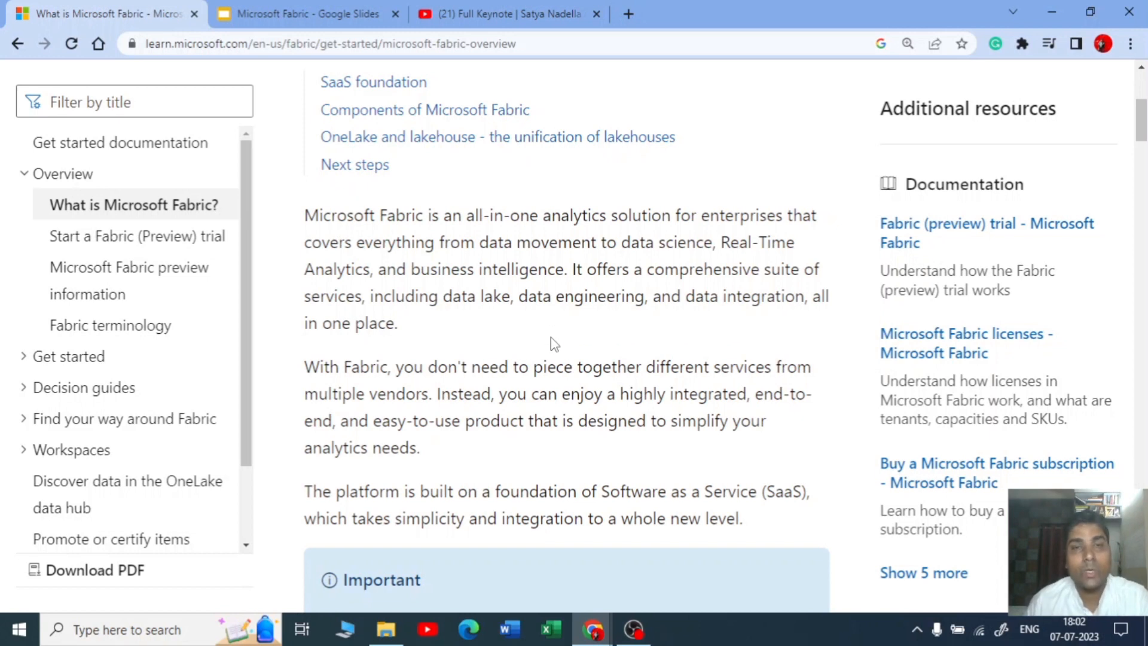
pyautogui.moveTo(758, 341)
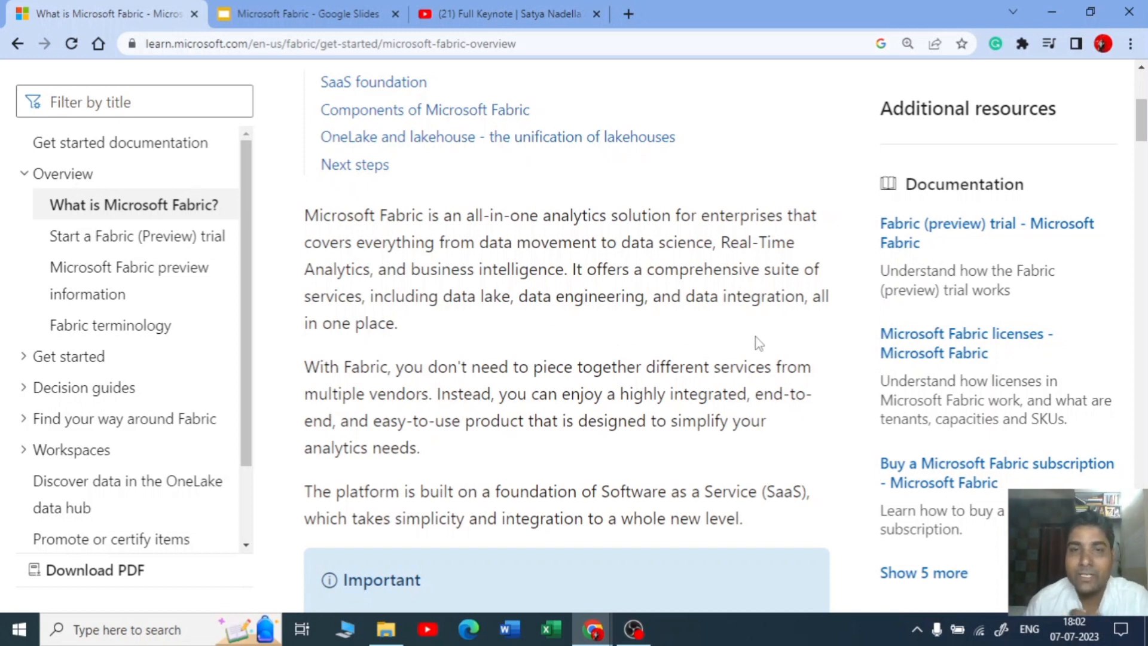
pyautogui.moveTo(753, 323)
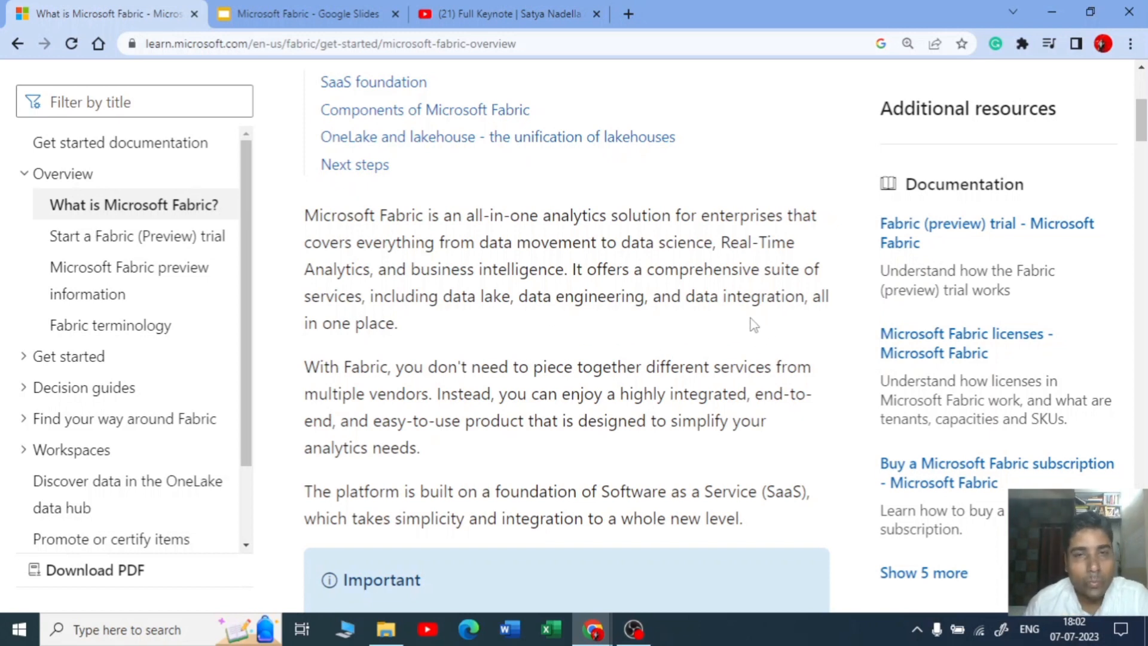
pyautogui.scroll(-3)
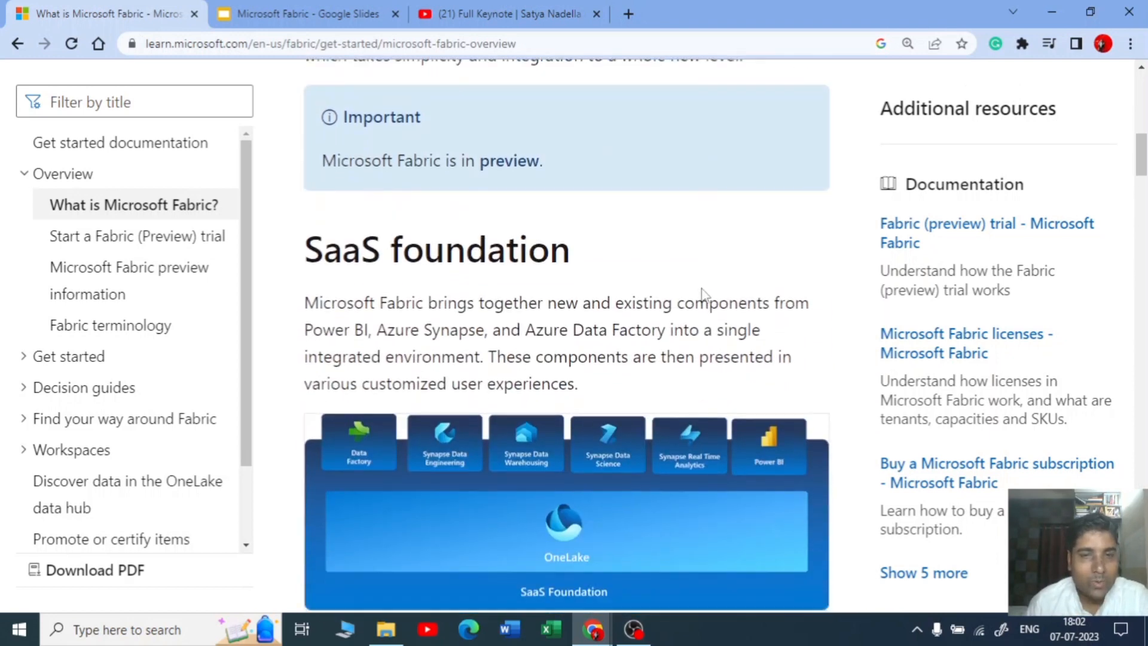
pyautogui.scroll(-3)
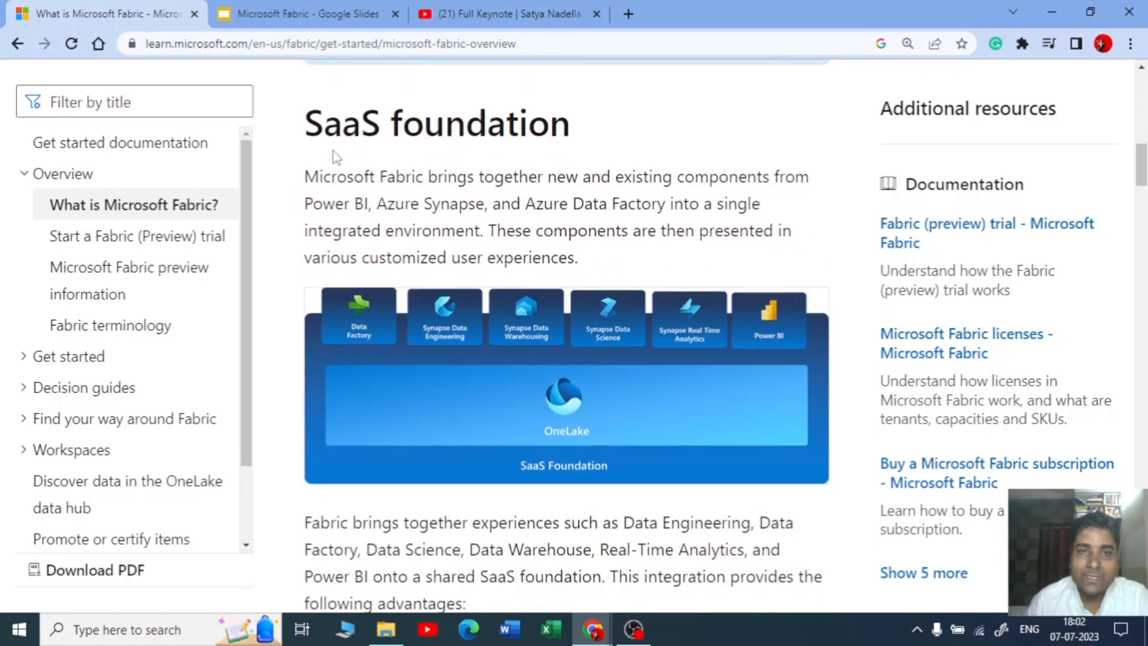
pyautogui.moveTo(727, 503)
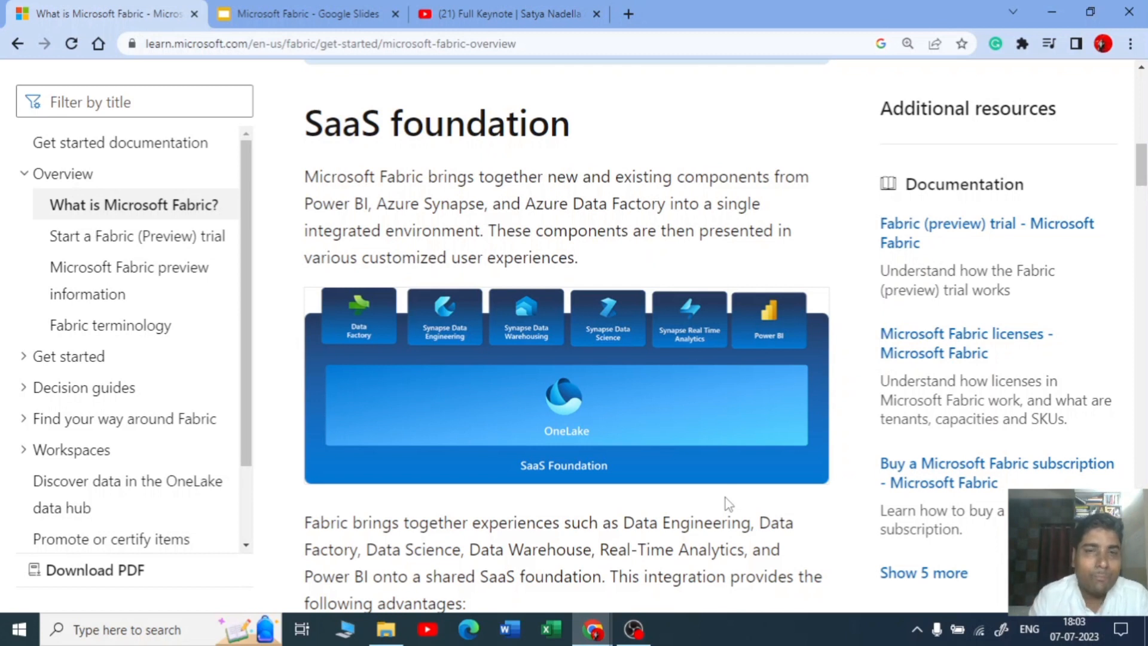
pyautogui.moveTo(612, 447)
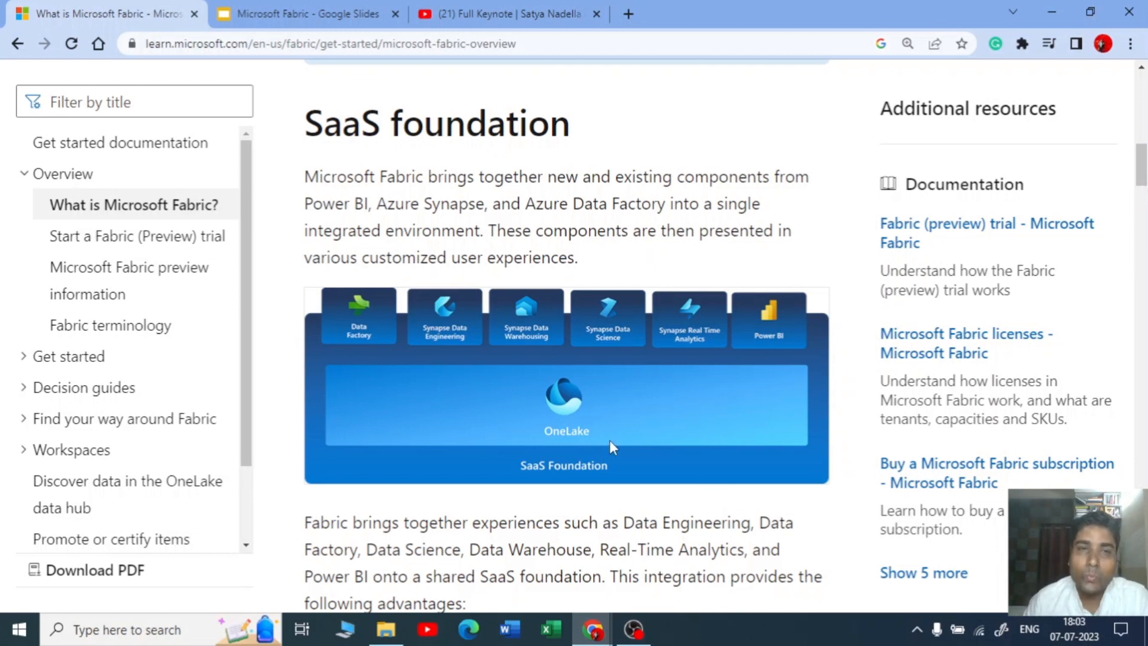
pyautogui.moveTo(619, 452)
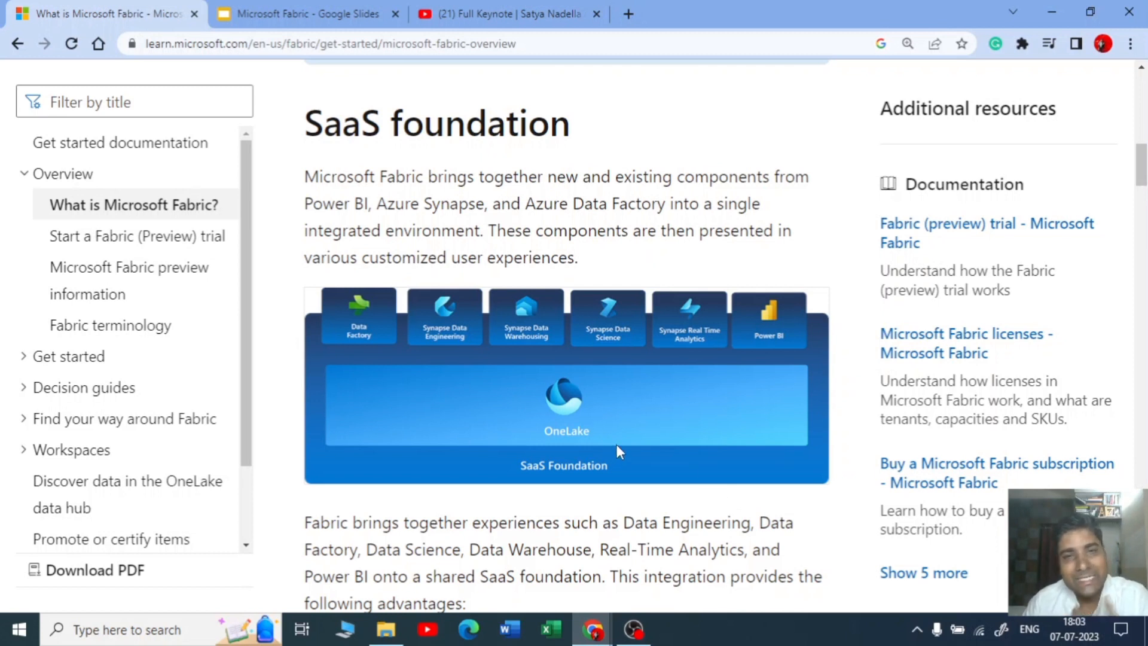
pyautogui.moveTo(615, 442)
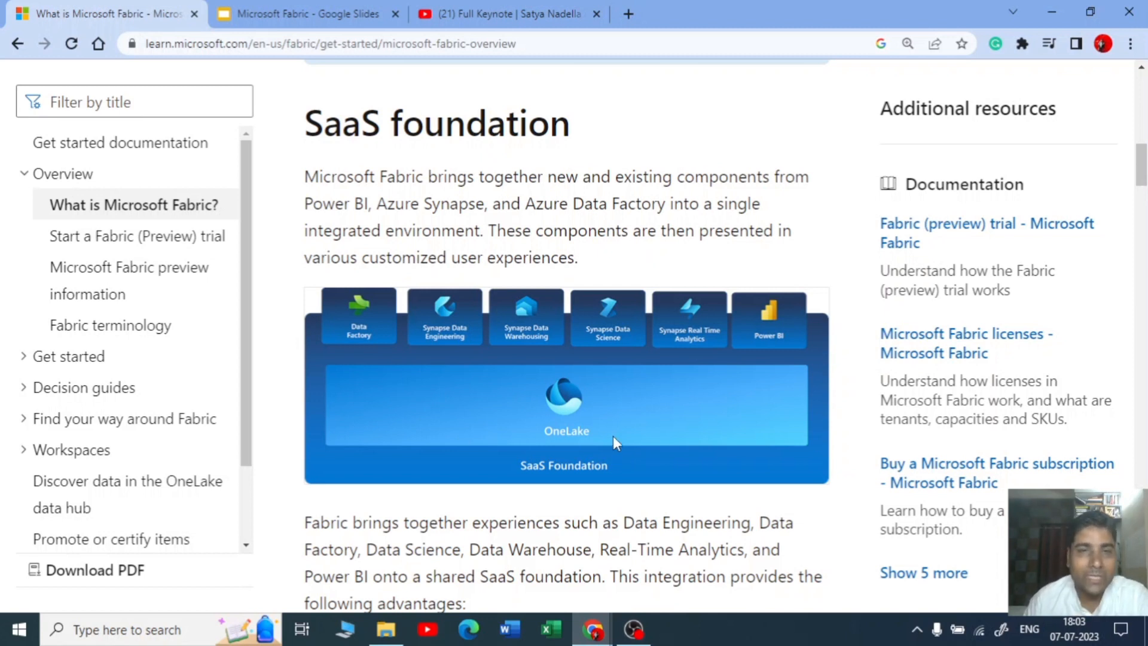
pyautogui.moveTo(602, 403)
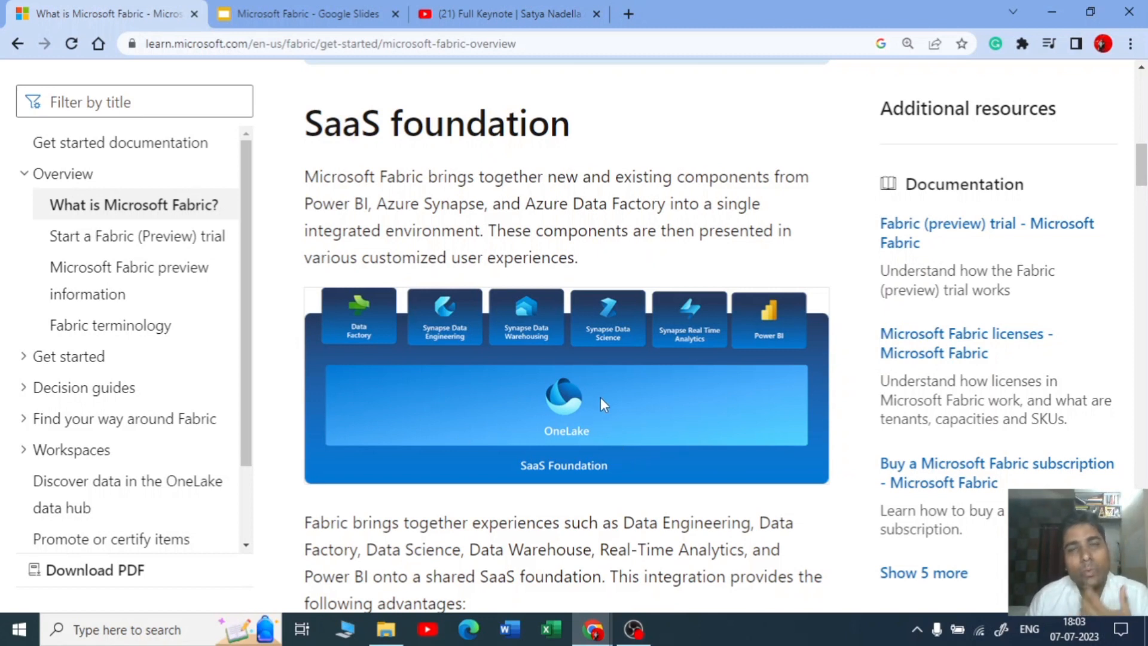
pyautogui.moveTo(609, 390)
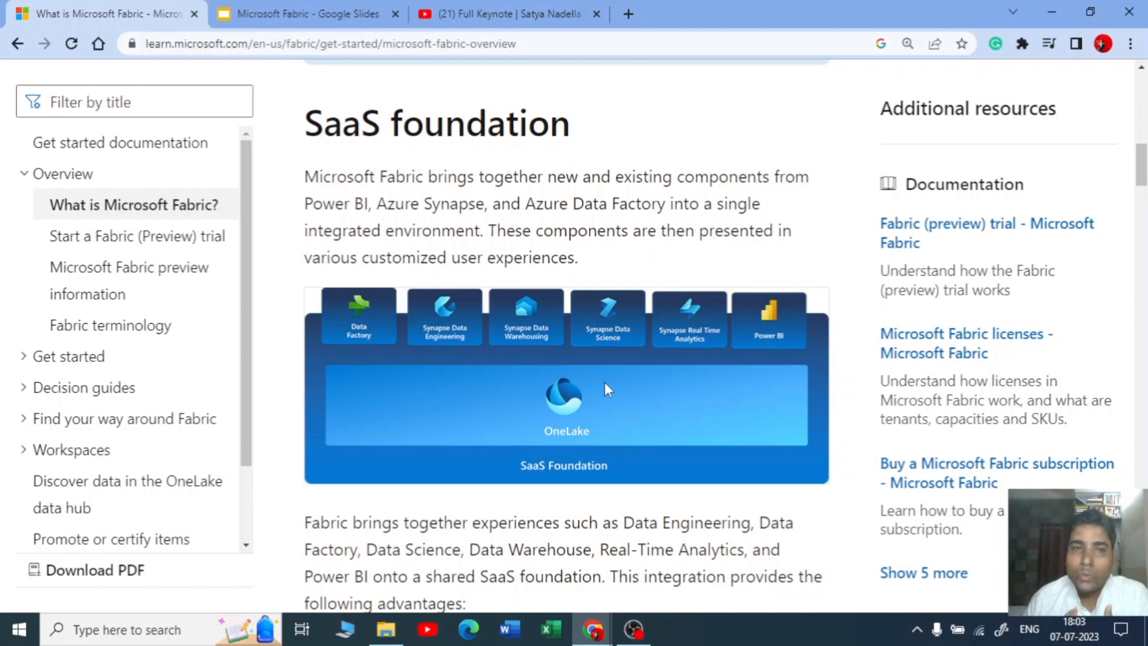
pyautogui.moveTo(639, 420)
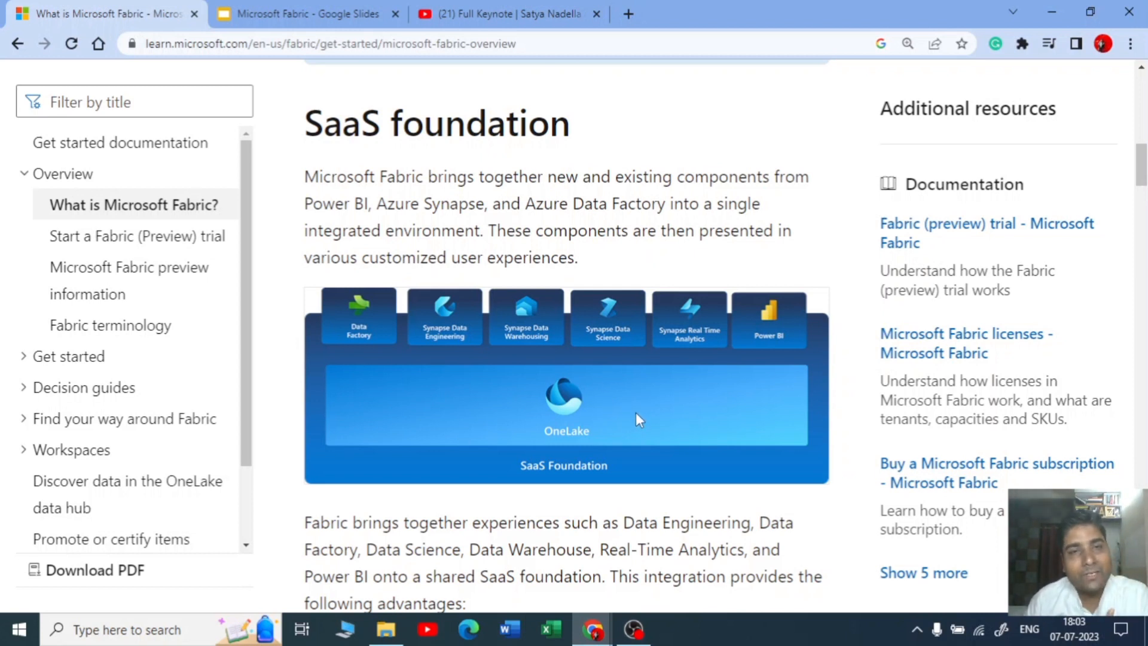
pyautogui.moveTo(634, 414)
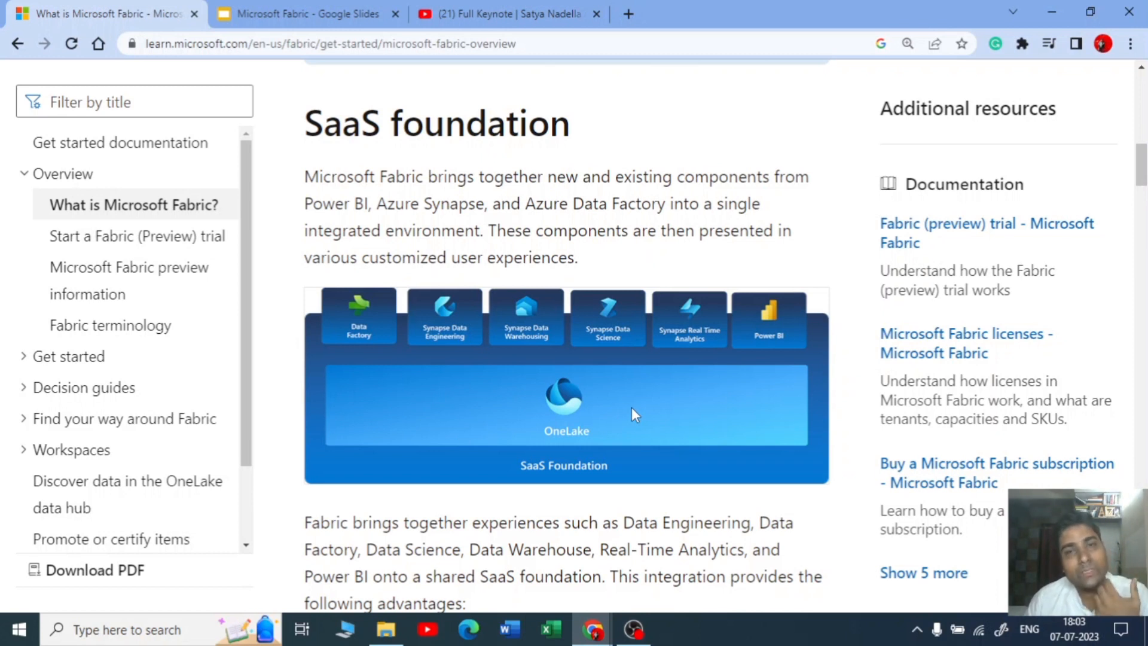
pyautogui.moveTo(631, 409)
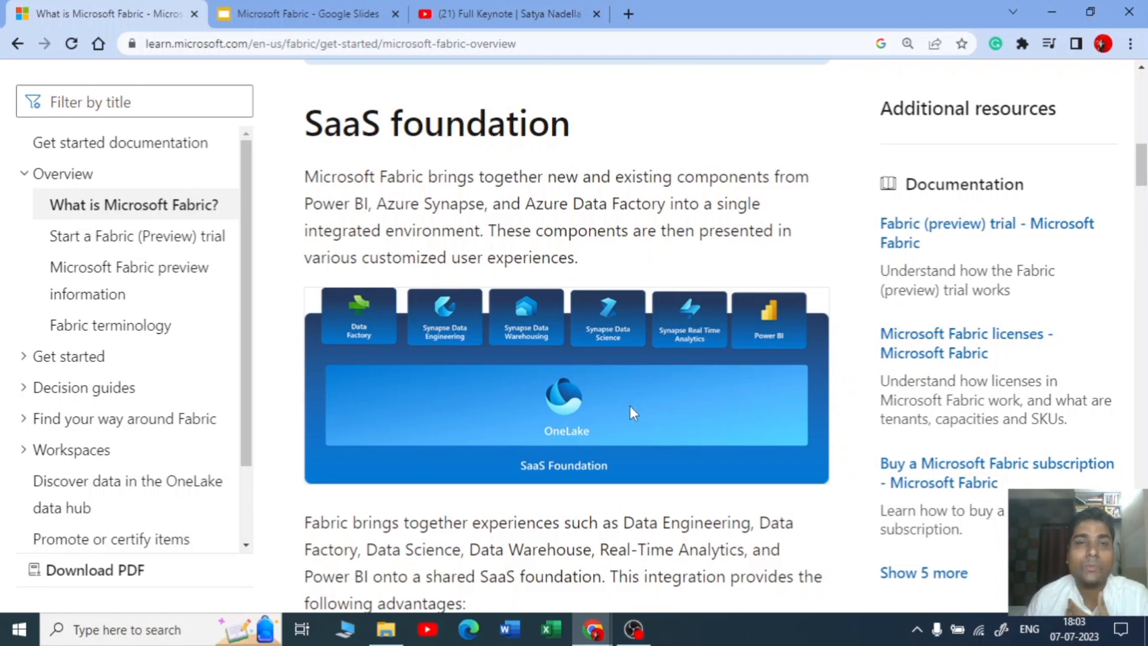
pyautogui.moveTo(651, 380)
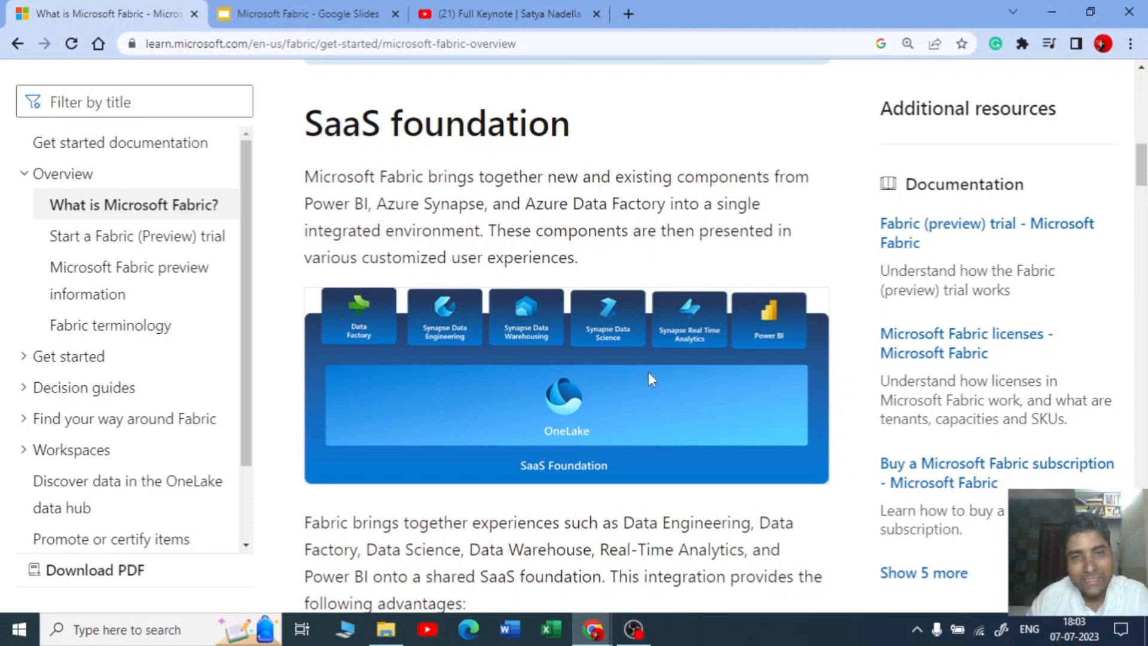
pyautogui.moveTo(625, 377)
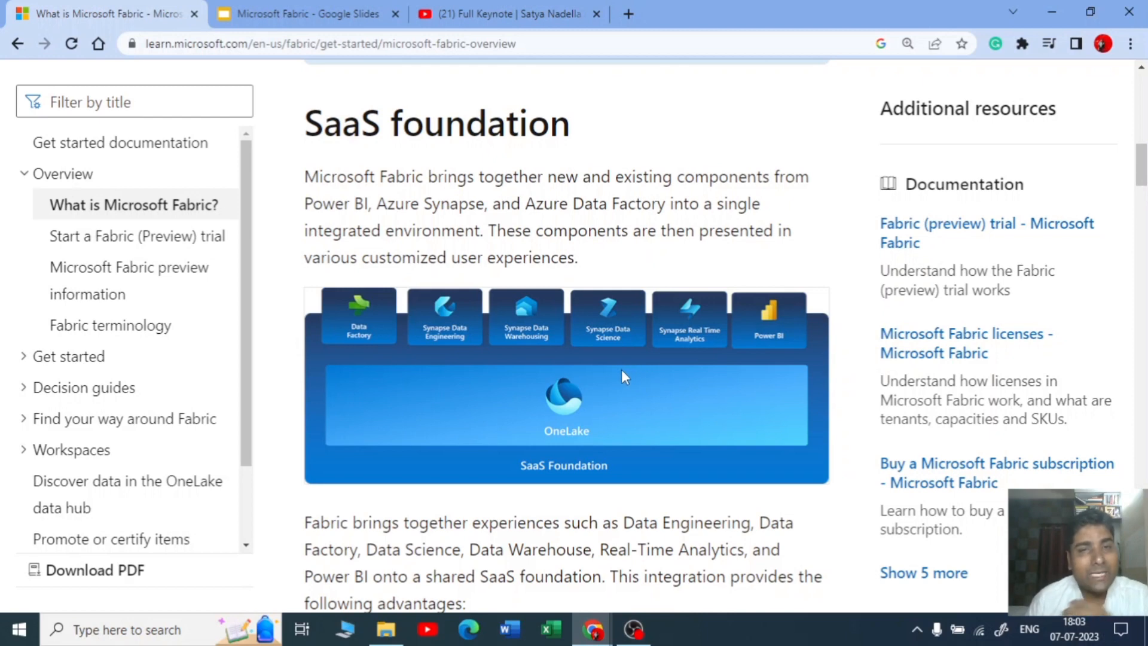
pyautogui.moveTo(698, 382)
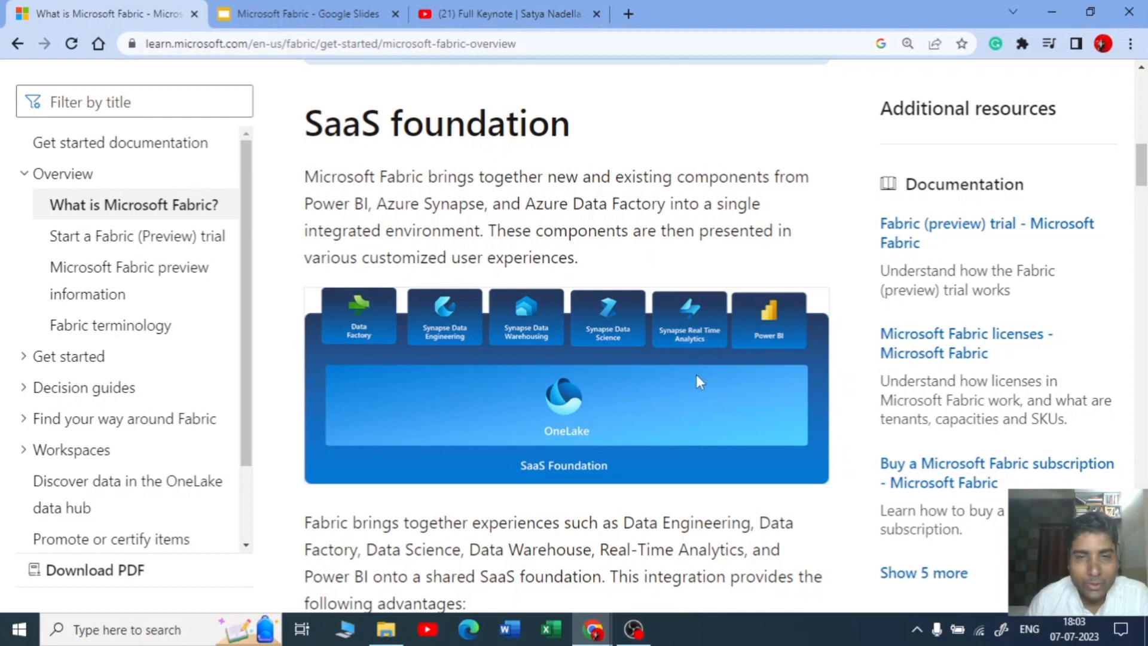
# Read through the Components of Microsoft Fabric list down to the OneLake and lakehouse heading
pyautogui.scroll(-3)
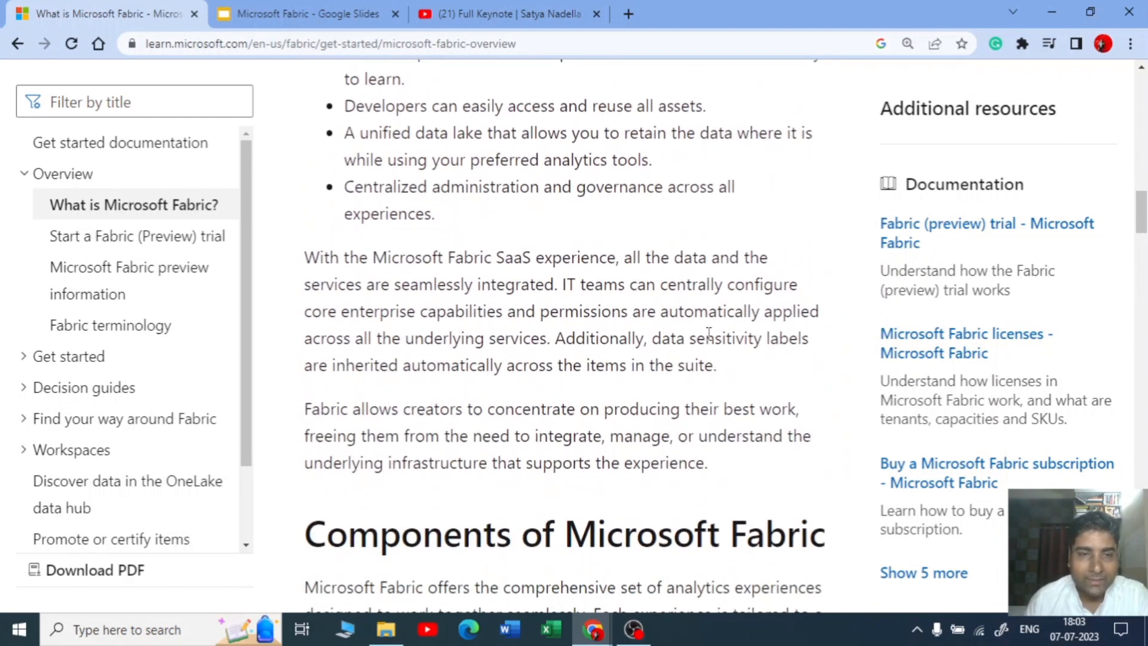
pyautogui.scroll(-3)
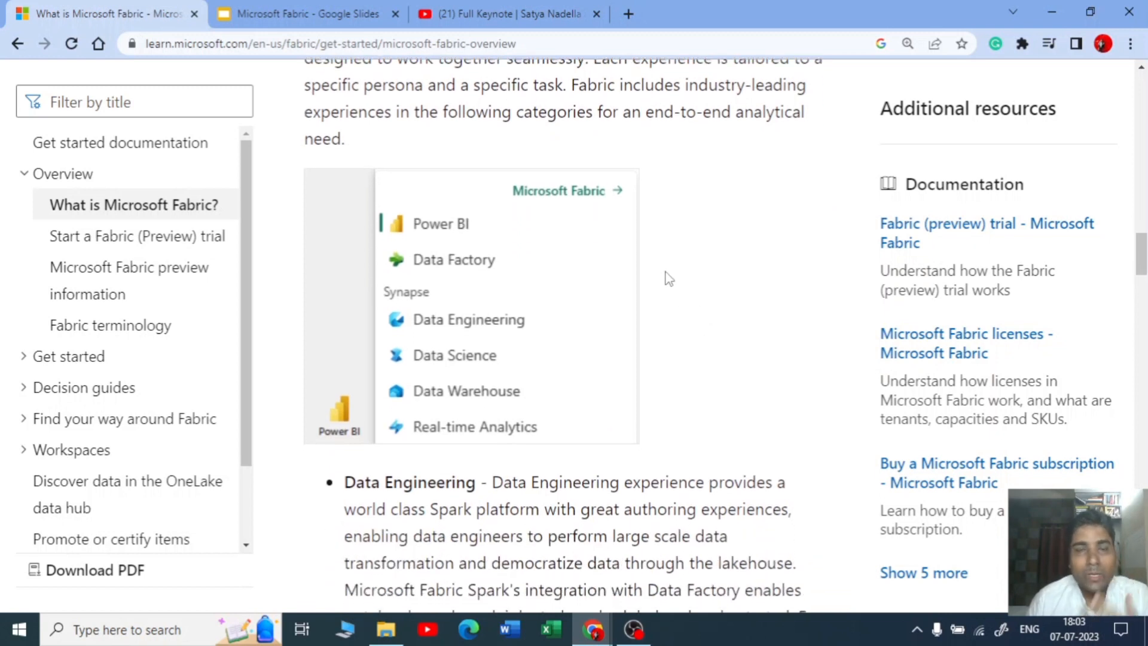
pyautogui.moveTo(638, 263)
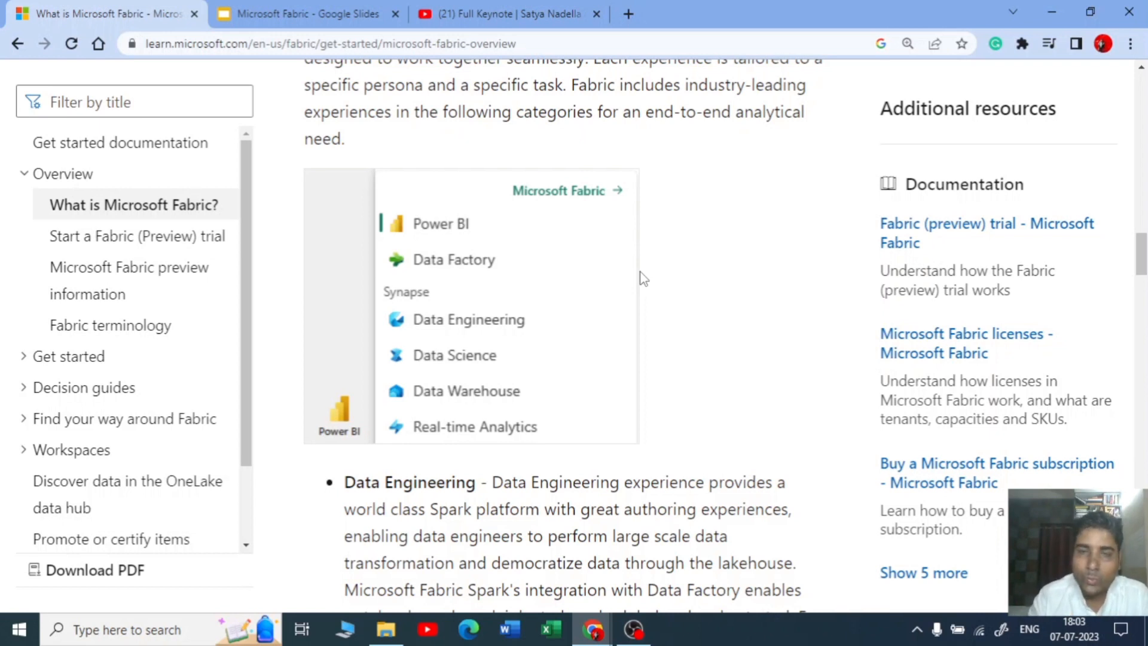
pyautogui.scroll(-3)
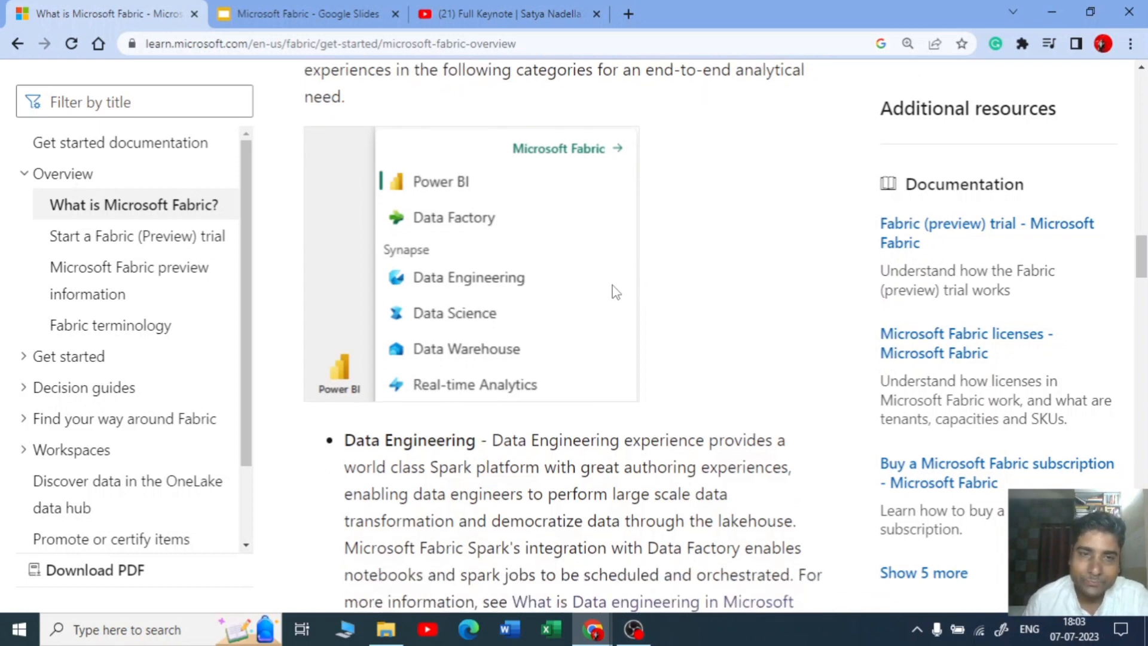
pyautogui.scroll(-3)
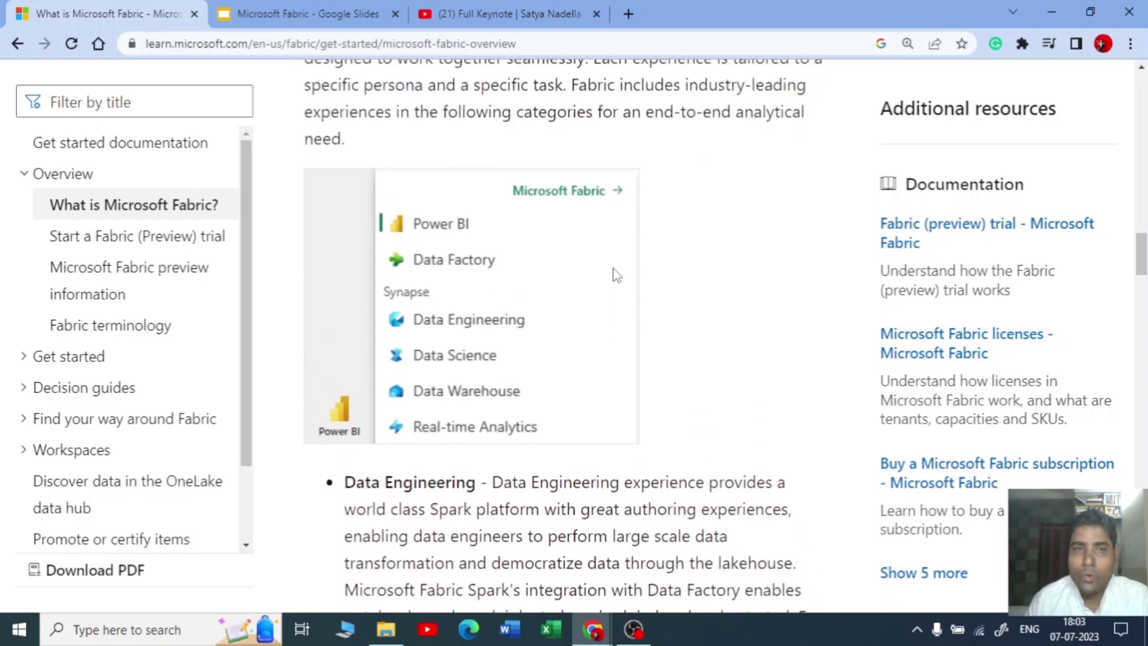
pyautogui.moveTo(604, 285)
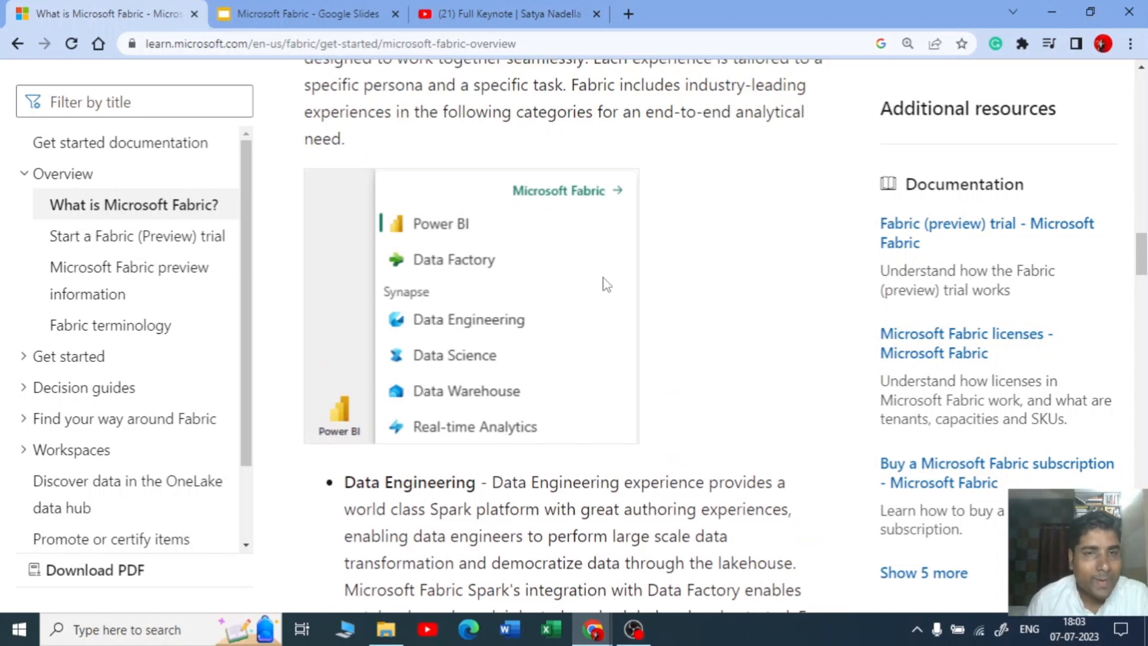
pyautogui.moveTo(457, 333)
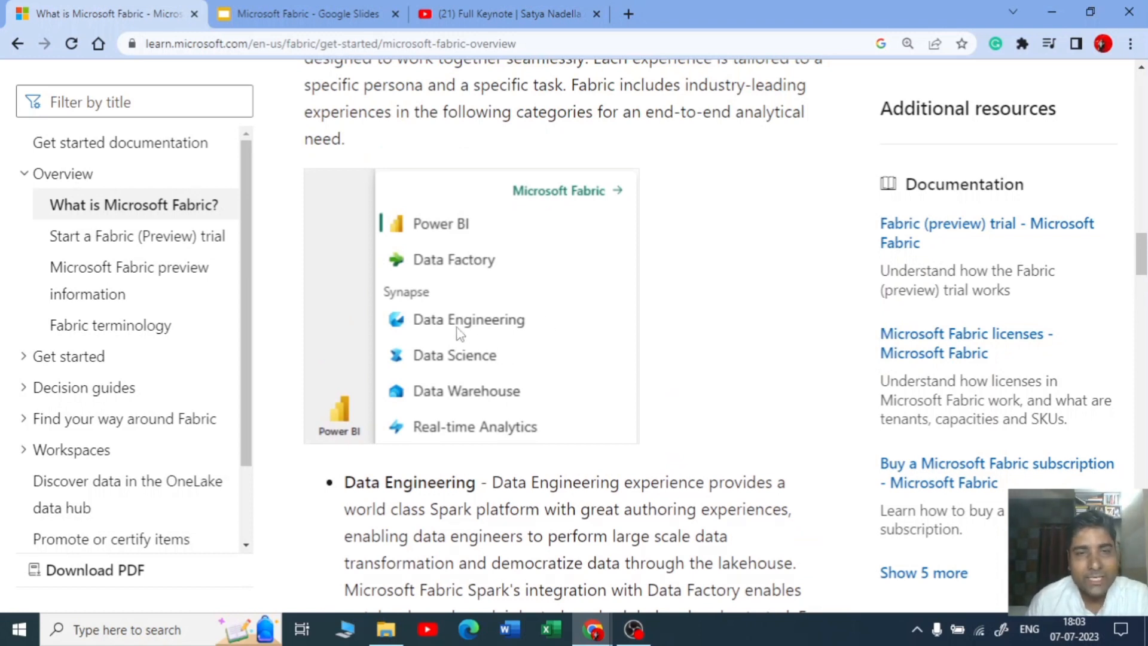
pyautogui.moveTo(542, 407)
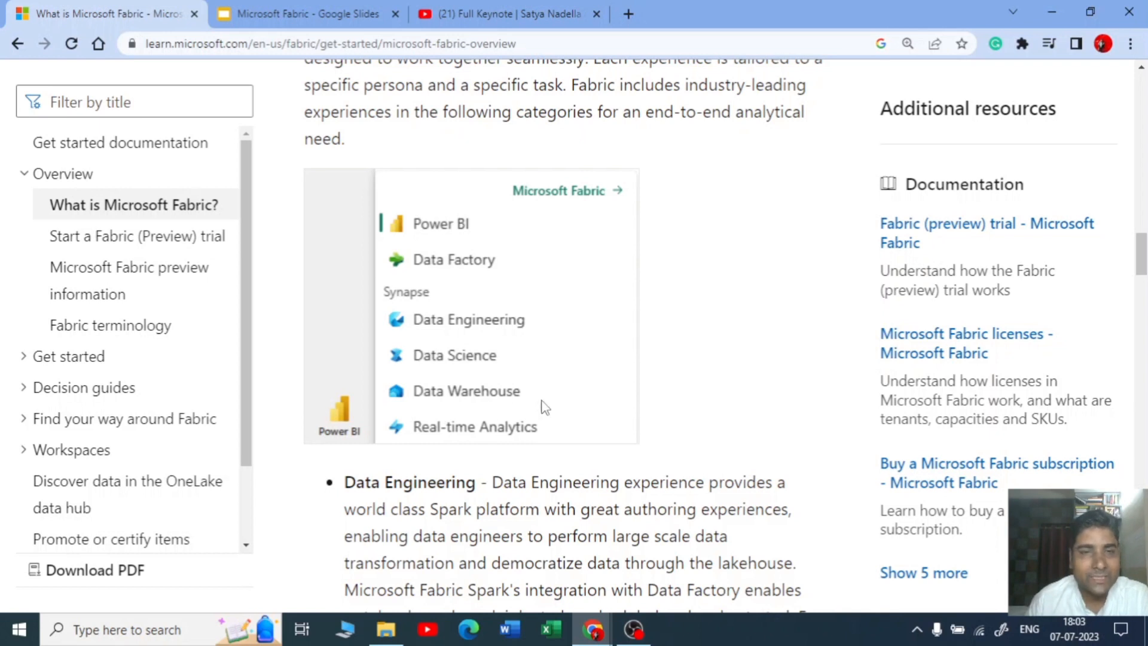
pyautogui.scroll(-3)
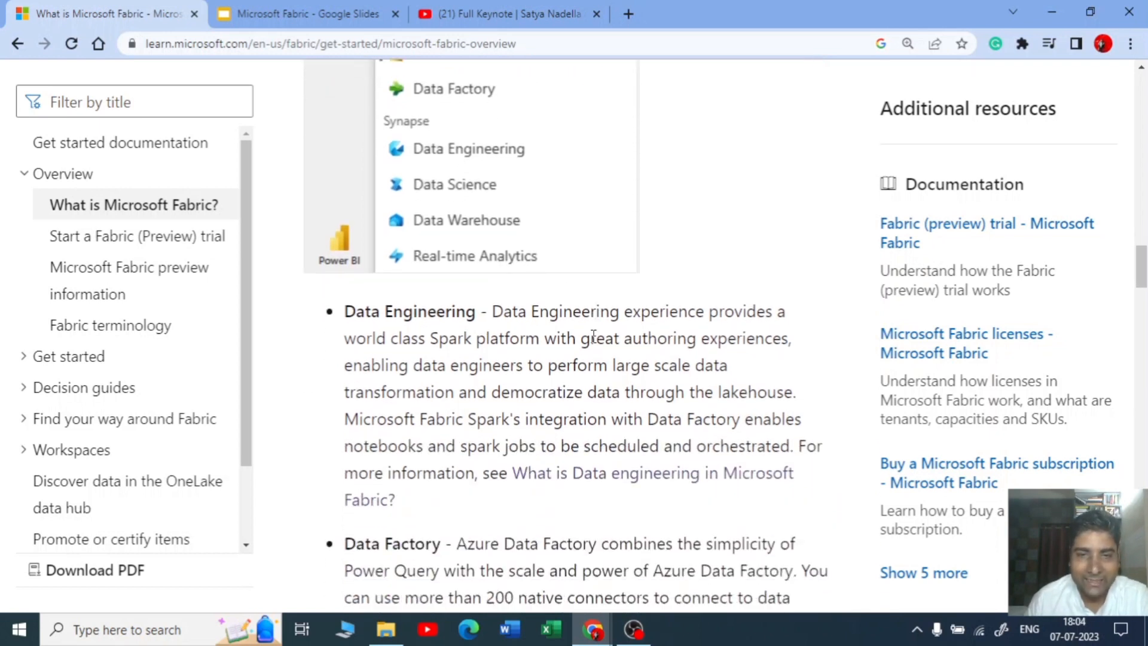
pyautogui.scroll(-3)
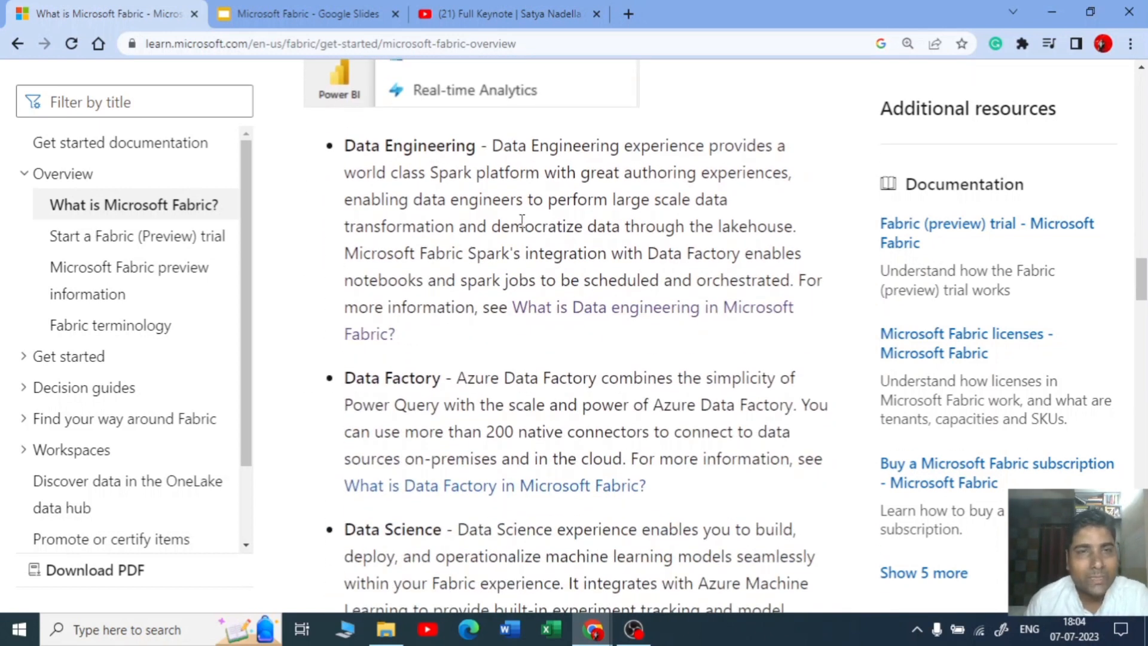
pyautogui.scroll(-3)
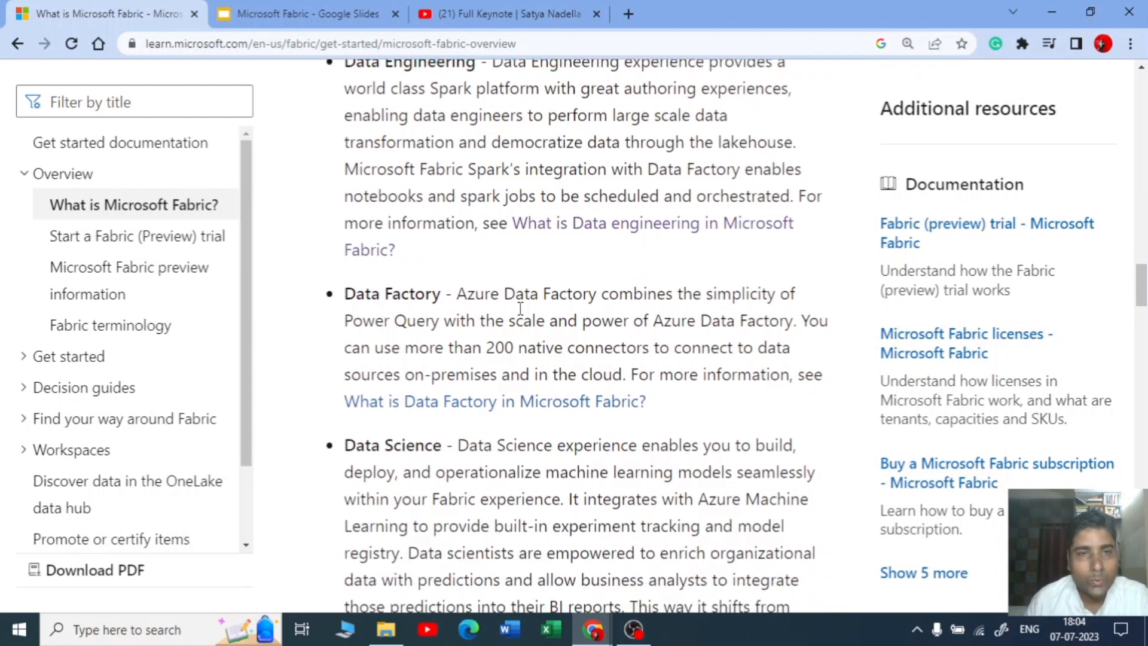
pyautogui.scroll(-3)
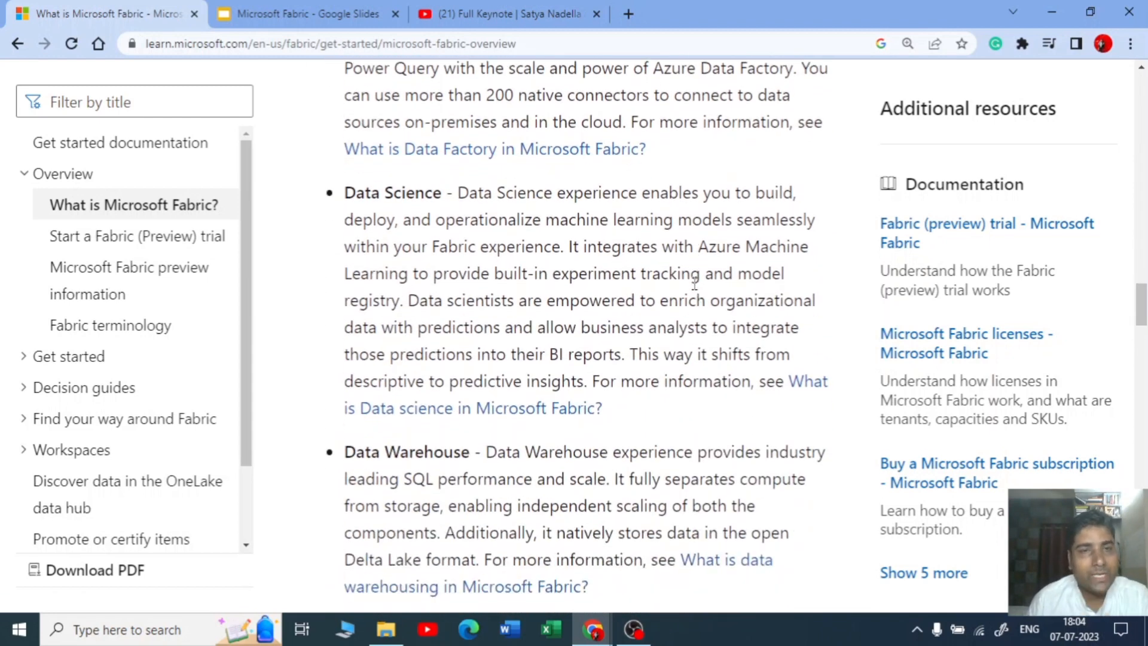
pyautogui.scroll(-3)
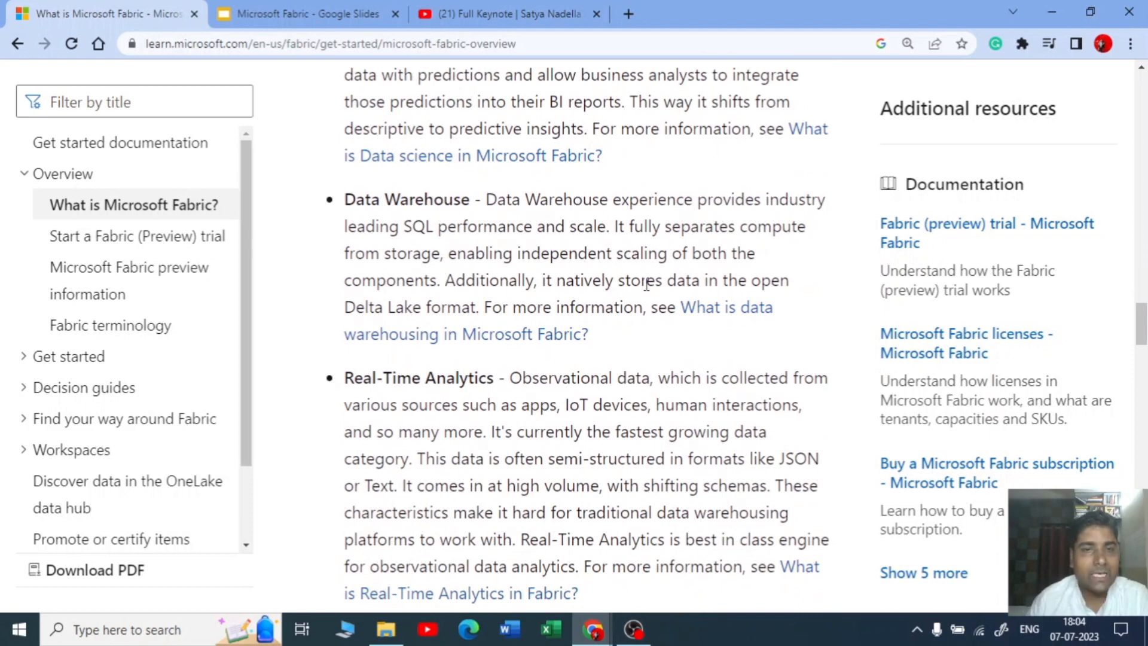
pyautogui.scroll(-3)
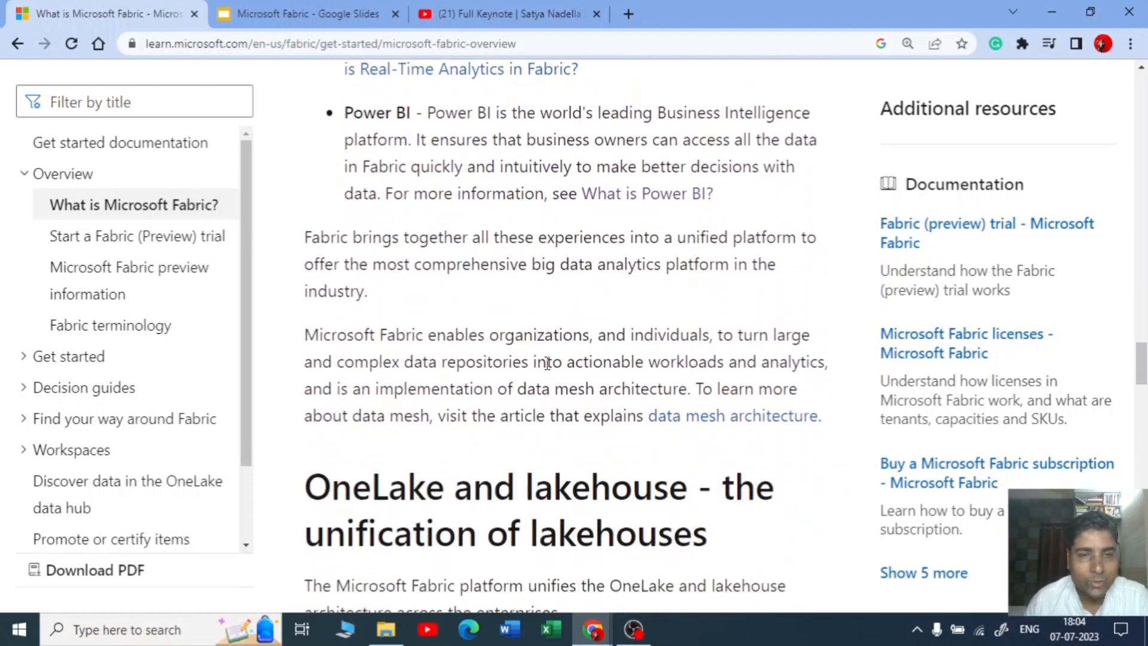
pyautogui.scroll(-3)
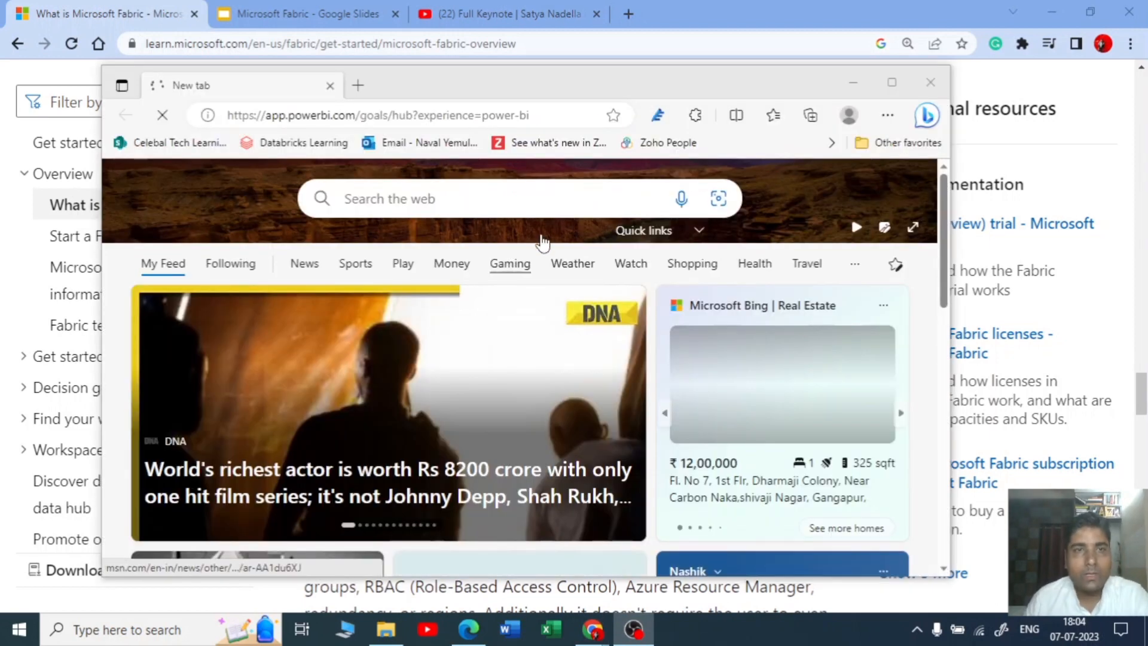
# Load the Power BI Metrics page in the other browser and switch to the Microsoft Fabric home
pyautogui.click(891, 81)
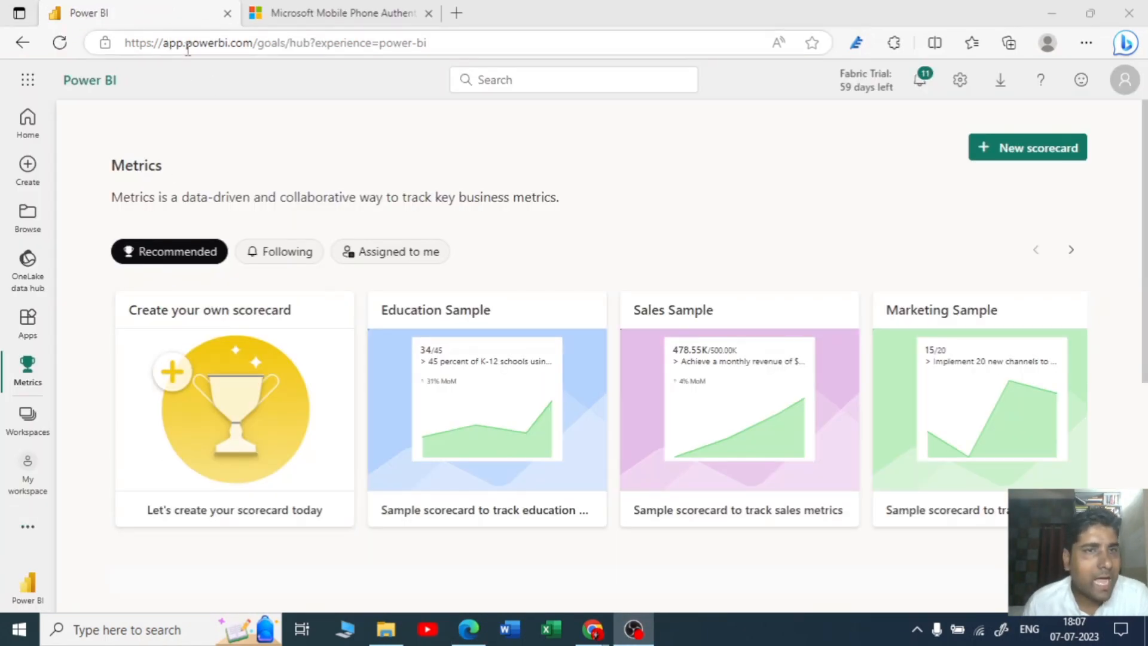
pyautogui.moveTo(25, 529)
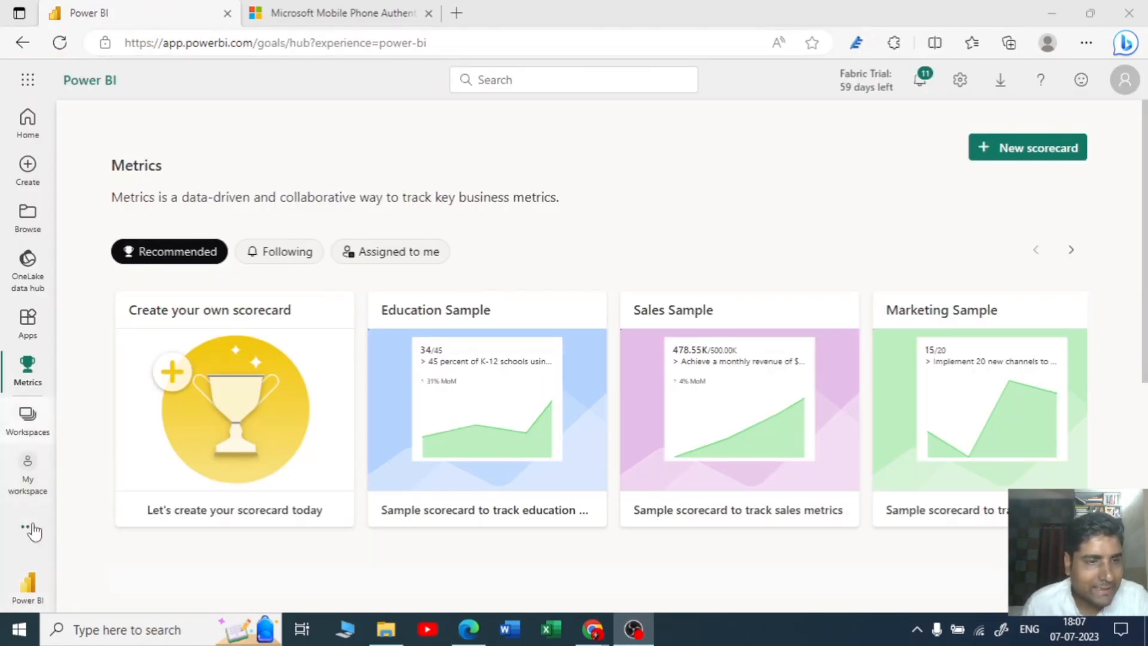
pyautogui.click(24, 582)
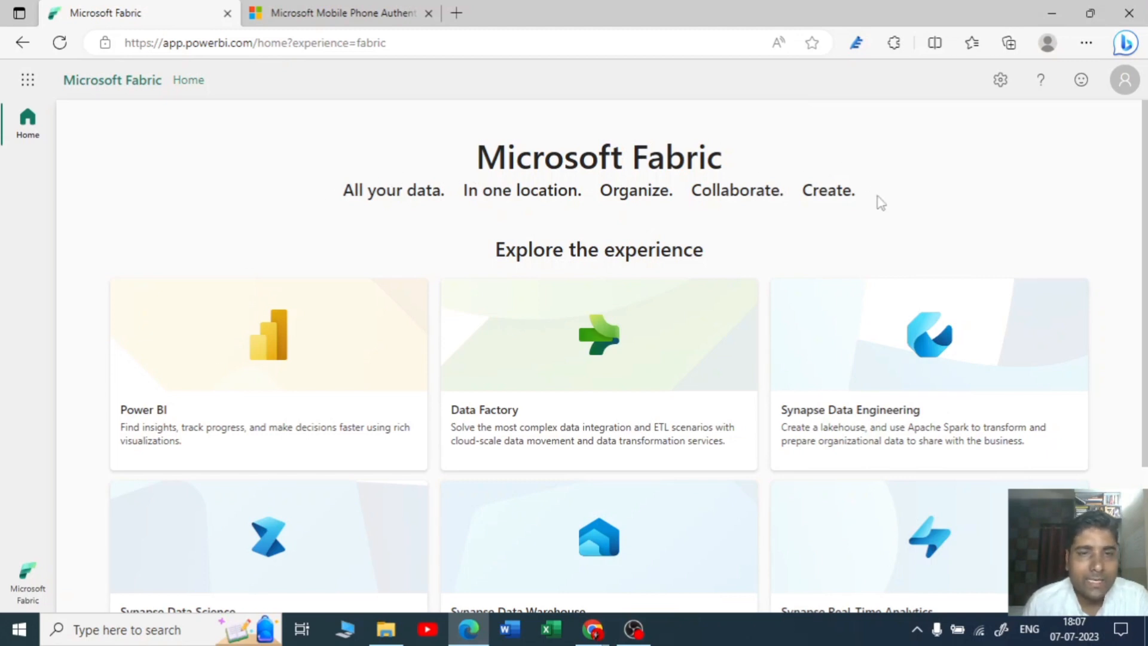
# Browse the six Explore the experience cards and bring up the experience switcher list
pyautogui.scroll(-3)
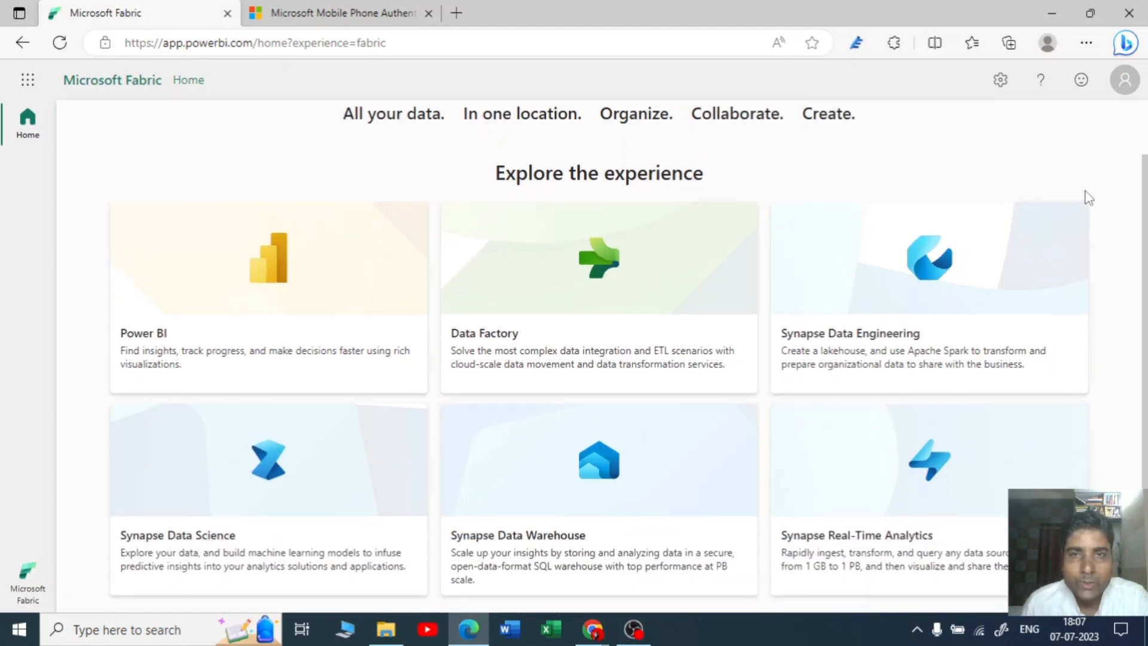
pyautogui.moveTo(667, 280)
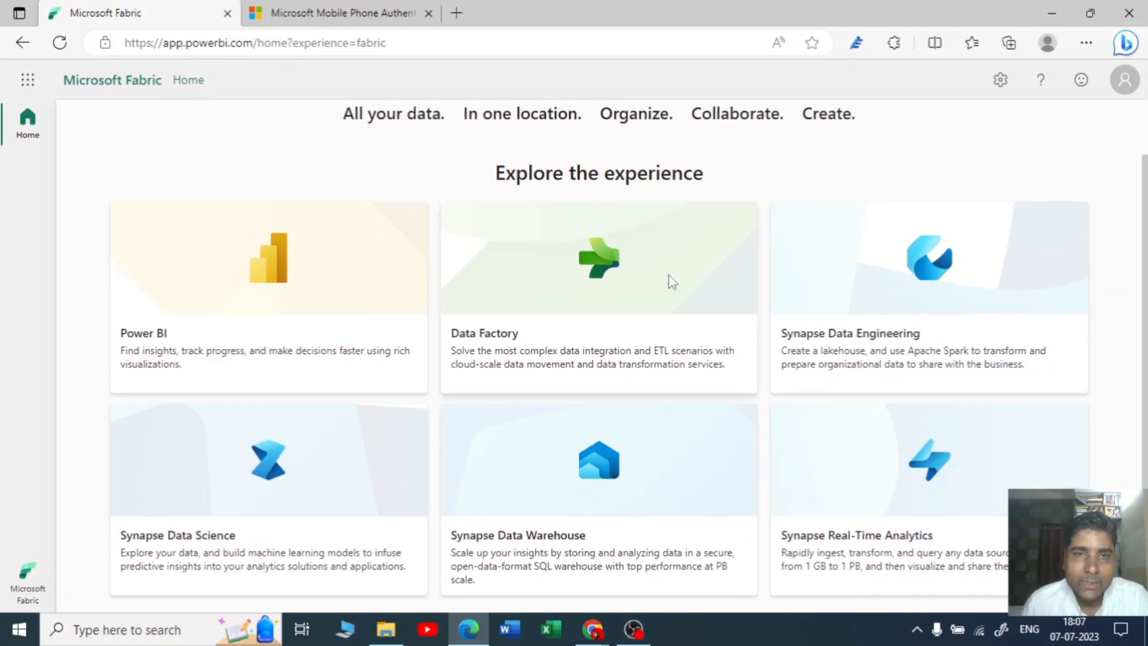
pyautogui.scroll(-3)
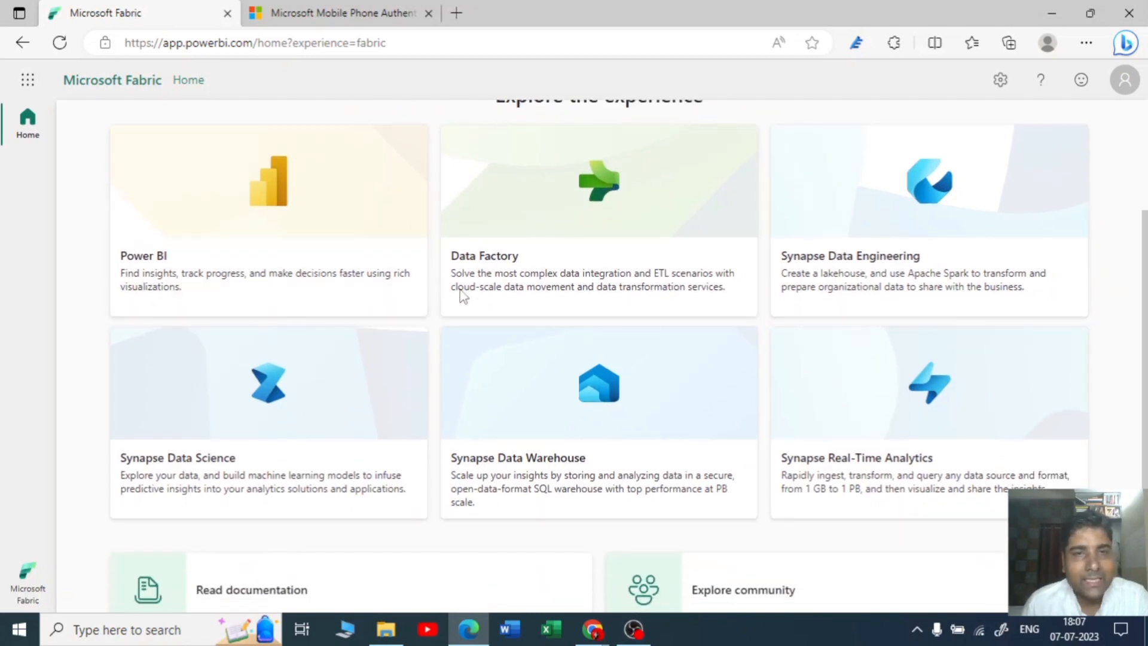
pyautogui.moveTo(900, 250)
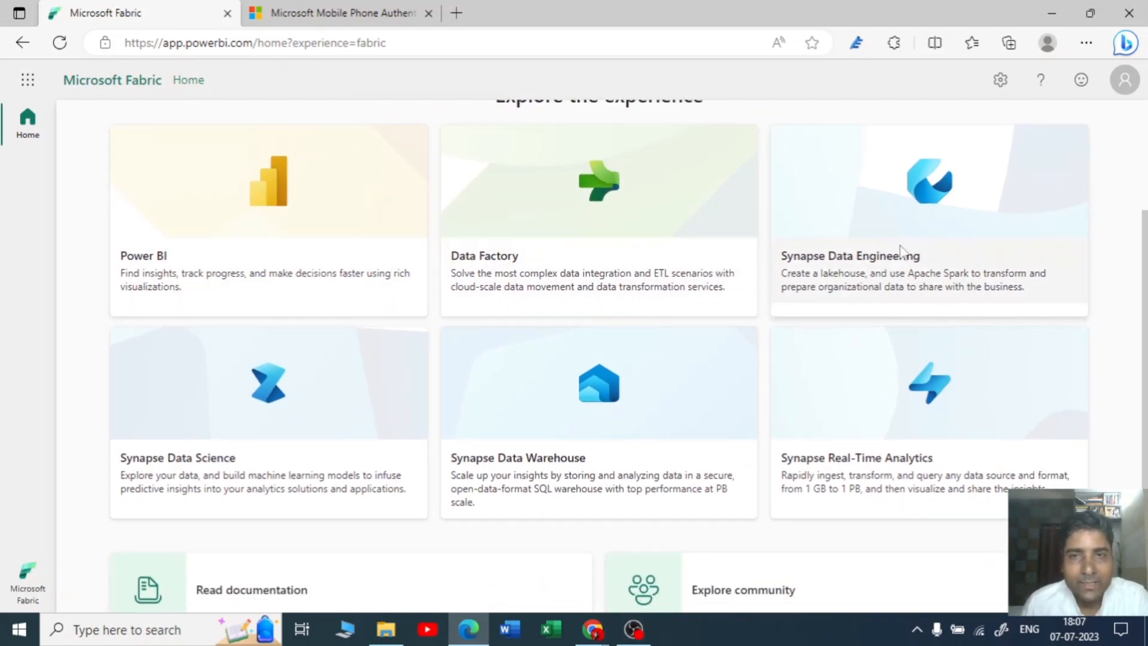
pyautogui.scroll(-3)
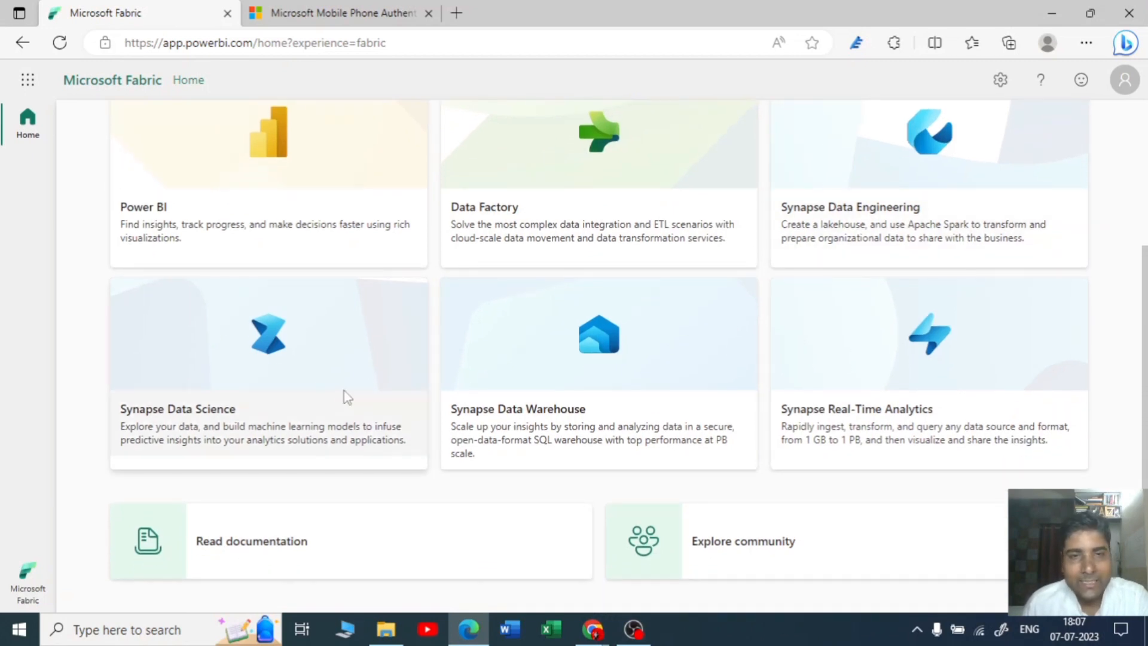
pyautogui.moveTo(809, 339)
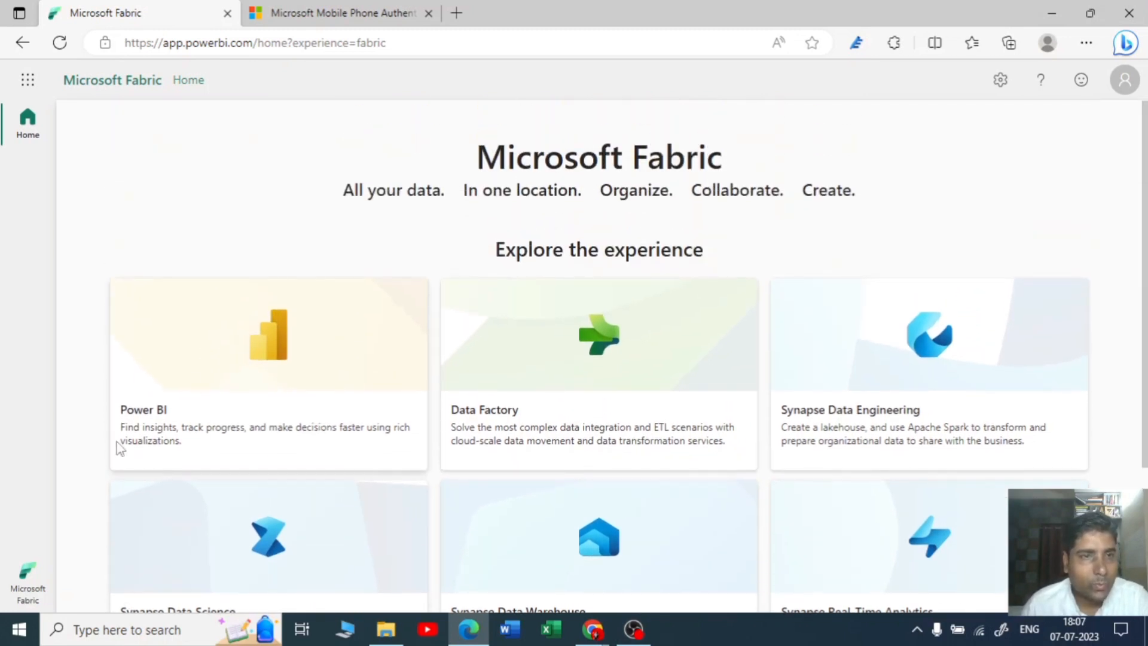
pyautogui.click(26, 574)
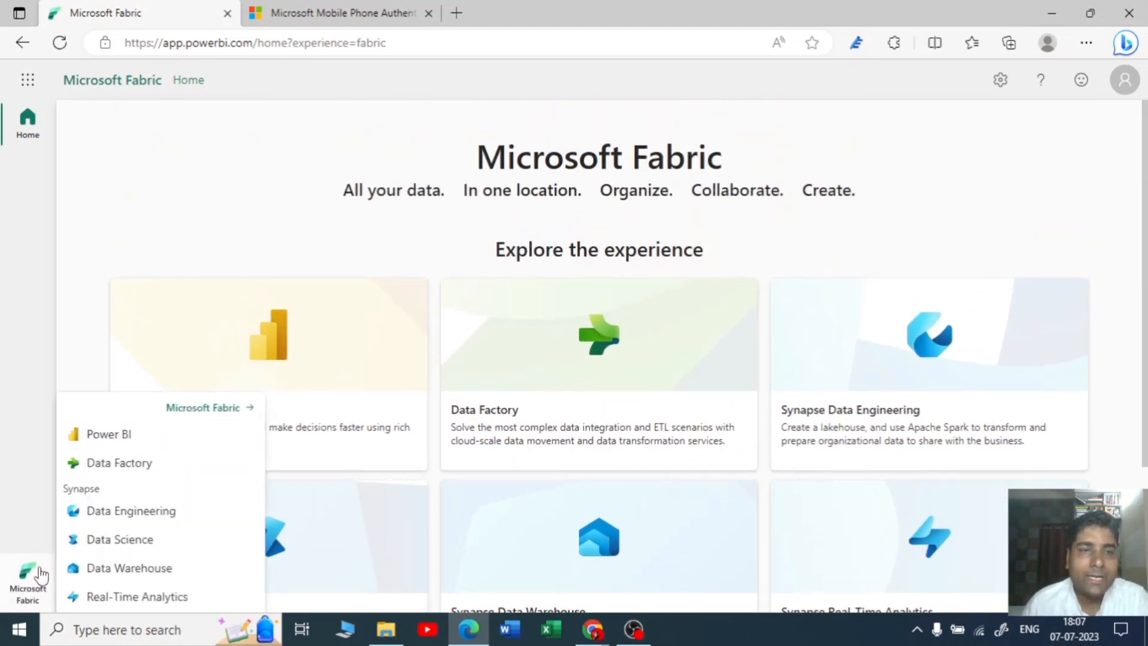
pyautogui.moveTo(123, 471)
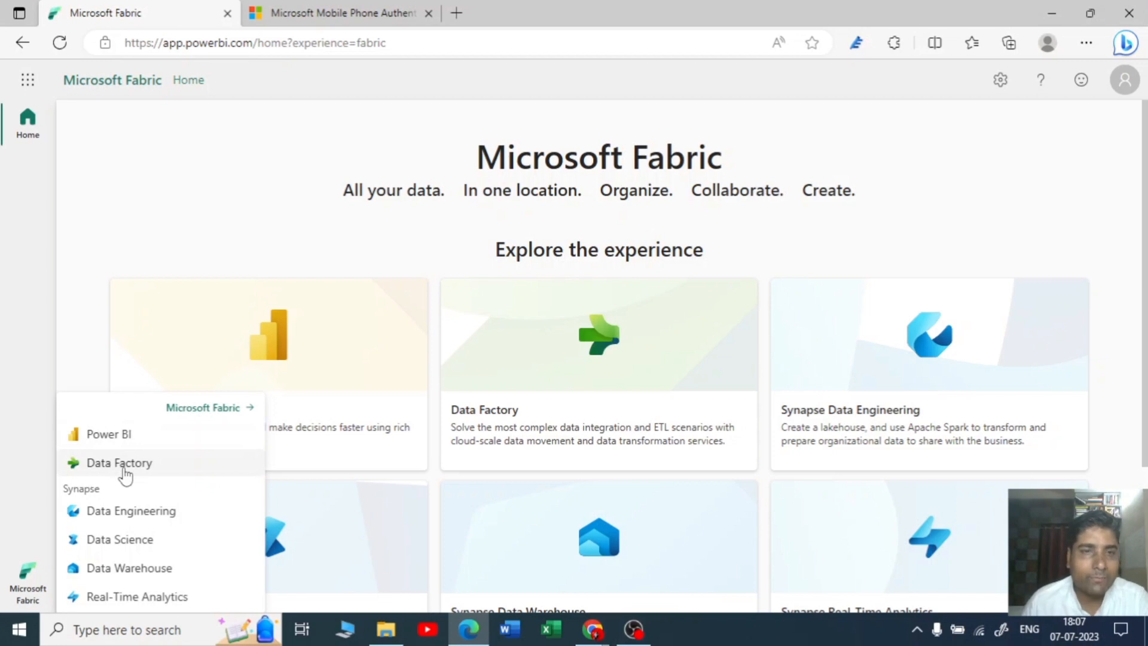
# Go to the Data Factory home and reopen the experience switcher list
pyautogui.click(119, 463)
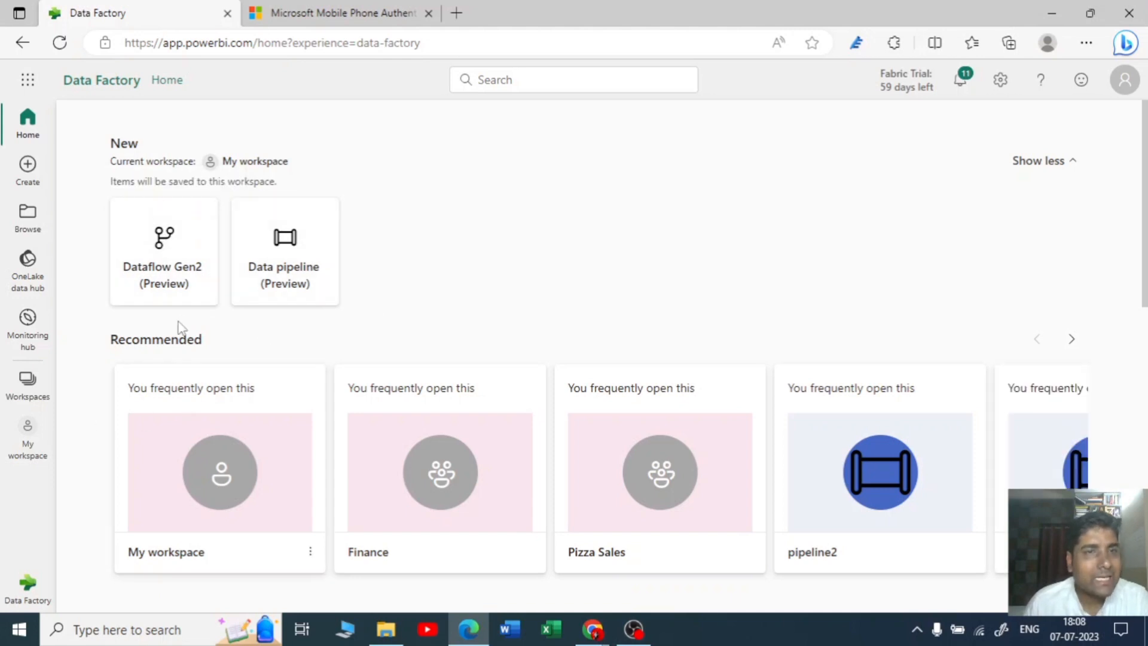
pyautogui.moveTo(156, 285)
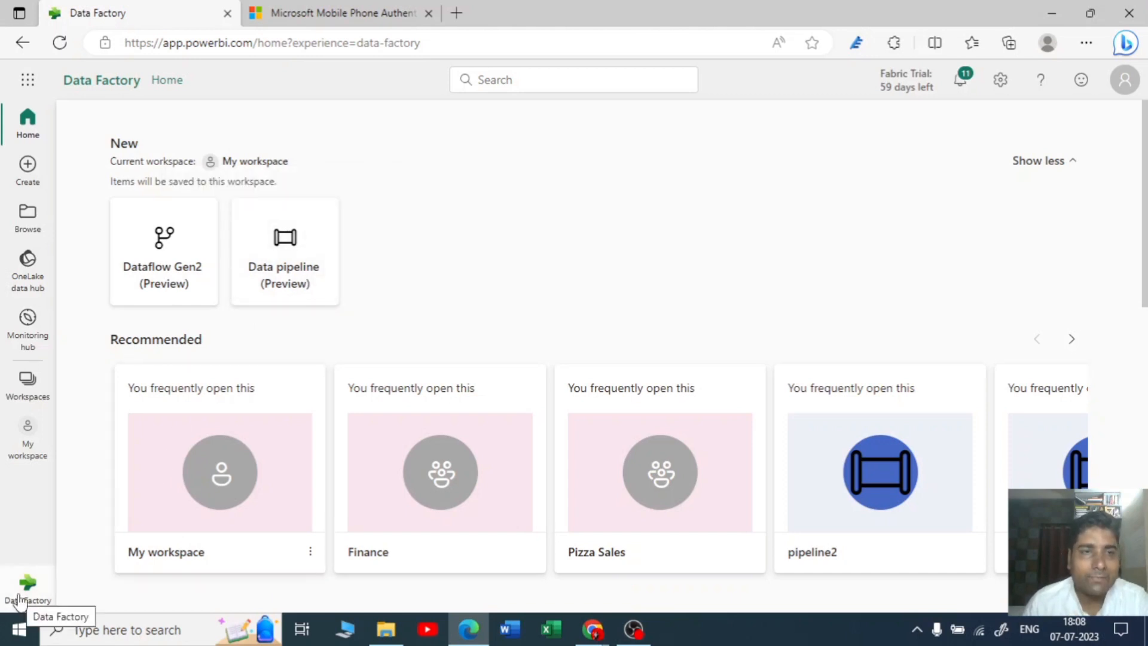
pyautogui.click(24, 581)
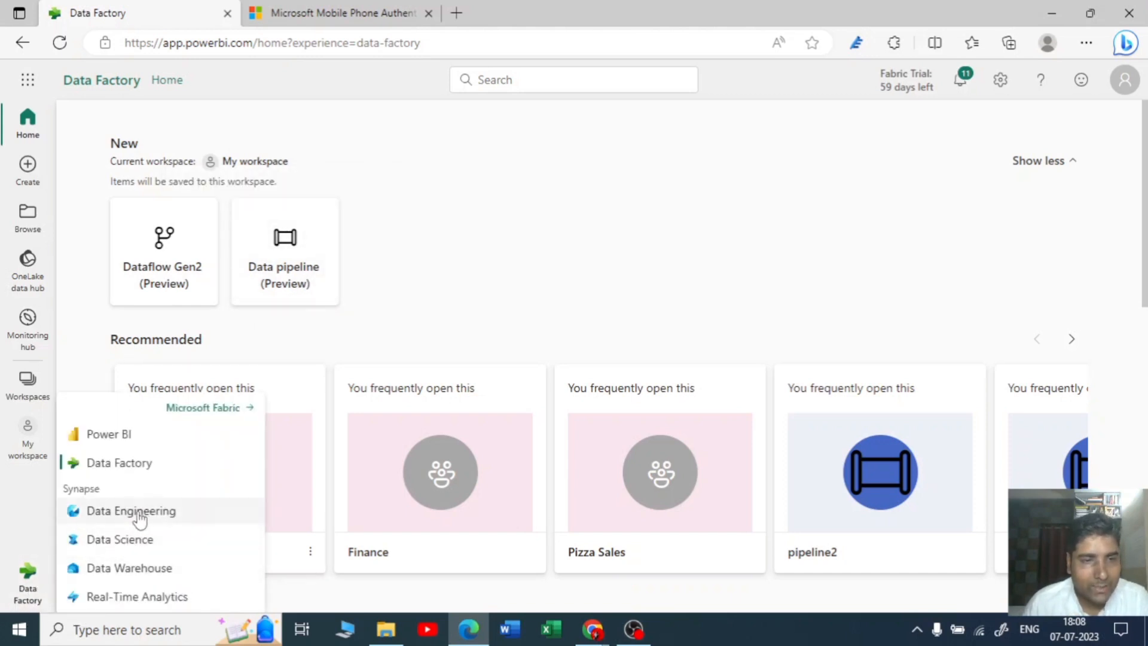
# Switch to Synapse Data Engineering and look over its Lakehouse, Notebook and Data pipeline tiles
pyautogui.click(131, 511)
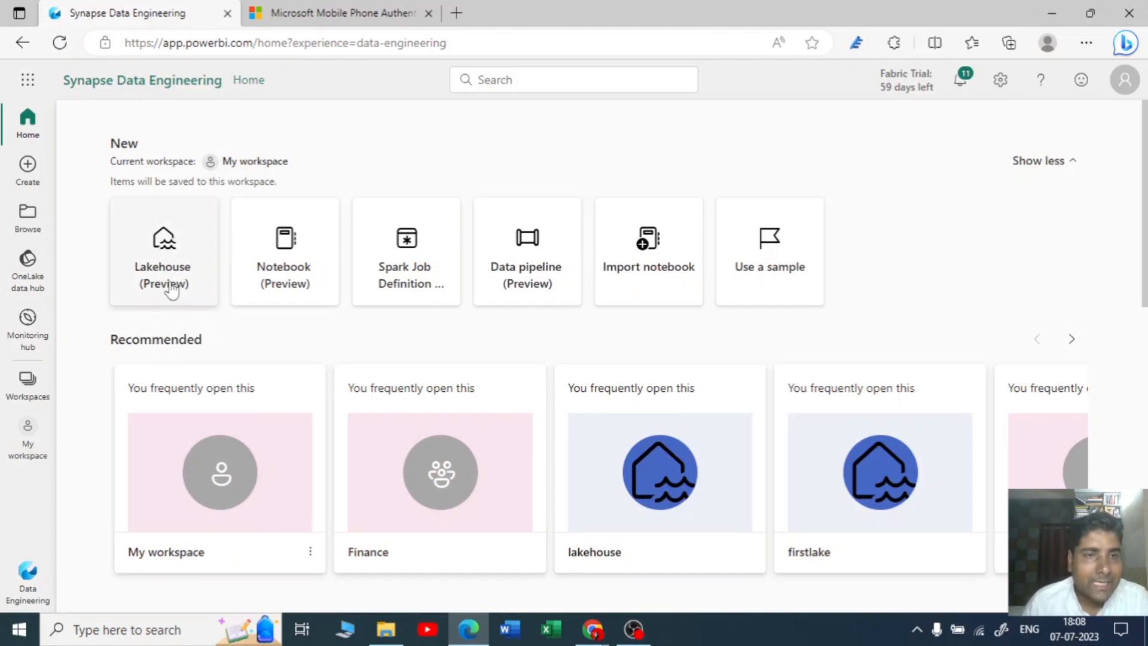
pyautogui.click(163, 251)
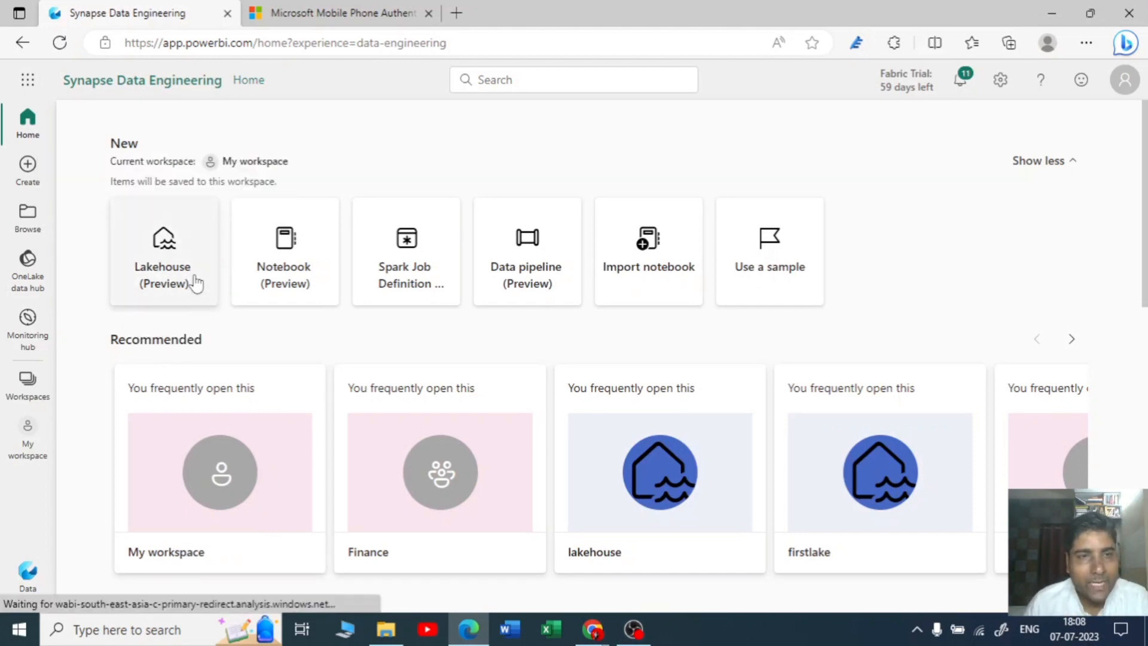
pyautogui.moveTo(185, 280)
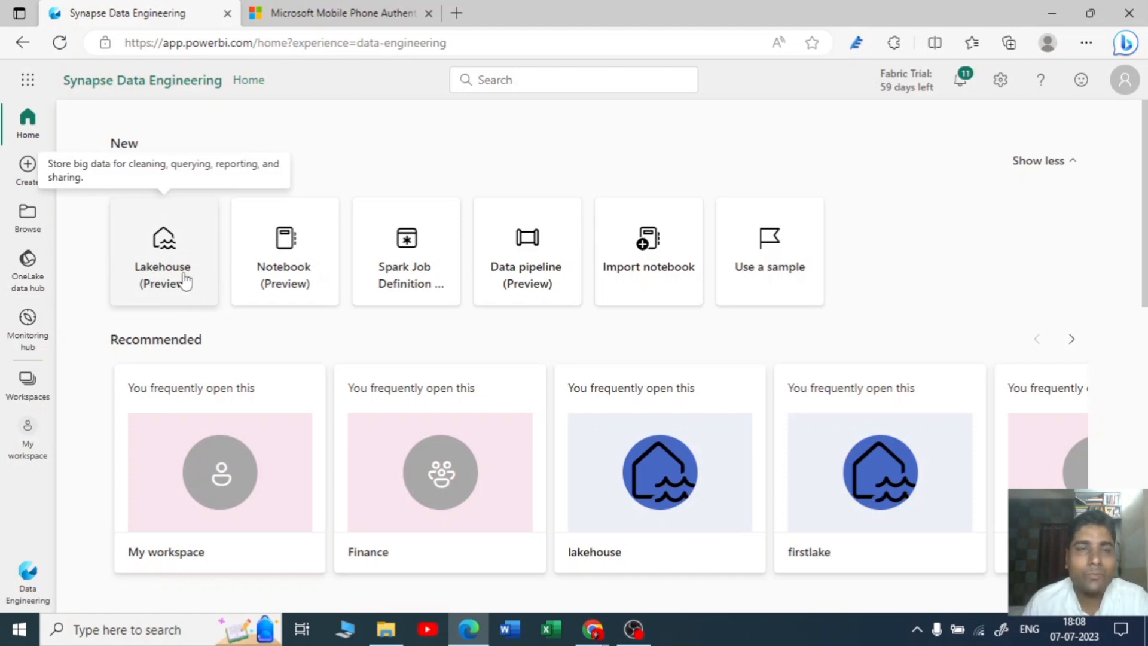
pyautogui.click(163, 251)
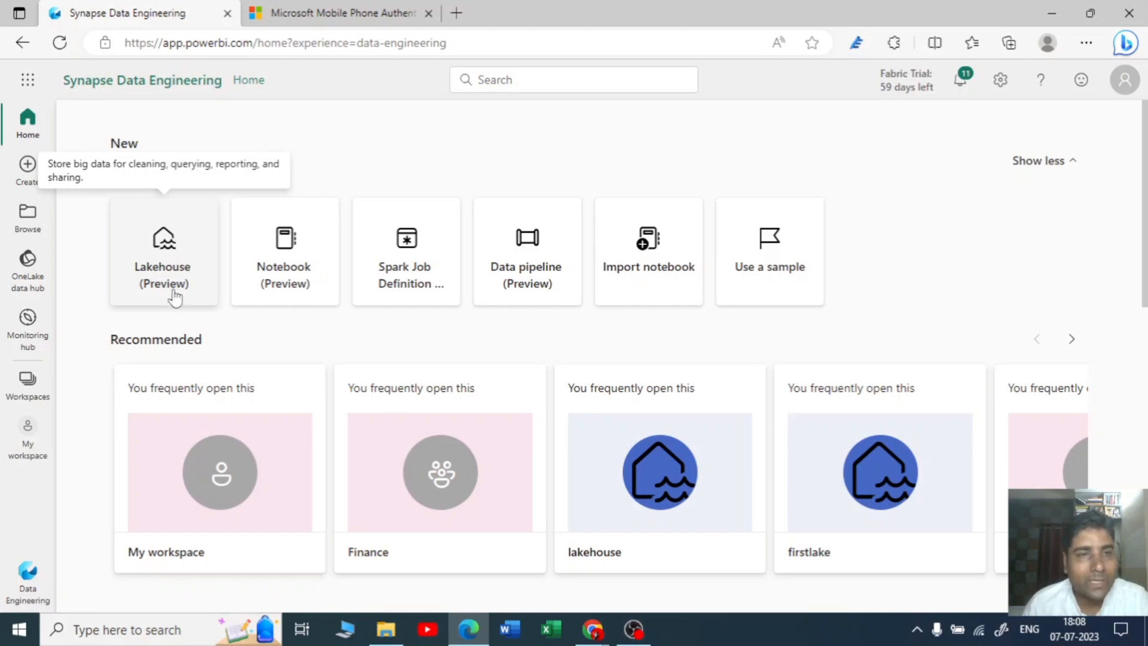
pyautogui.moveTo(213, 294)
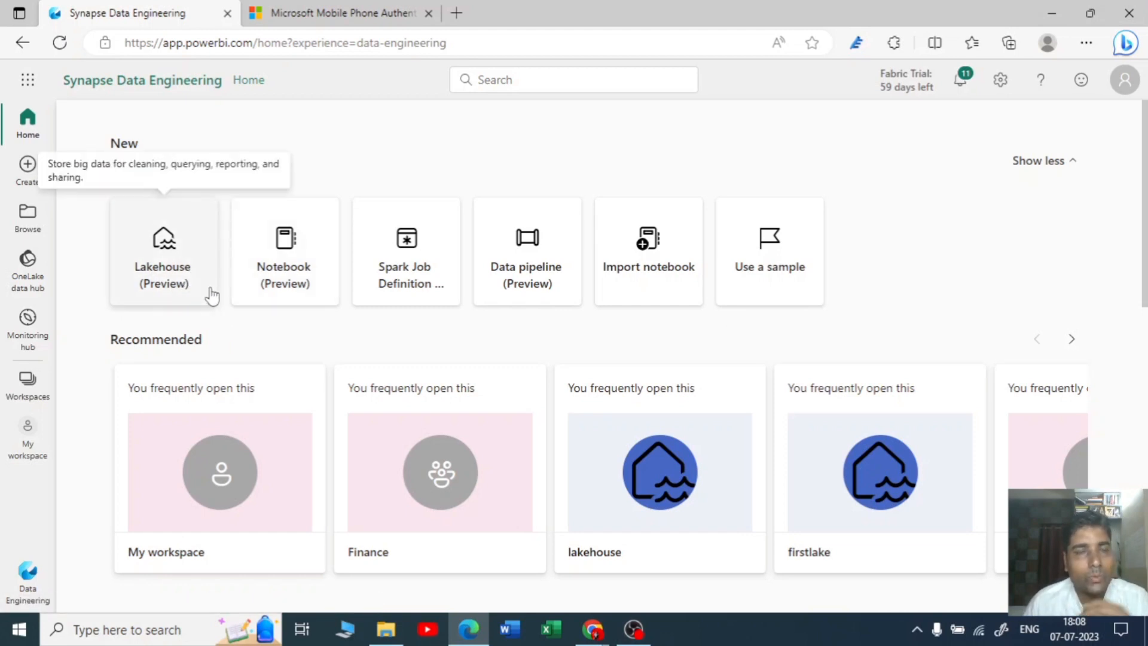
pyautogui.click(163, 251)
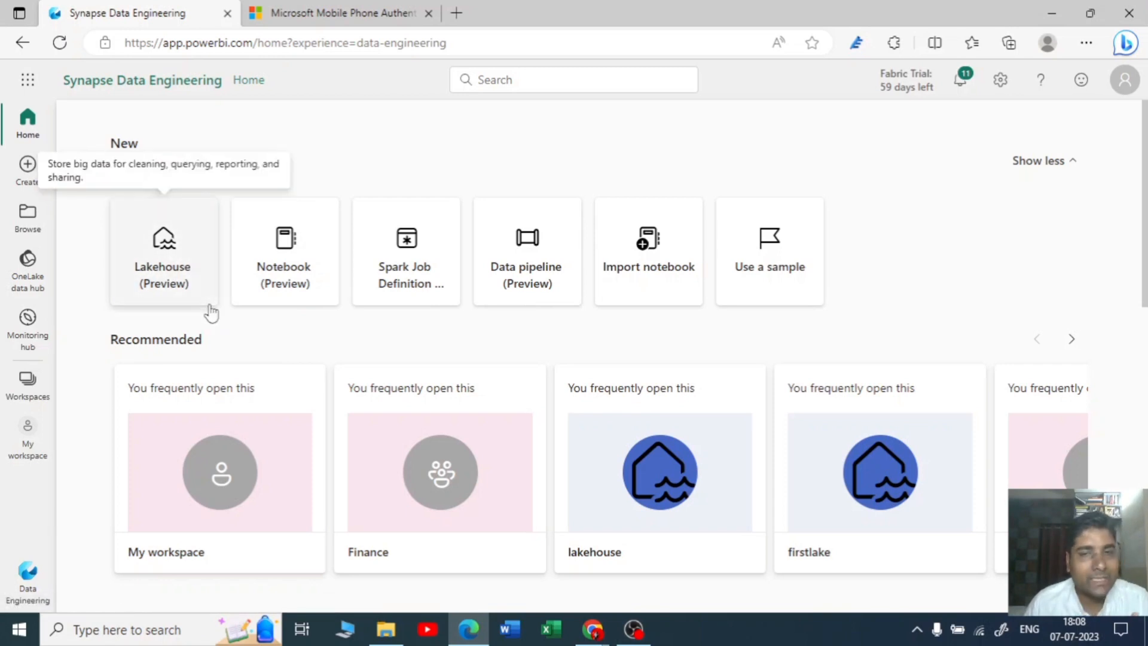
pyautogui.moveTo(198, 324)
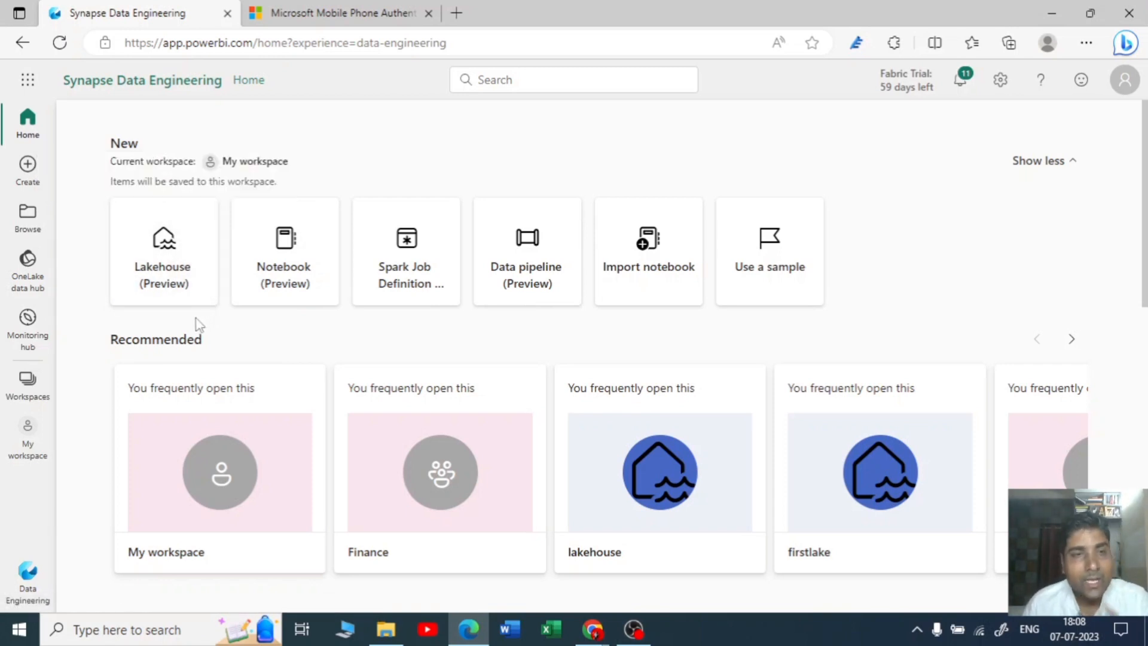
pyautogui.click(163, 251)
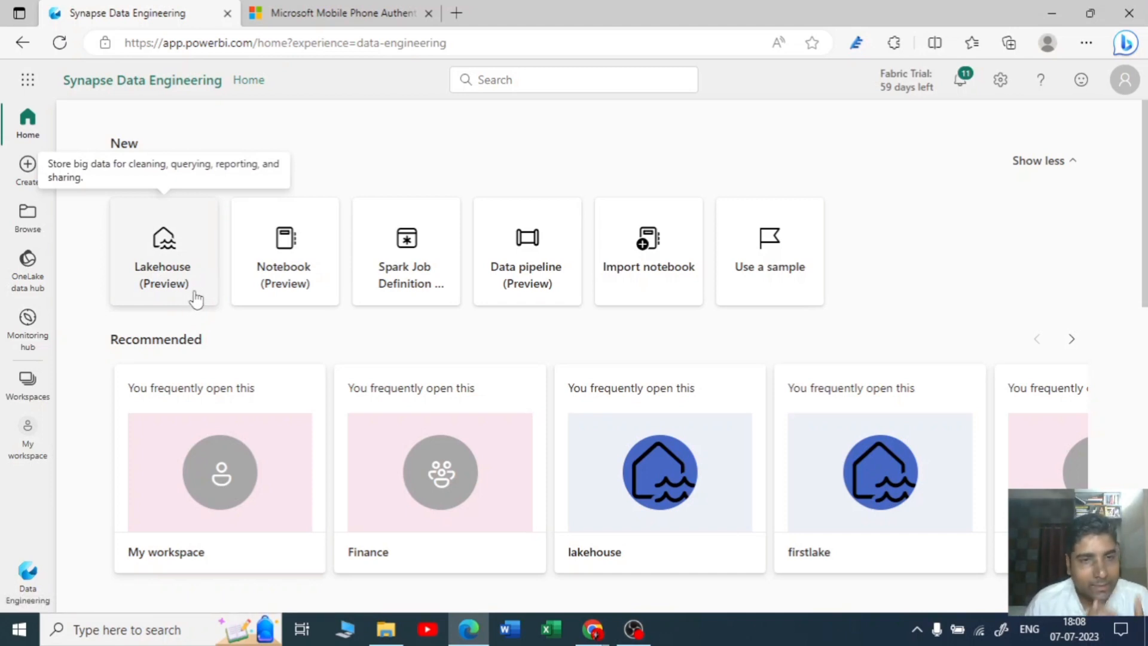
pyautogui.moveTo(296, 329)
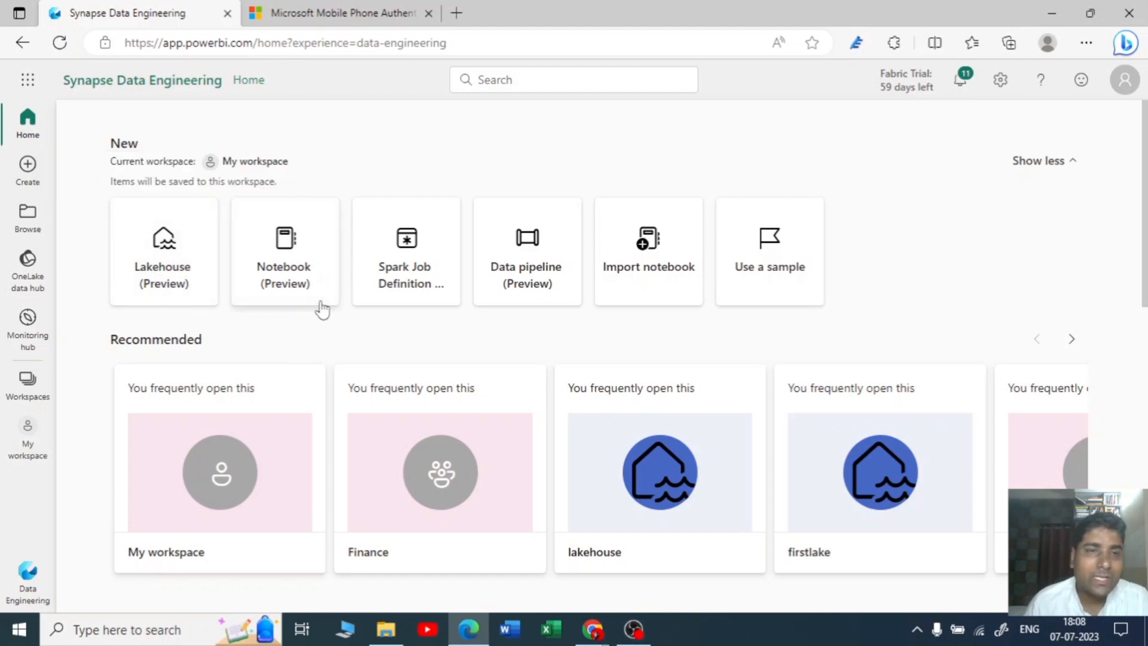
pyautogui.moveTo(316, 298)
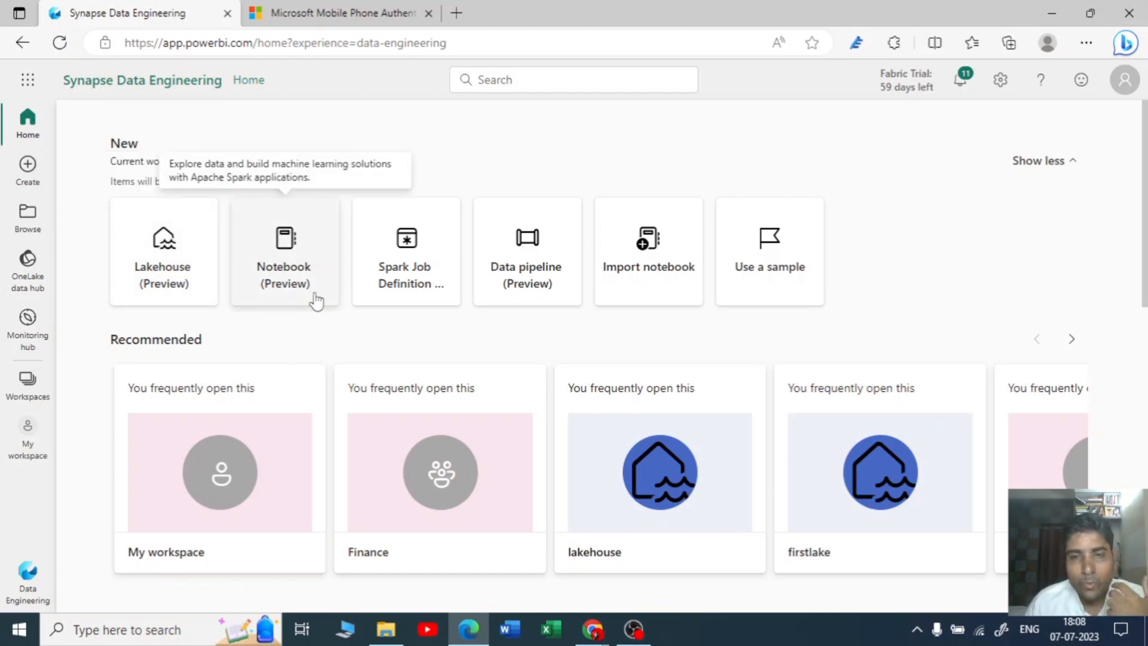
pyautogui.moveTo(304, 287)
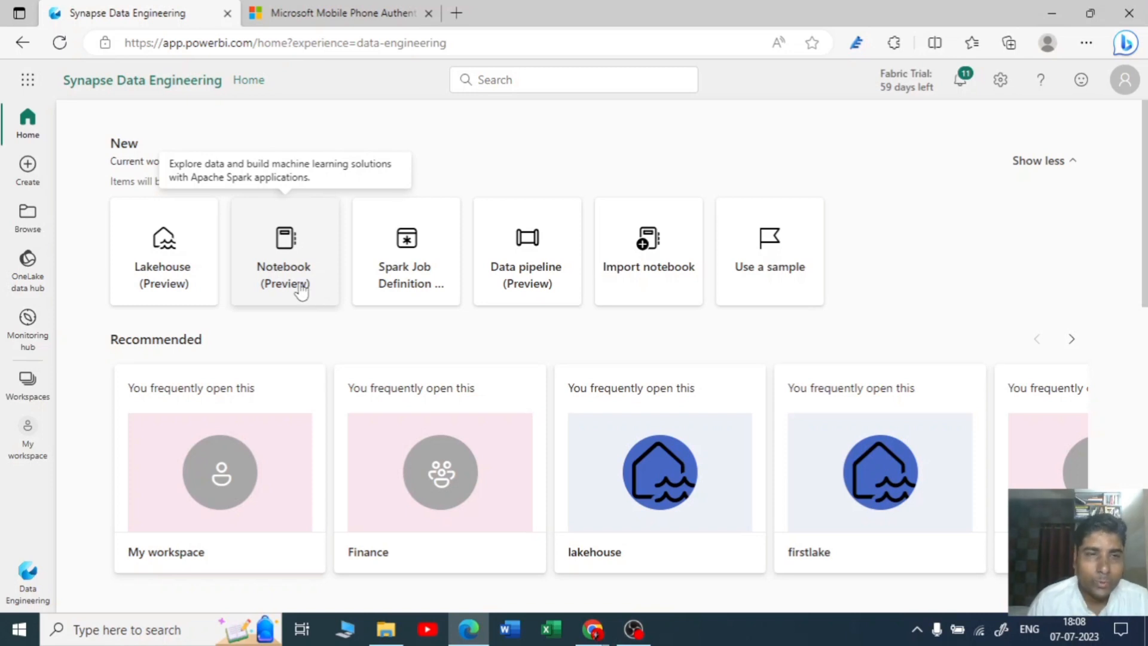
pyautogui.moveTo(313, 308)
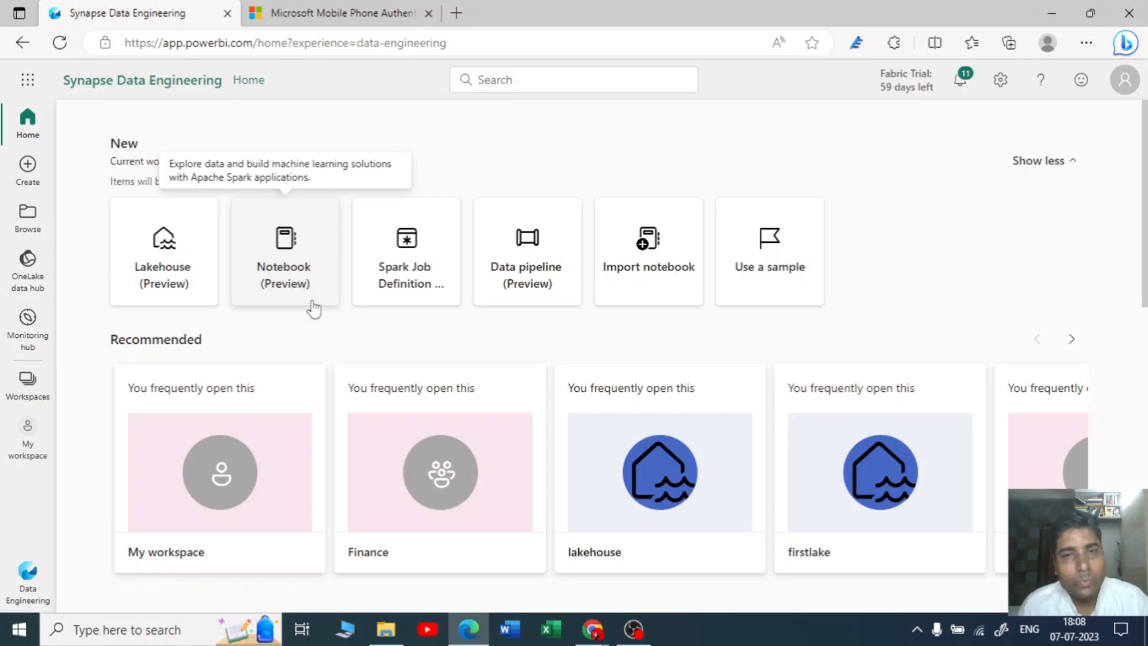
pyautogui.moveTo(390, 296)
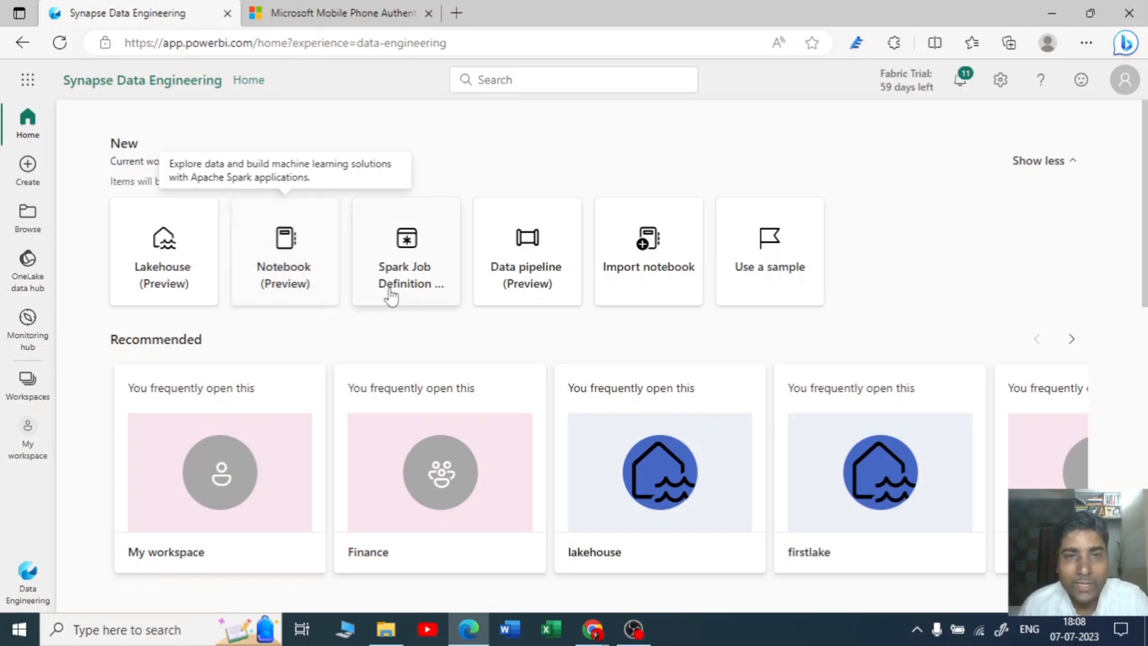
pyautogui.moveTo(421, 330)
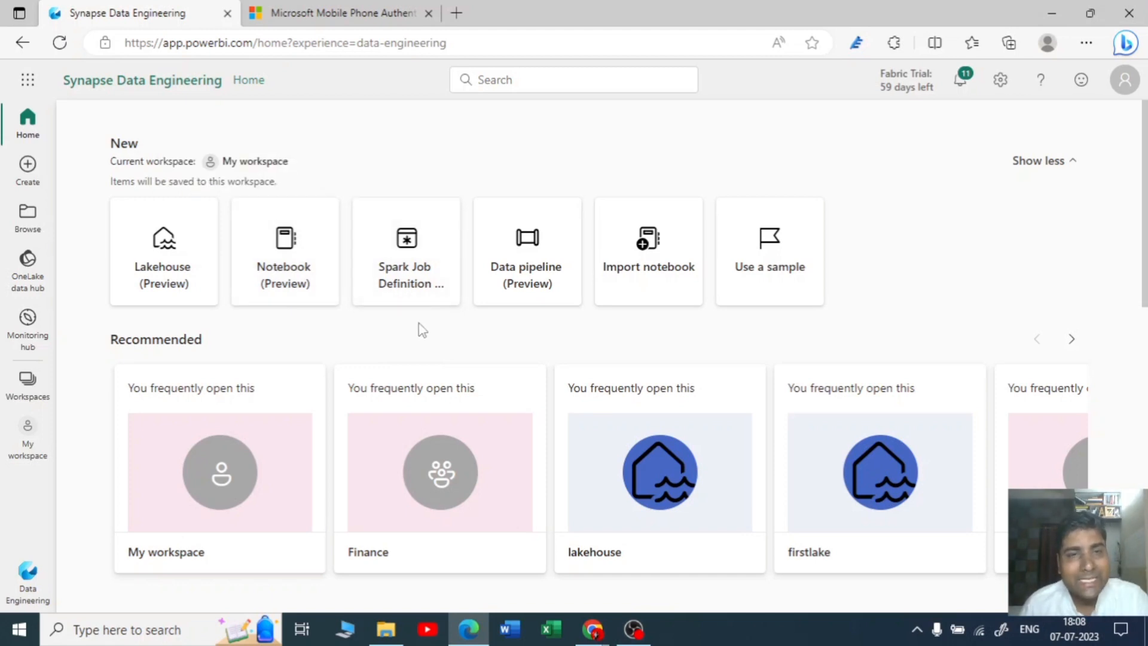
pyautogui.moveTo(491, 328)
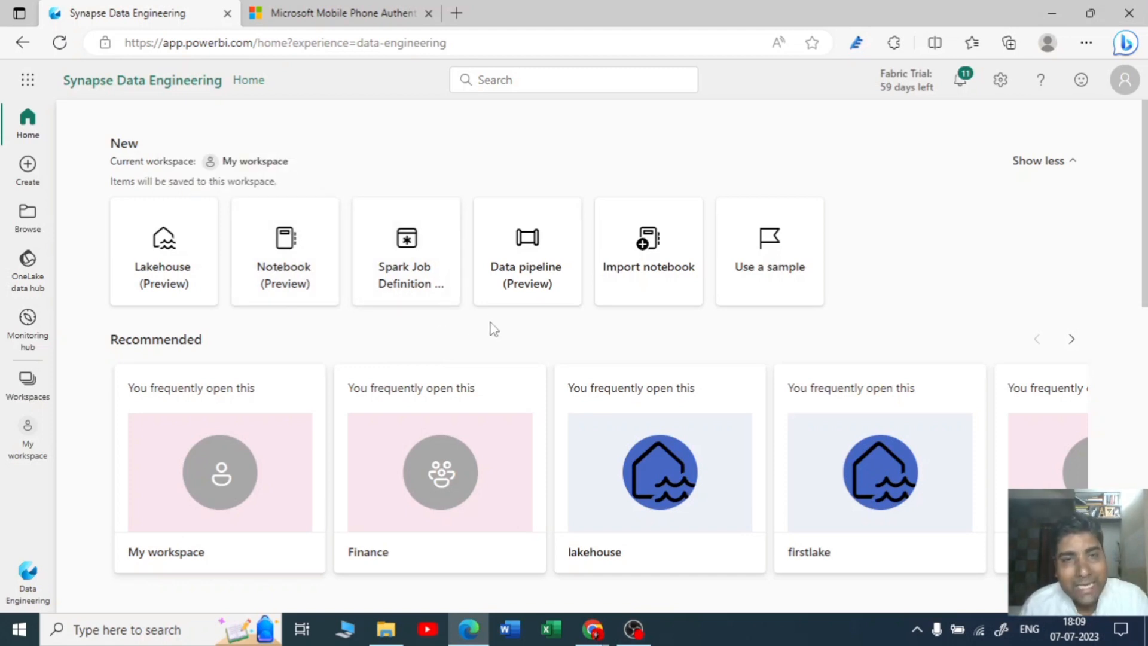
pyautogui.moveTo(309, 277)
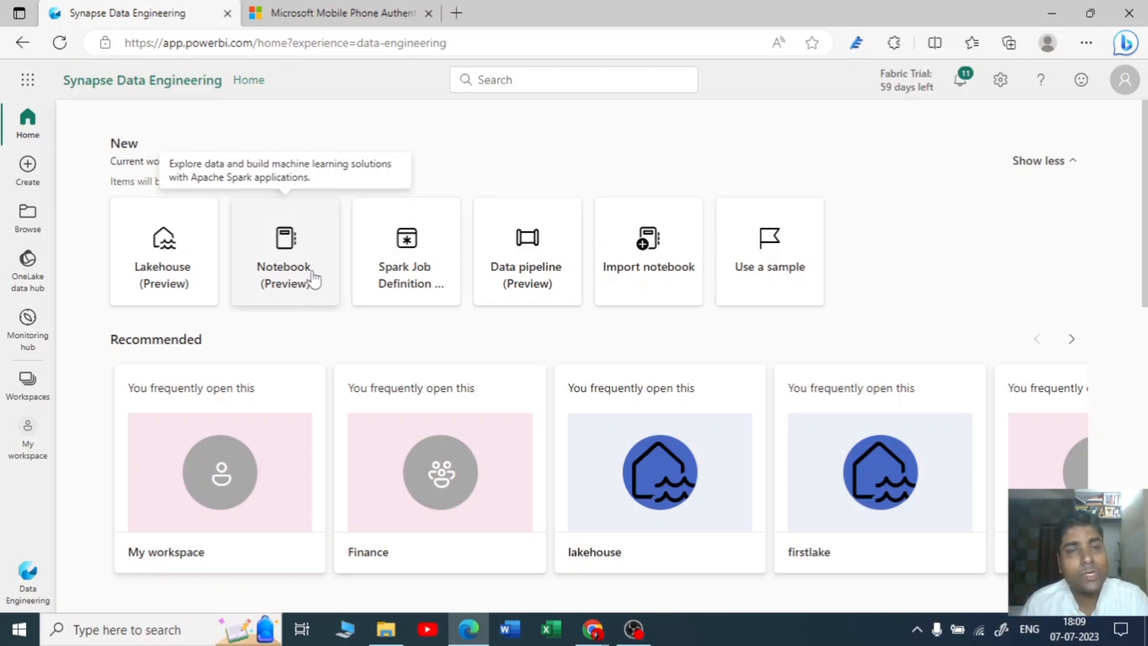
pyautogui.moveTo(571, 318)
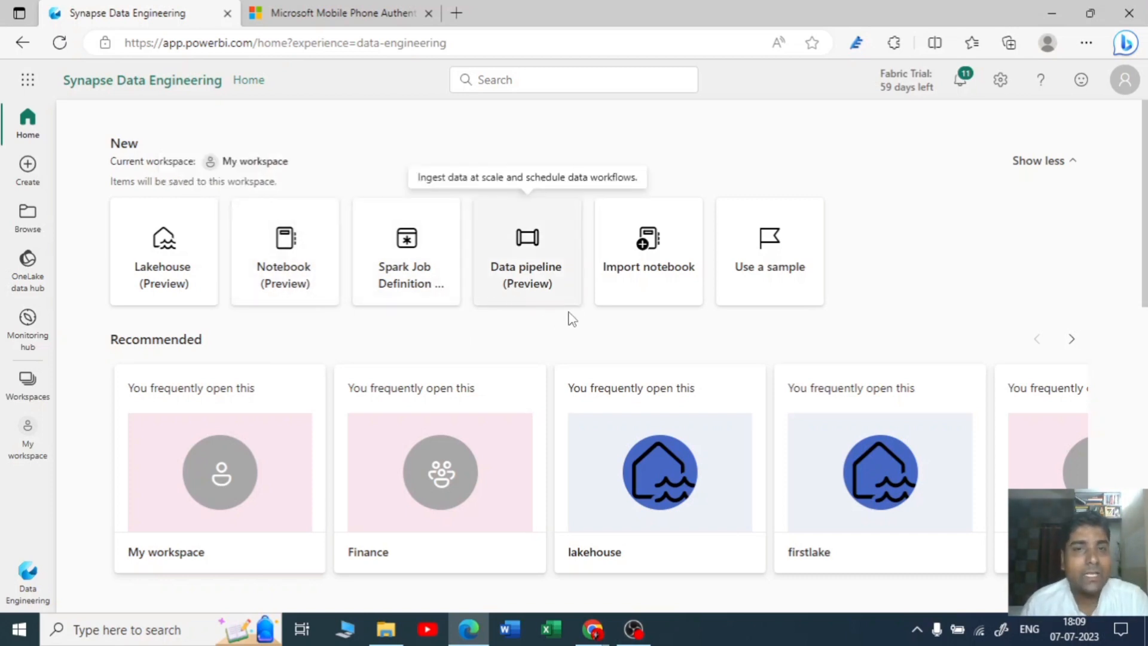
pyautogui.moveTo(290, 339)
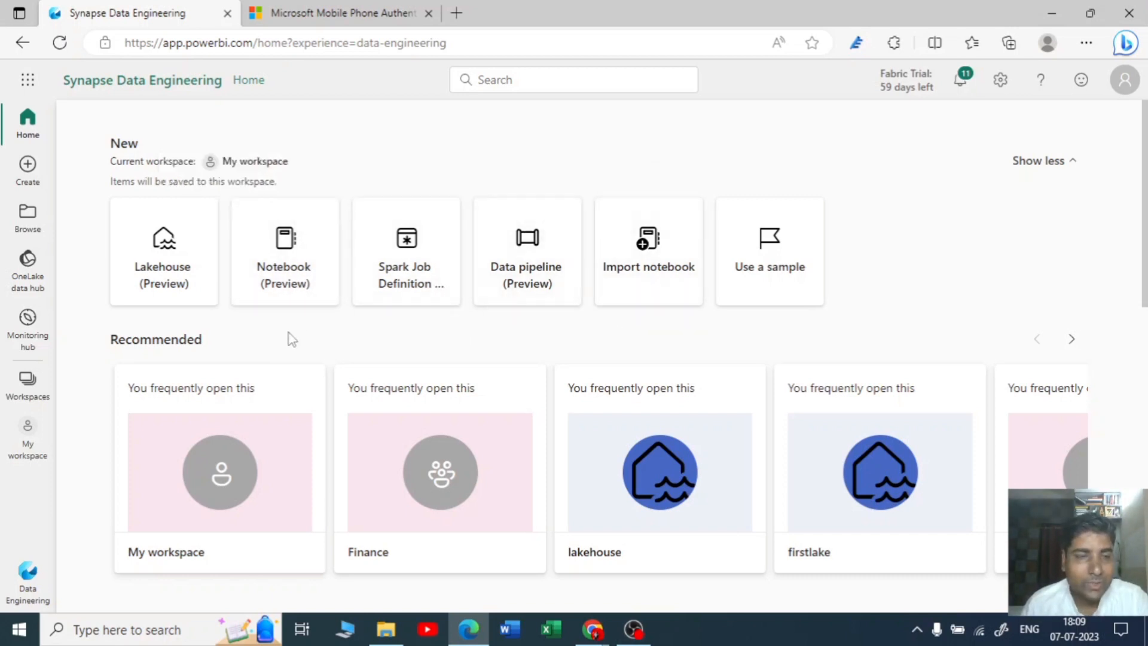
pyautogui.moveTo(25, 572)
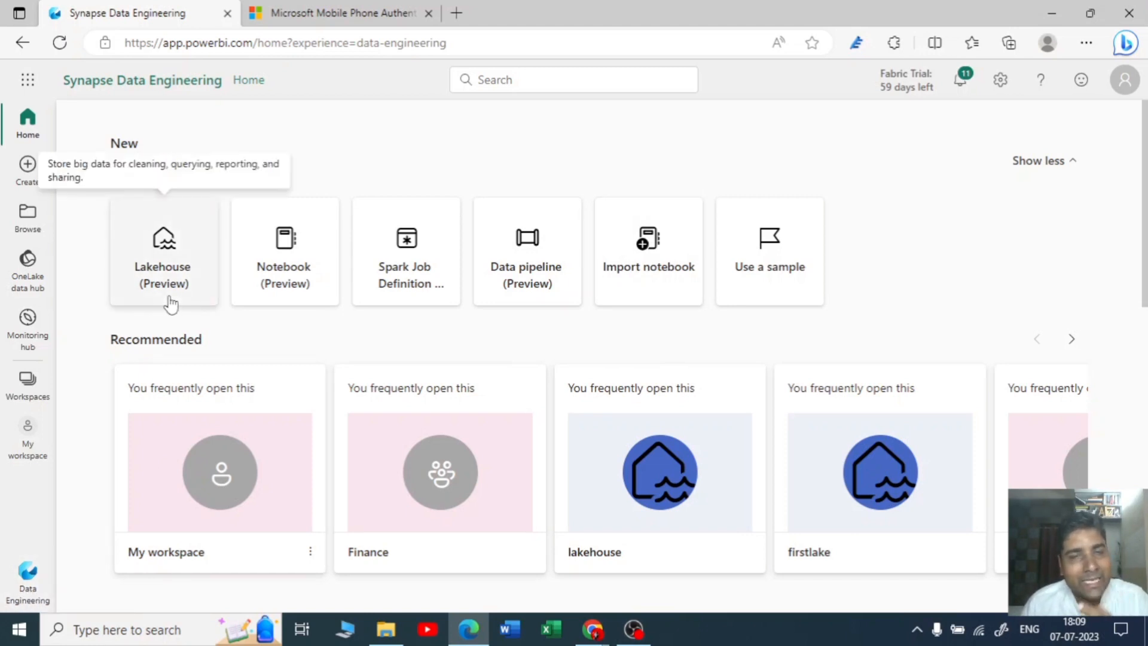
pyautogui.moveTo(191, 299)
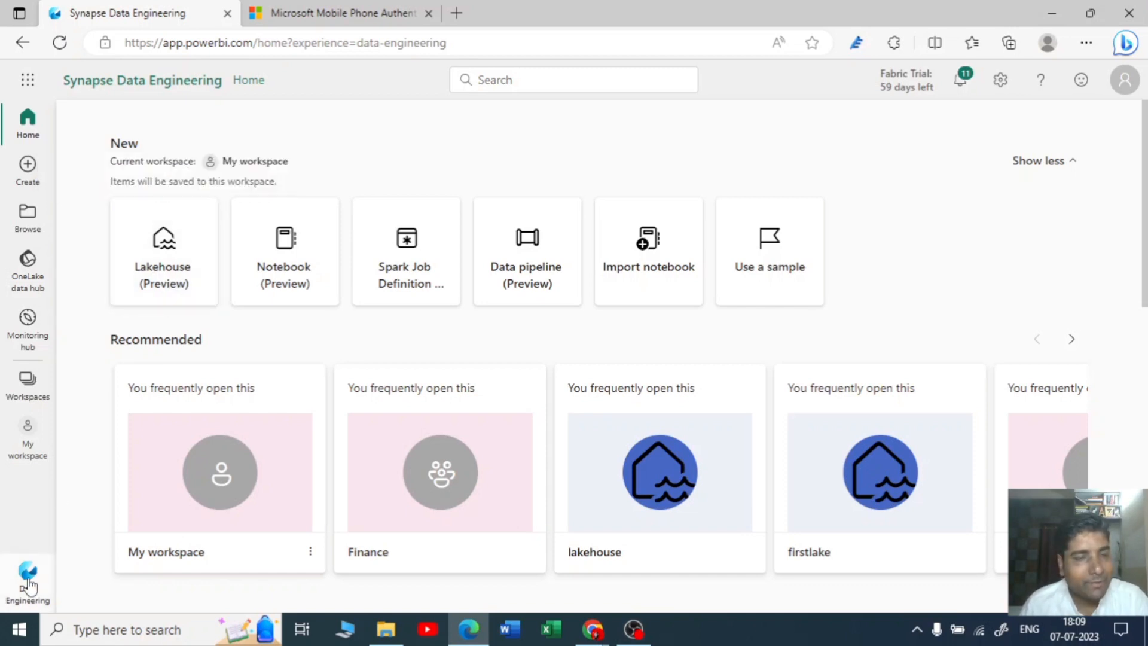
# Switch back to the Data Factory home with its Dataflow Gen2 and Data pipeline cards
pyautogui.click(120, 463)
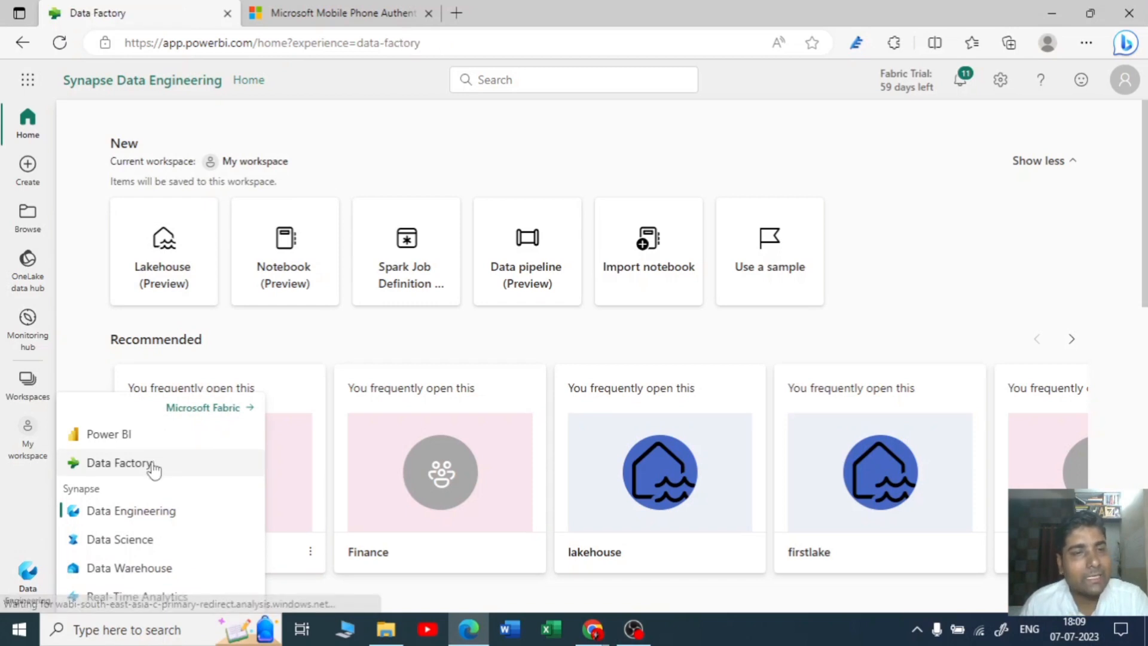
pyautogui.click(119, 464)
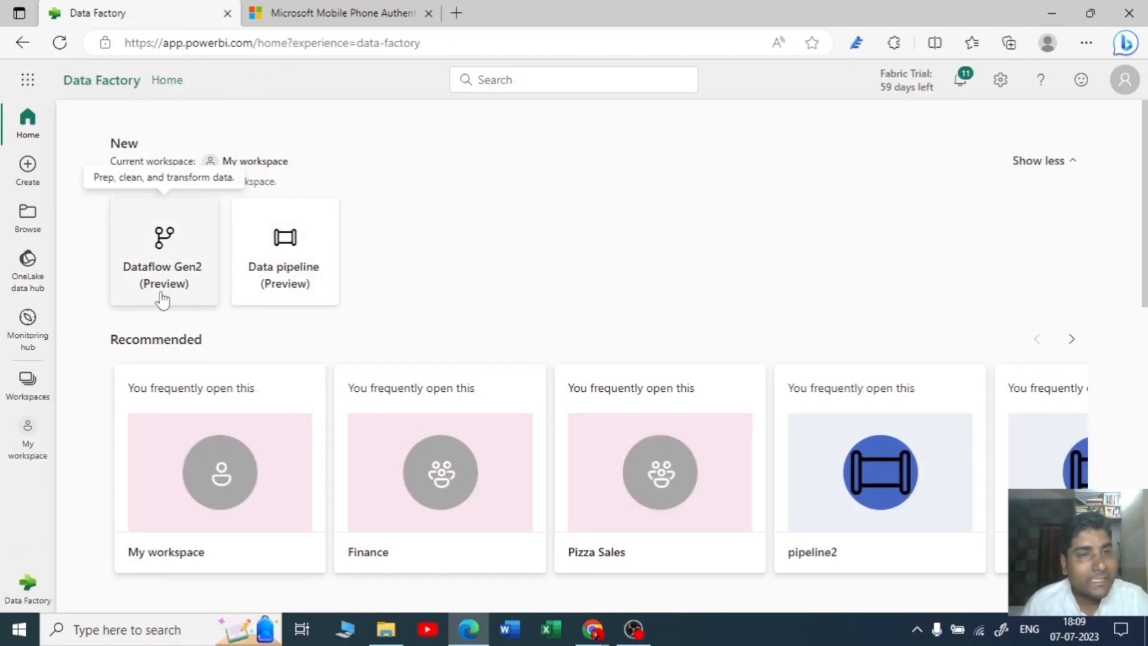
pyautogui.moveTo(184, 297)
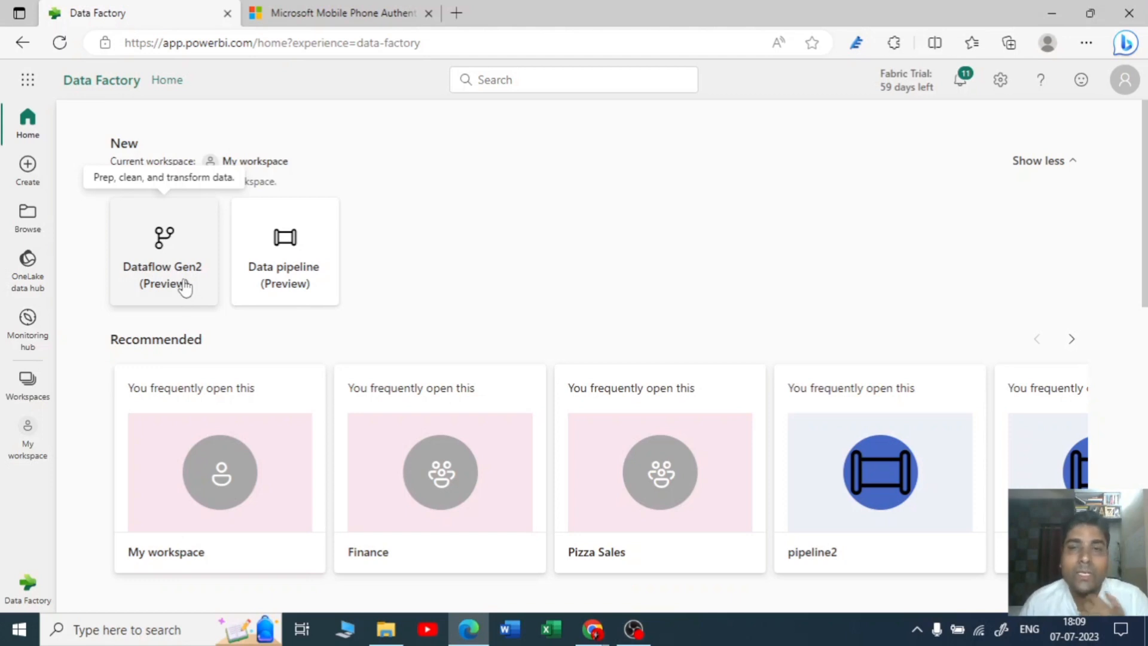
pyautogui.moveTo(186, 301)
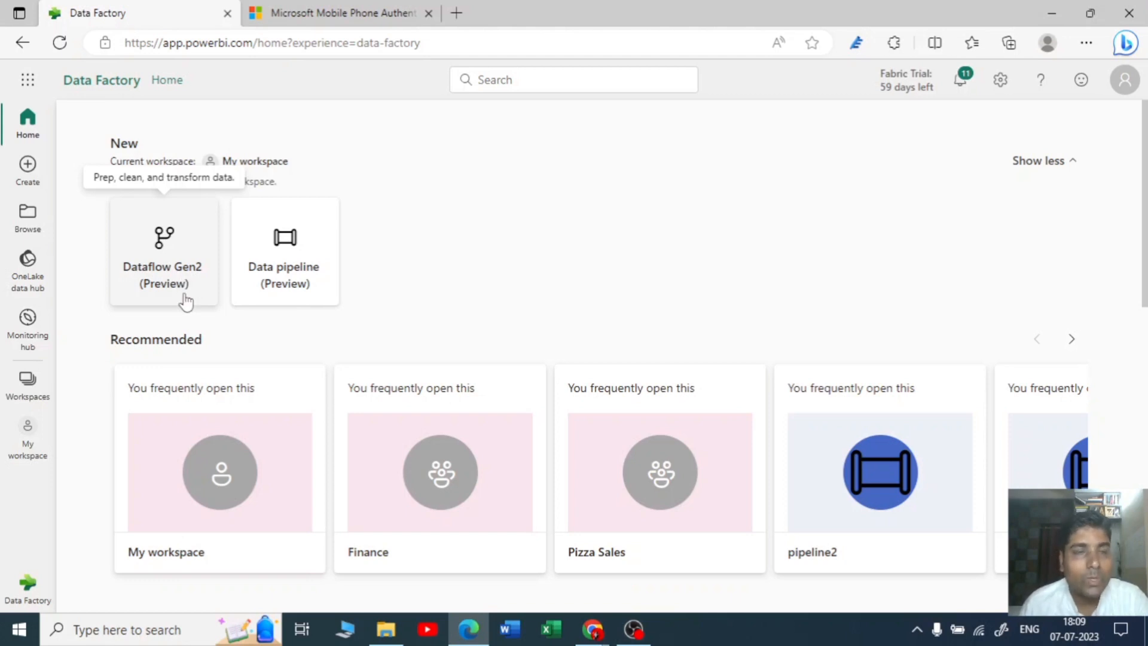
pyautogui.moveTo(192, 304)
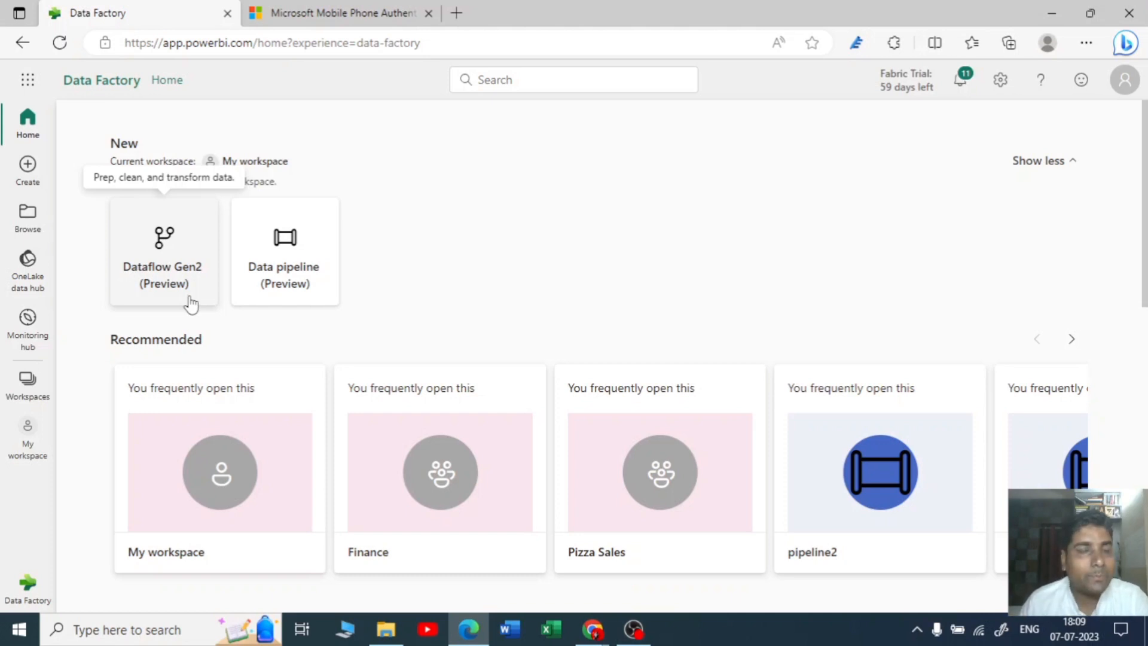
pyautogui.moveTo(230, 272)
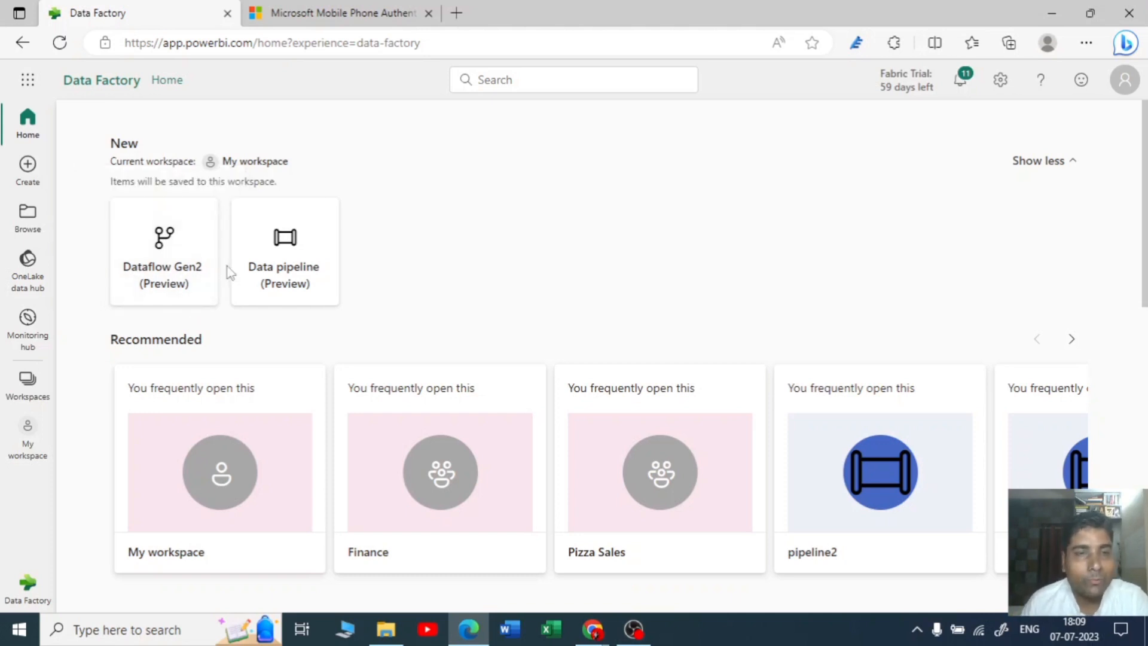
pyautogui.moveTo(194, 294)
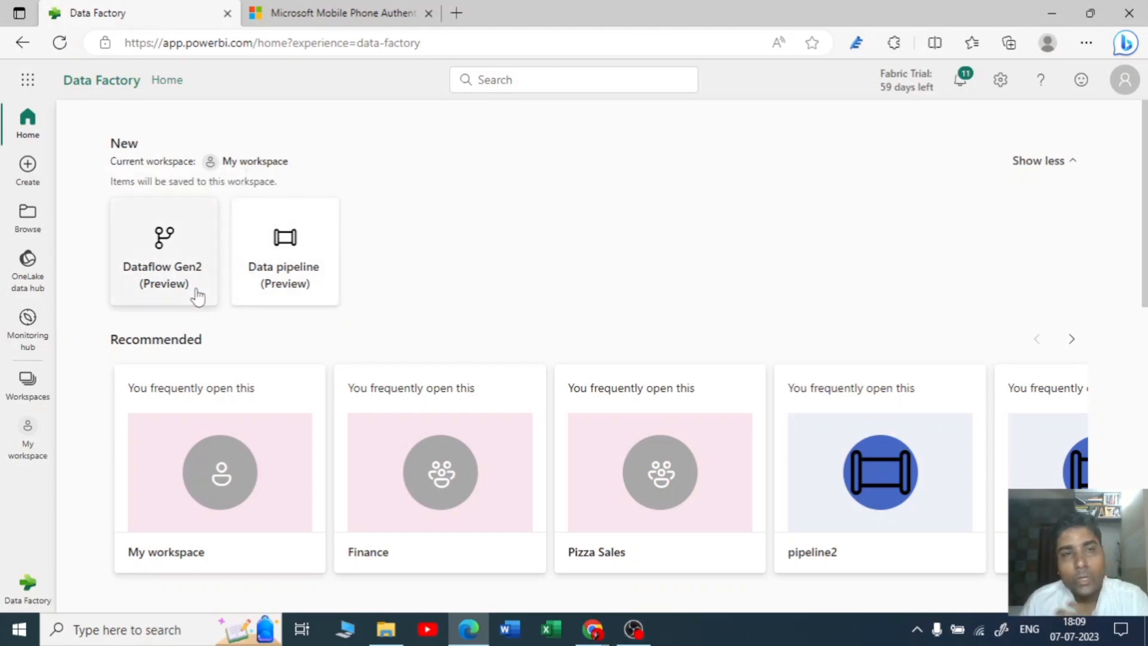
pyautogui.moveTo(377, 303)
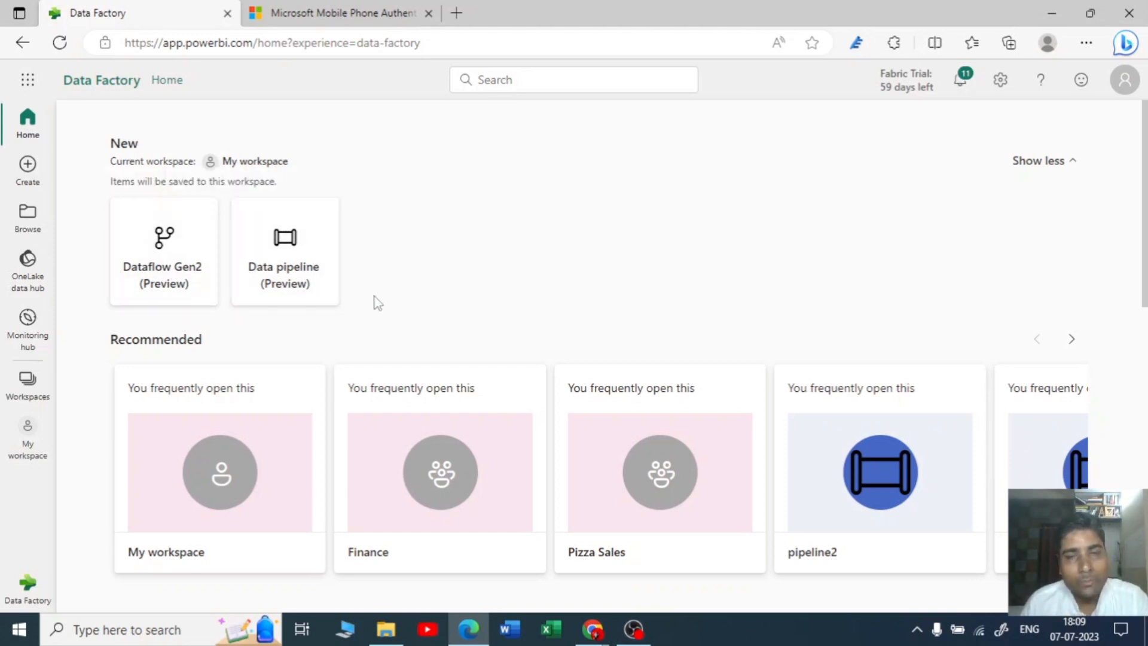
pyautogui.moveTo(377, 290)
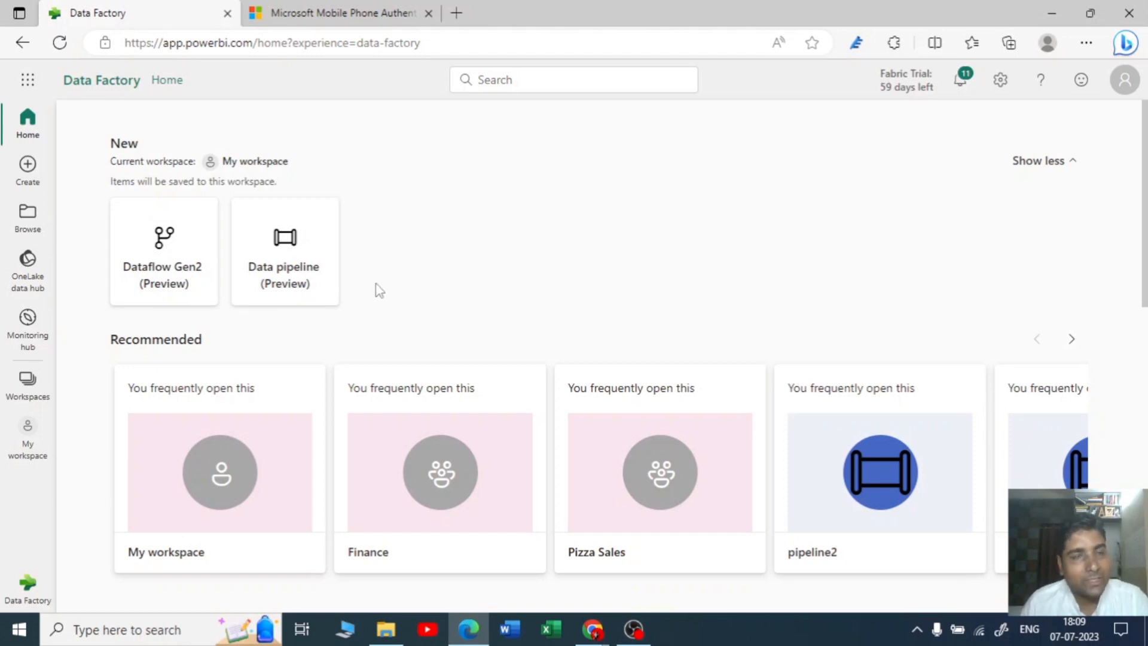
pyautogui.moveTo(445, 297)
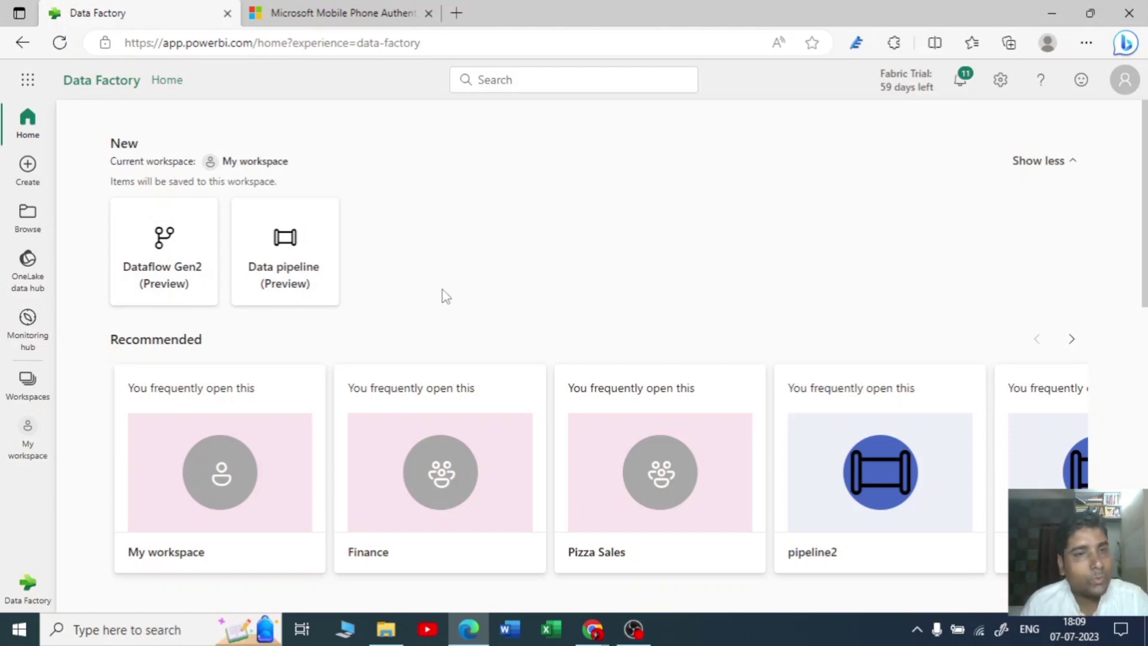
pyautogui.moveTo(407, 327)
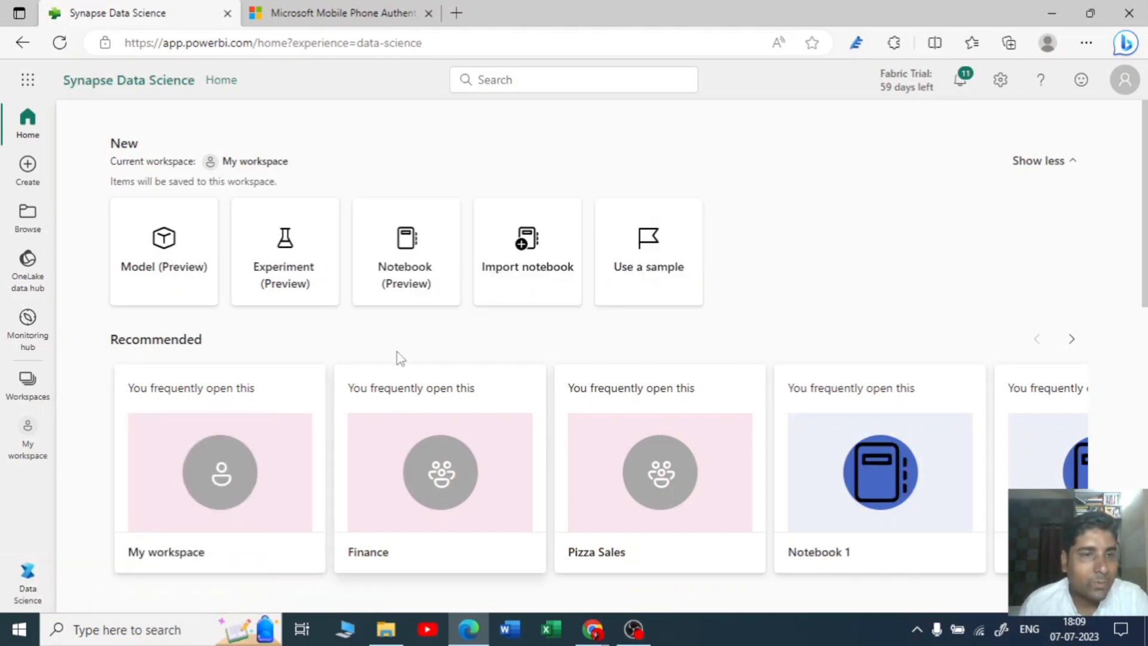
pyautogui.moveTo(267, 337)
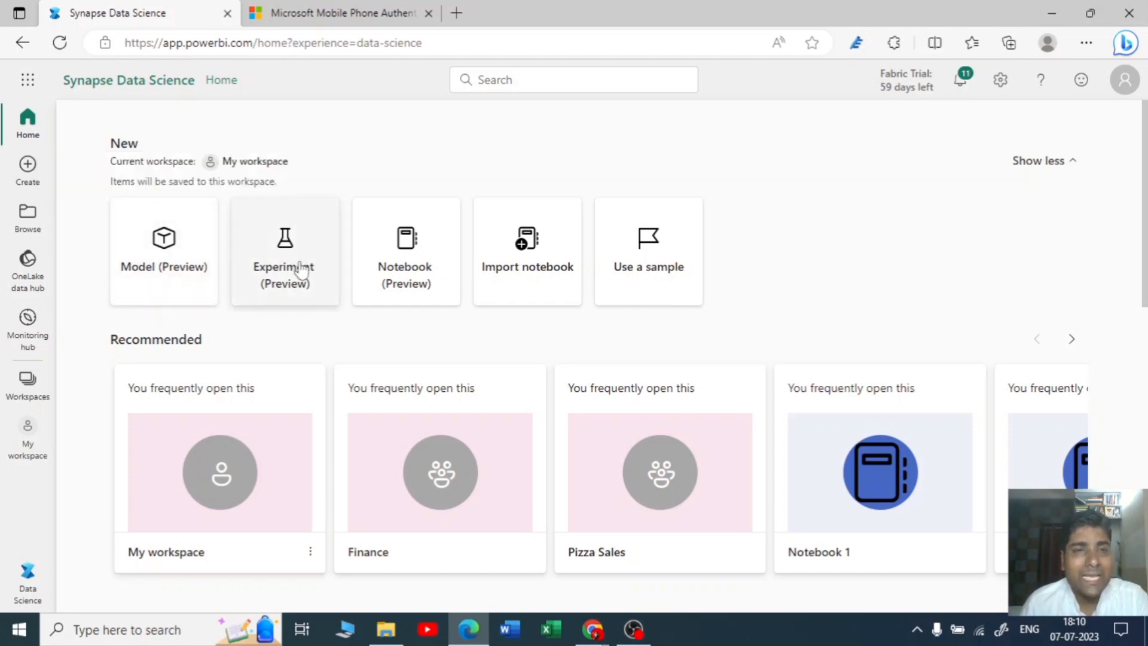
pyautogui.moveTo(411, 275)
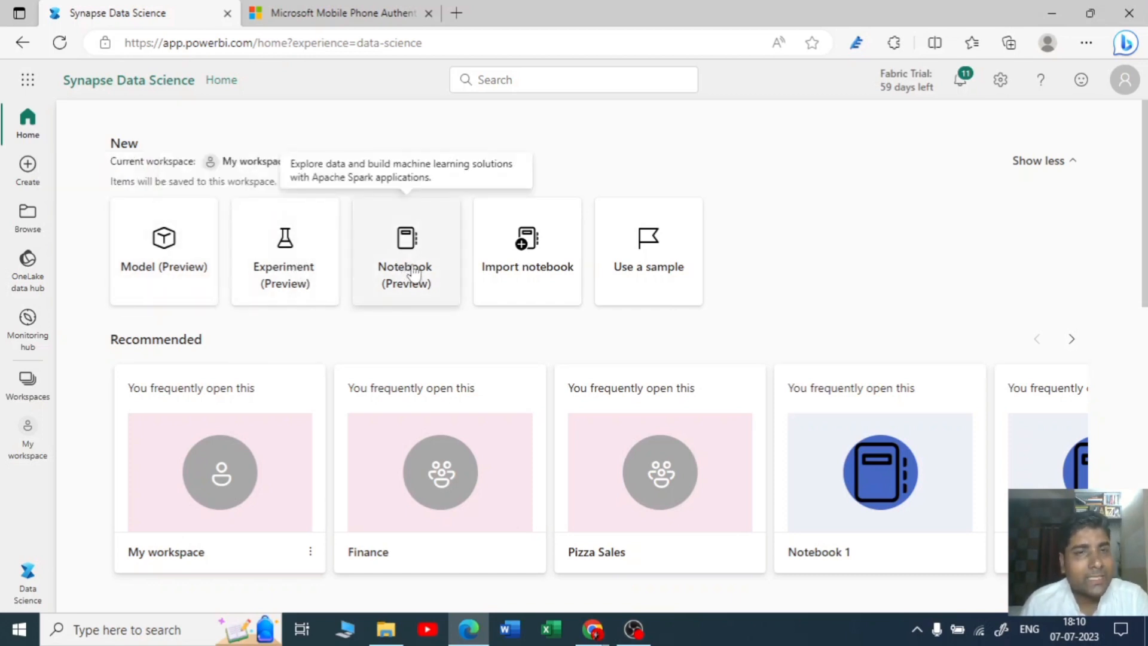
pyautogui.moveTo(34, 559)
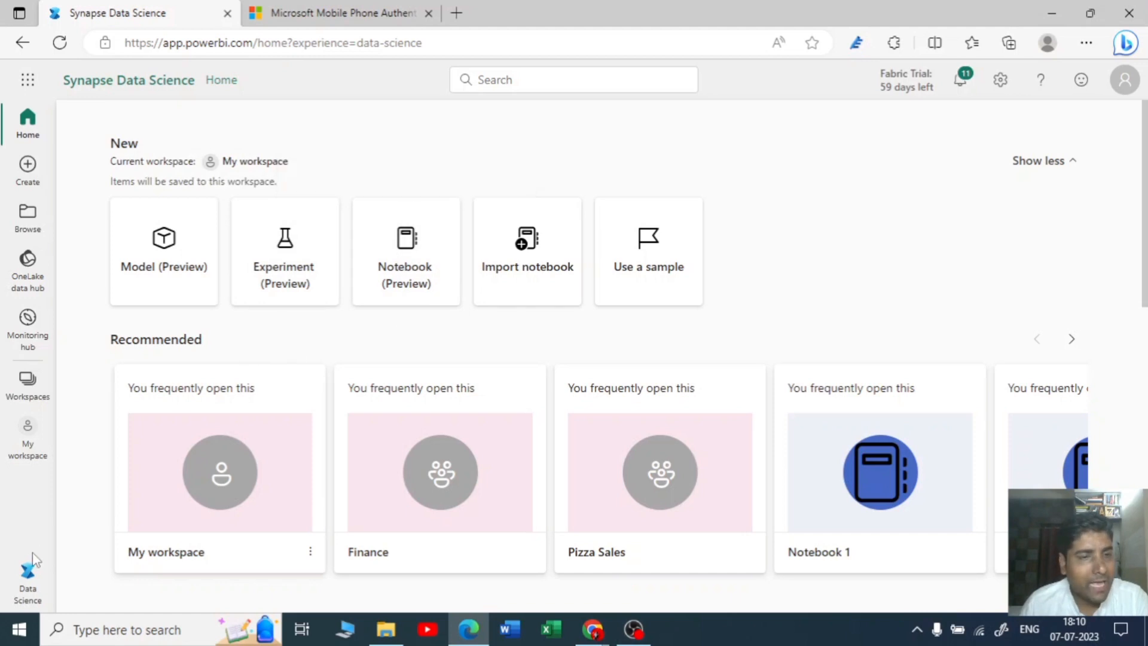
# Bring up the Fabric workload switcher list from the Synapse Data Science home
pyautogui.click(26, 572)
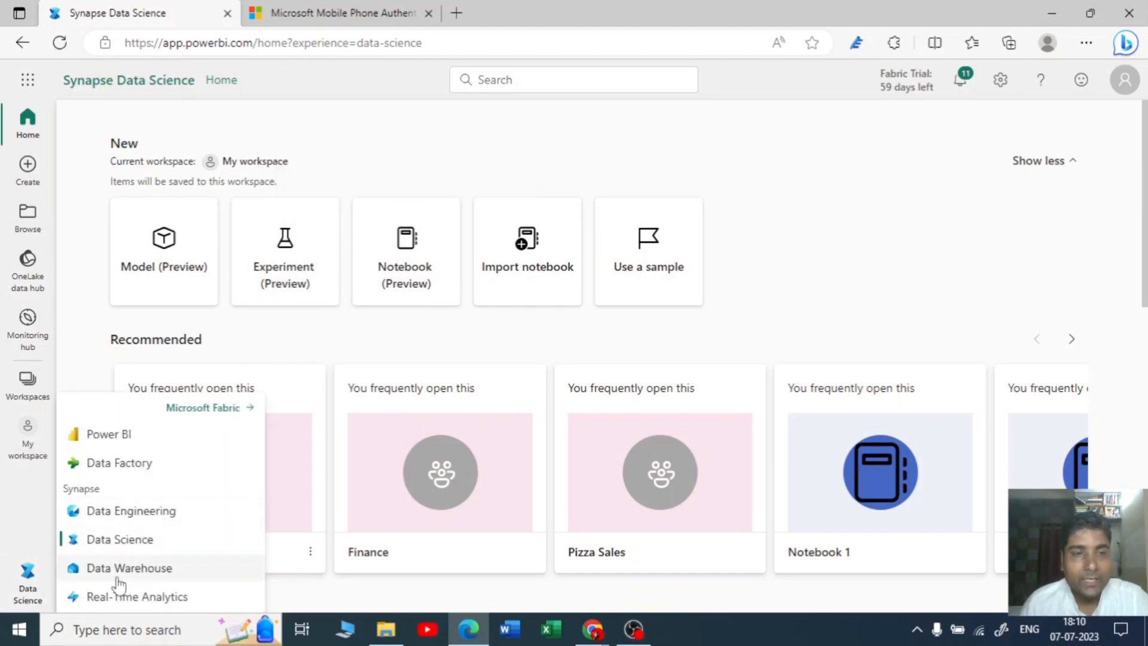
# Switch to the Synapse Data Warehouse home from the experience switcher
pyautogui.click(129, 568)
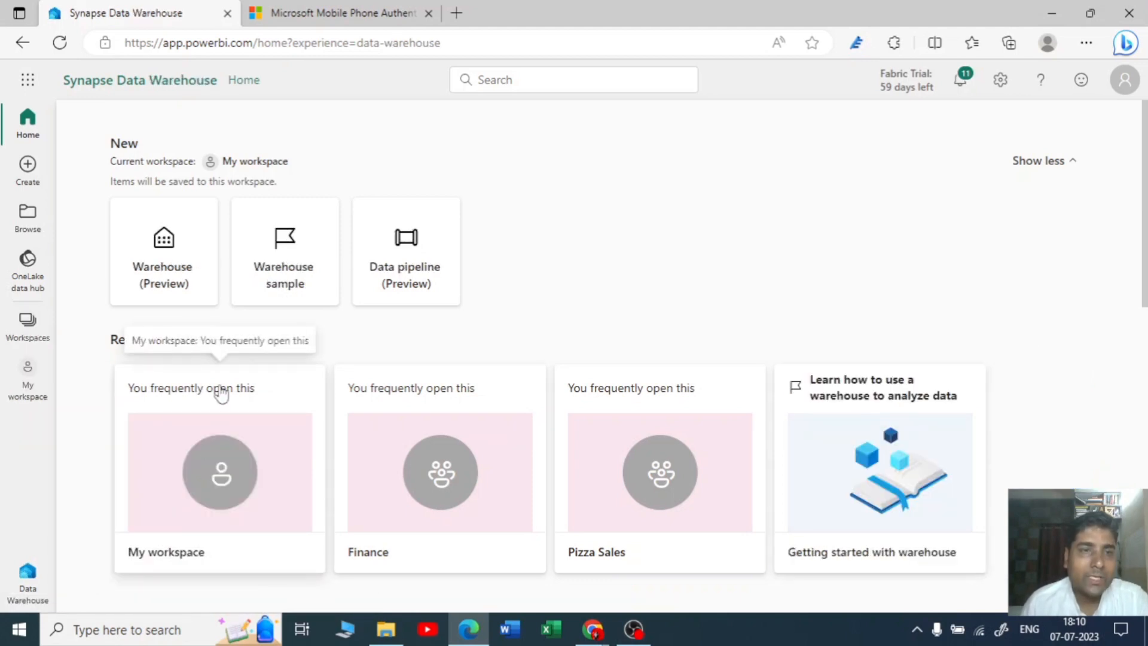
pyautogui.moveTo(186, 289)
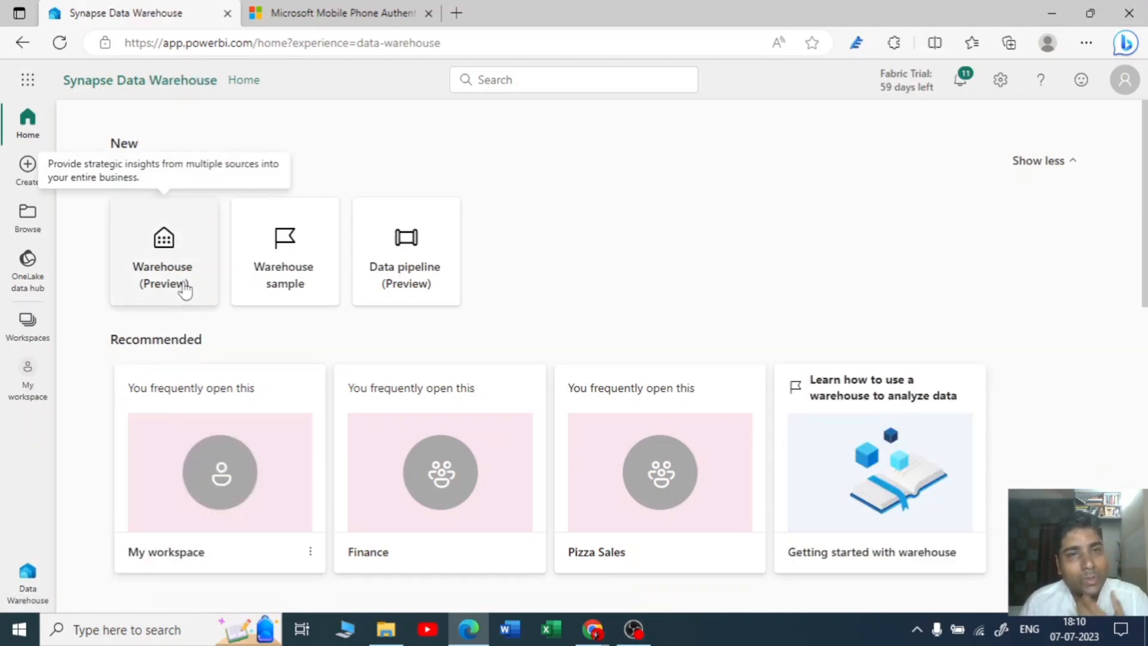
pyautogui.moveTo(192, 300)
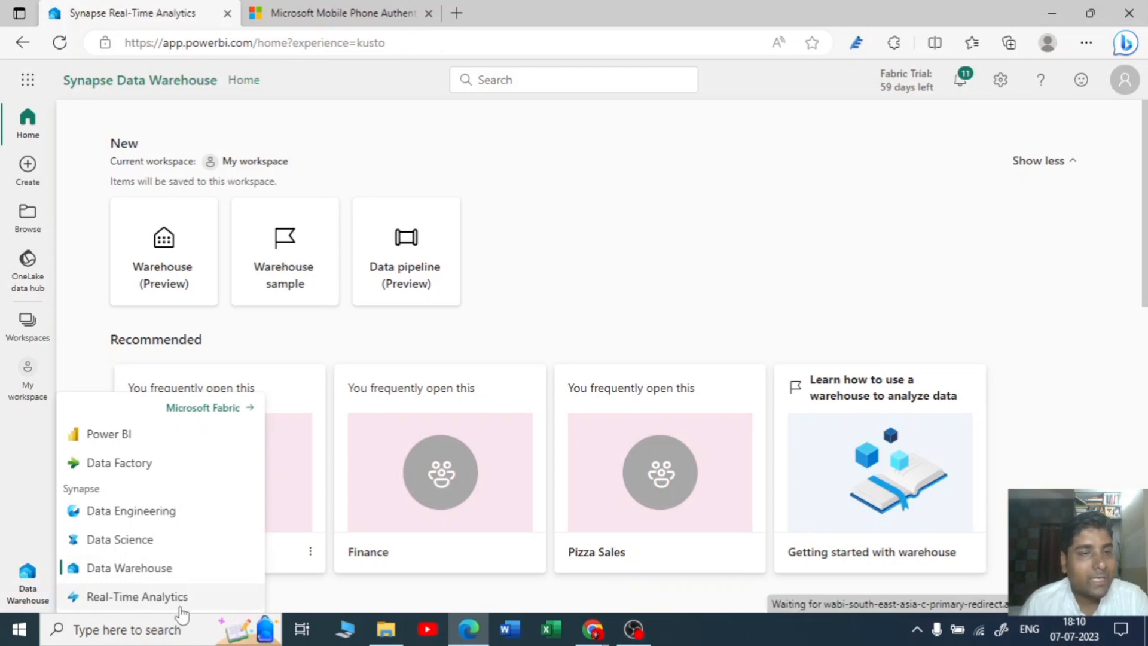
# Switch to the Synapse Real-Time Analytics home and close the experience switcher
pyautogui.click(139, 597)
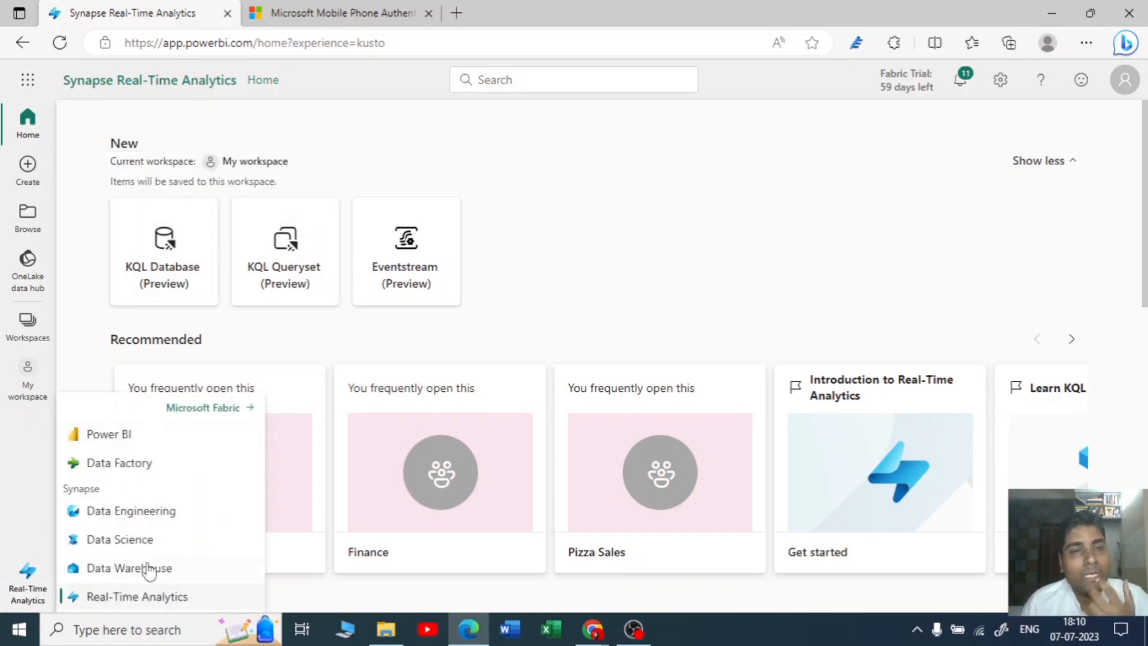
pyautogui.click(136, 596)
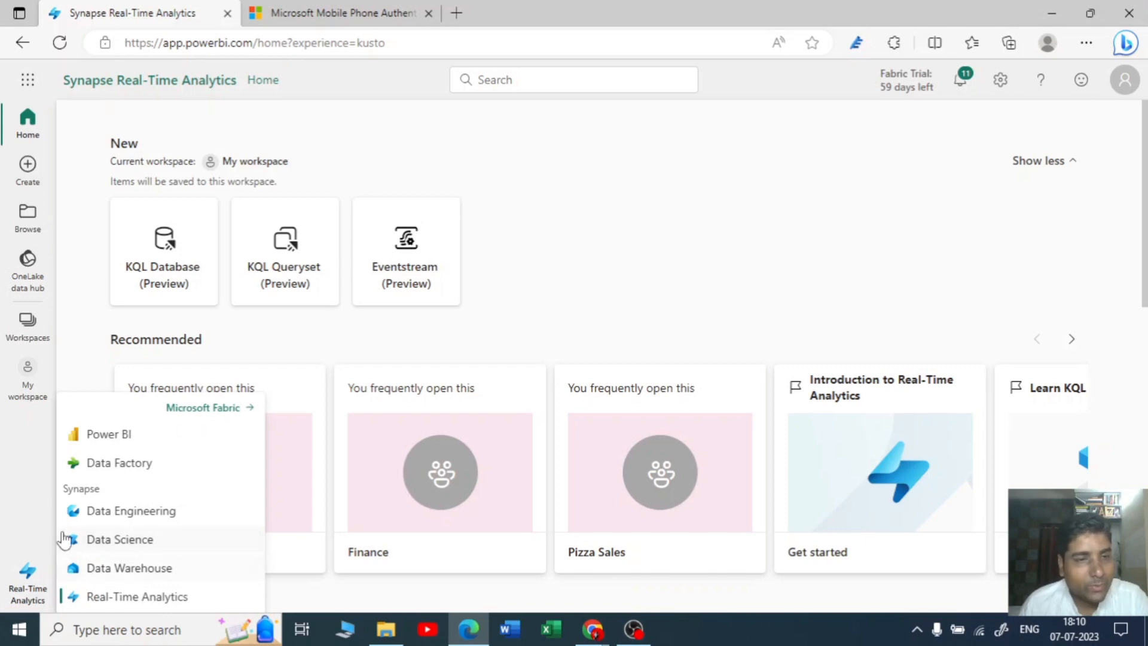
pyautogui.moveTo(170, 443)
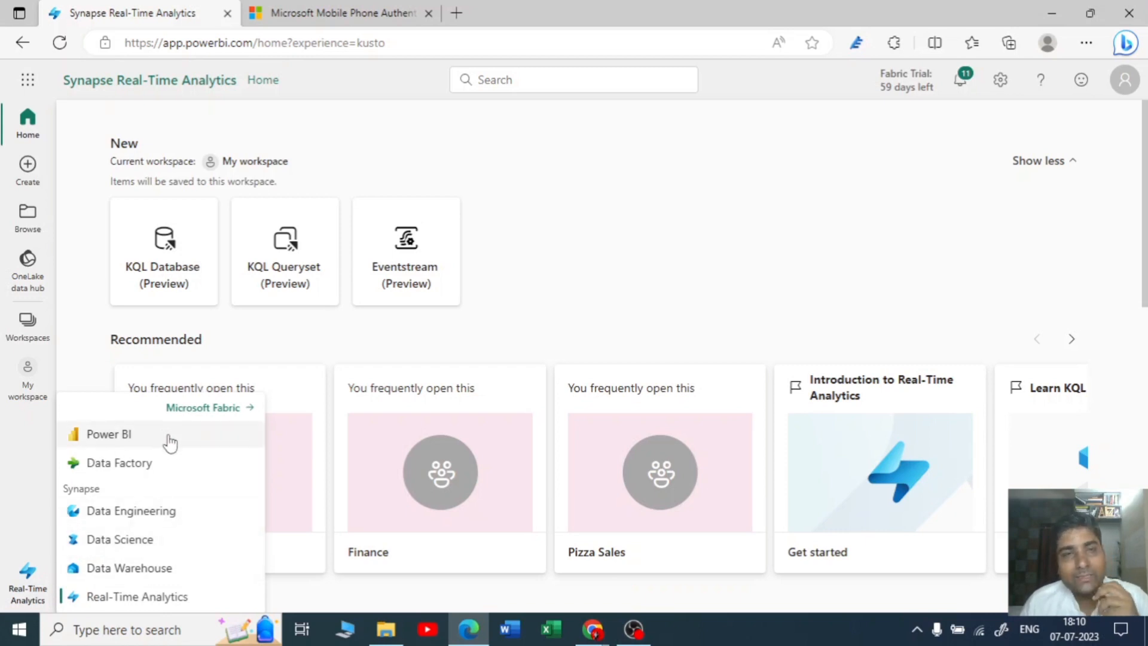
pyautogui.moveTo(546, 289)
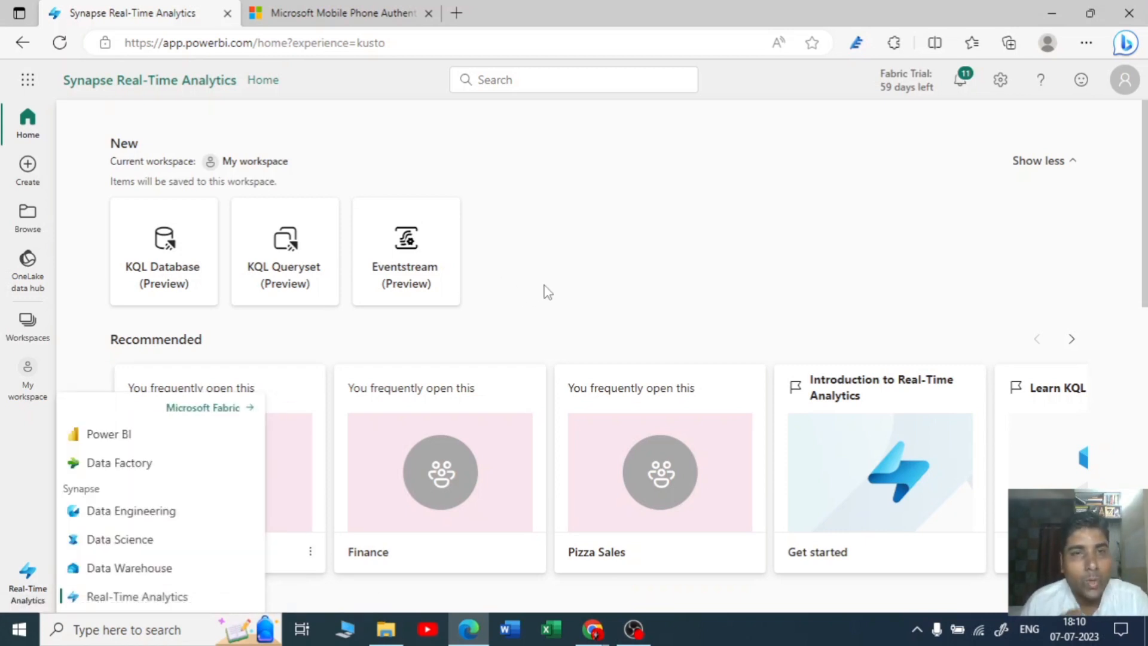
pyautogui.moveTo(557, 276)
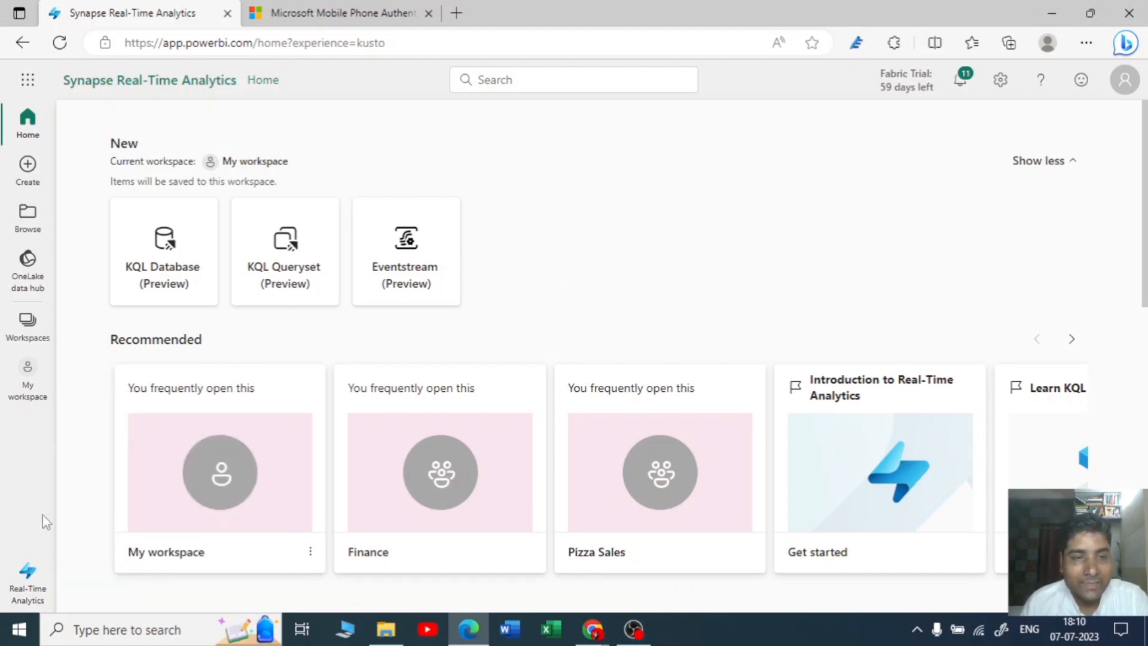
pyautogui.moveTo(130, 557)
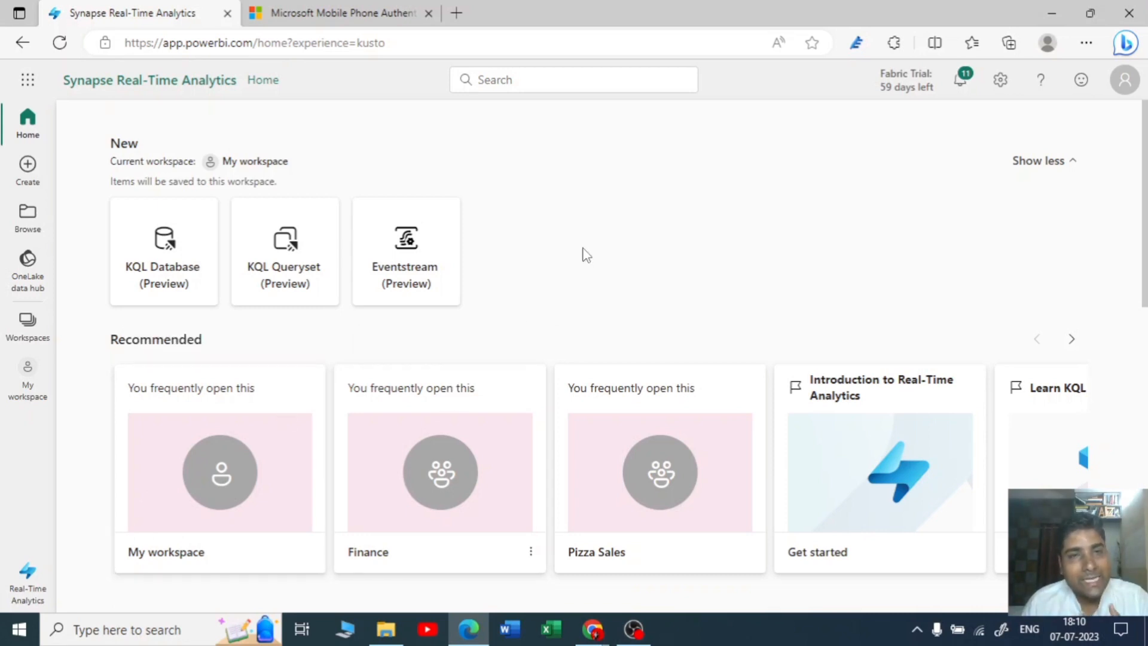
pyautogui.moveTo(565, 272)
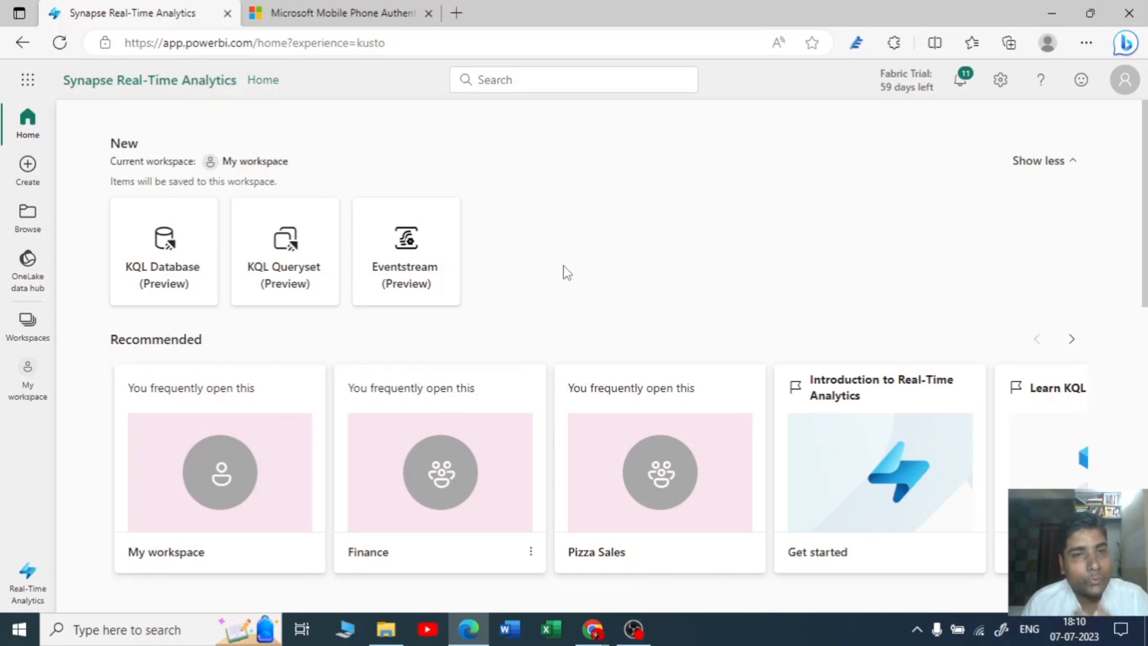
pyautogui.moveTo(562, 275)
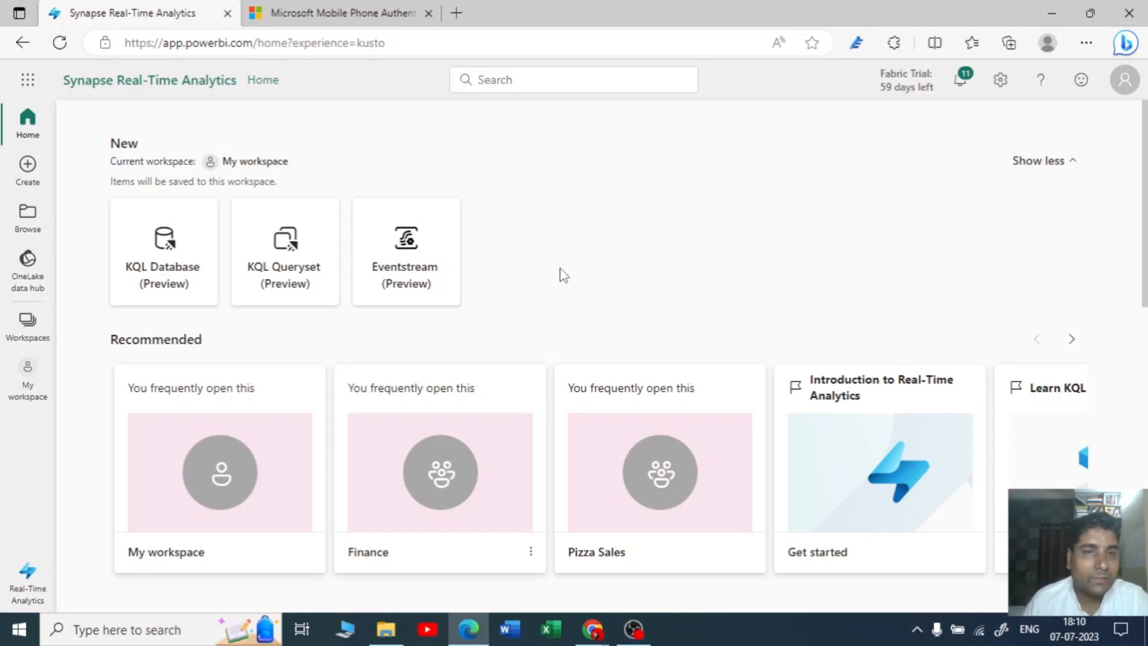
pyautogui.moveTo(579, 269)
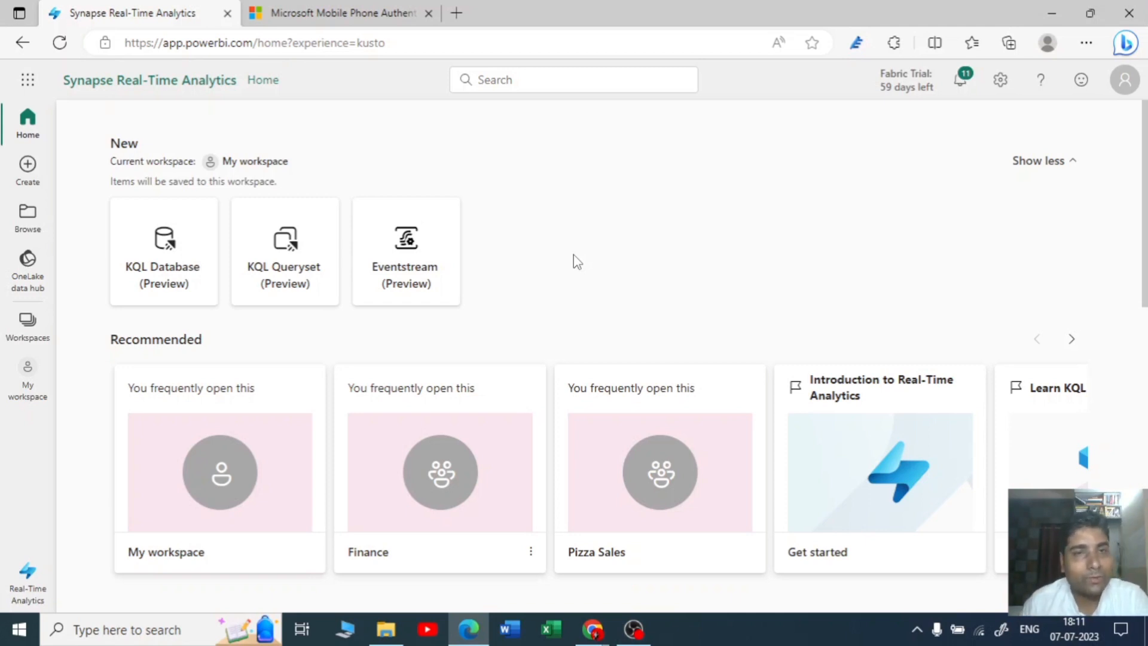
pyautogui.moveTo(539, 303)
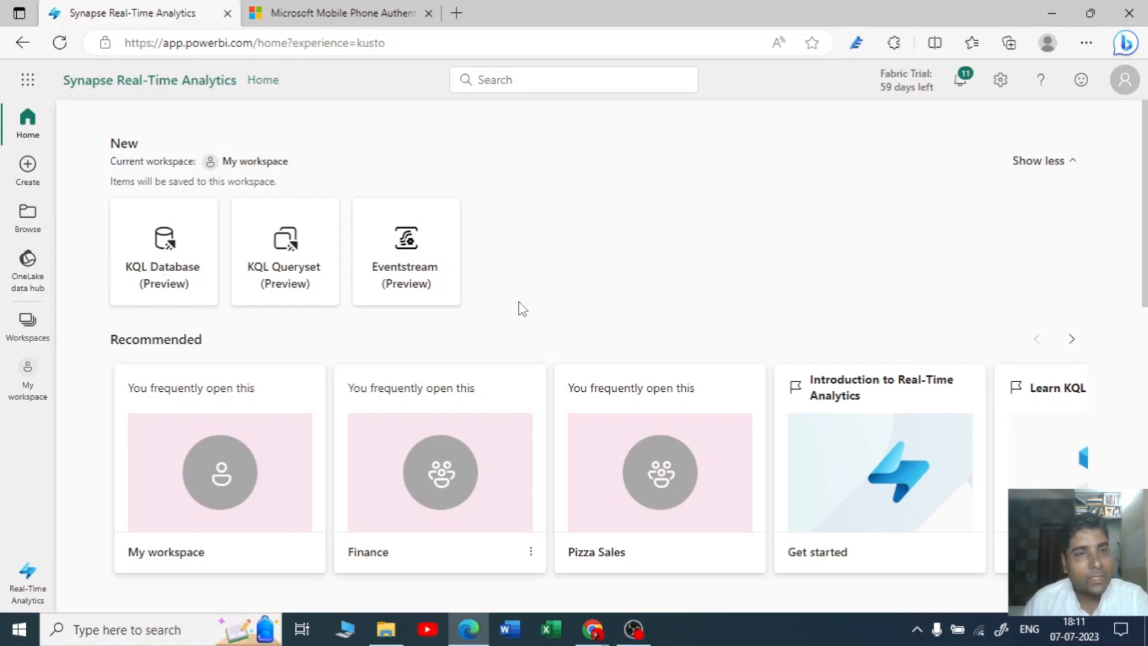
pyautogui.moveTo(177, 543)
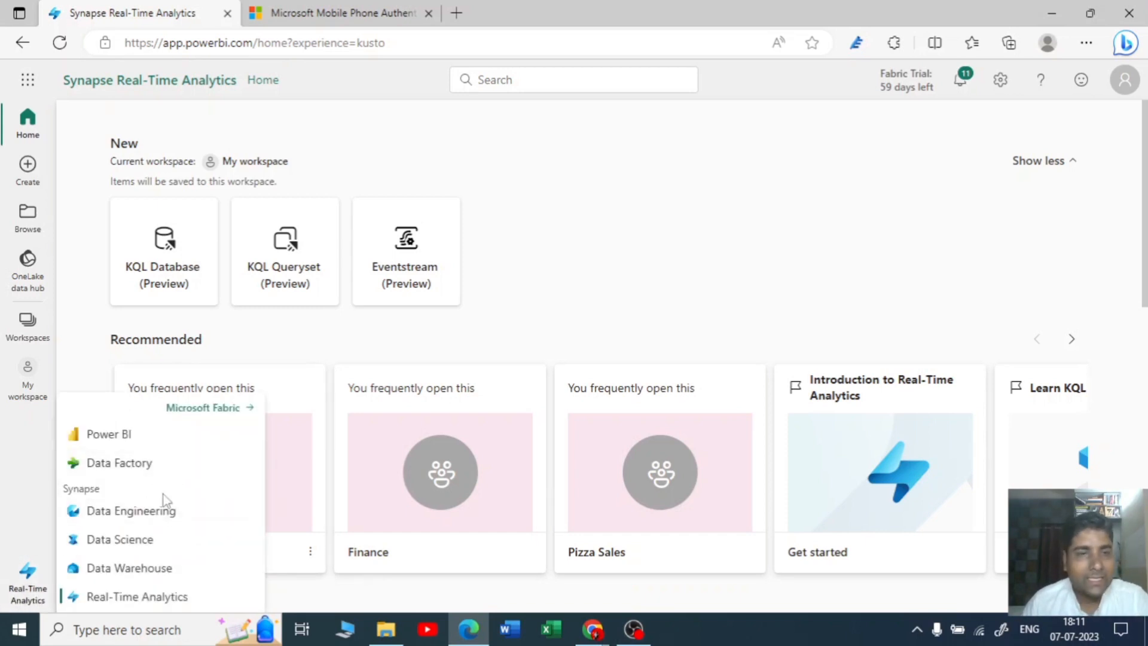
pyautogui.moveTo(158, 521)
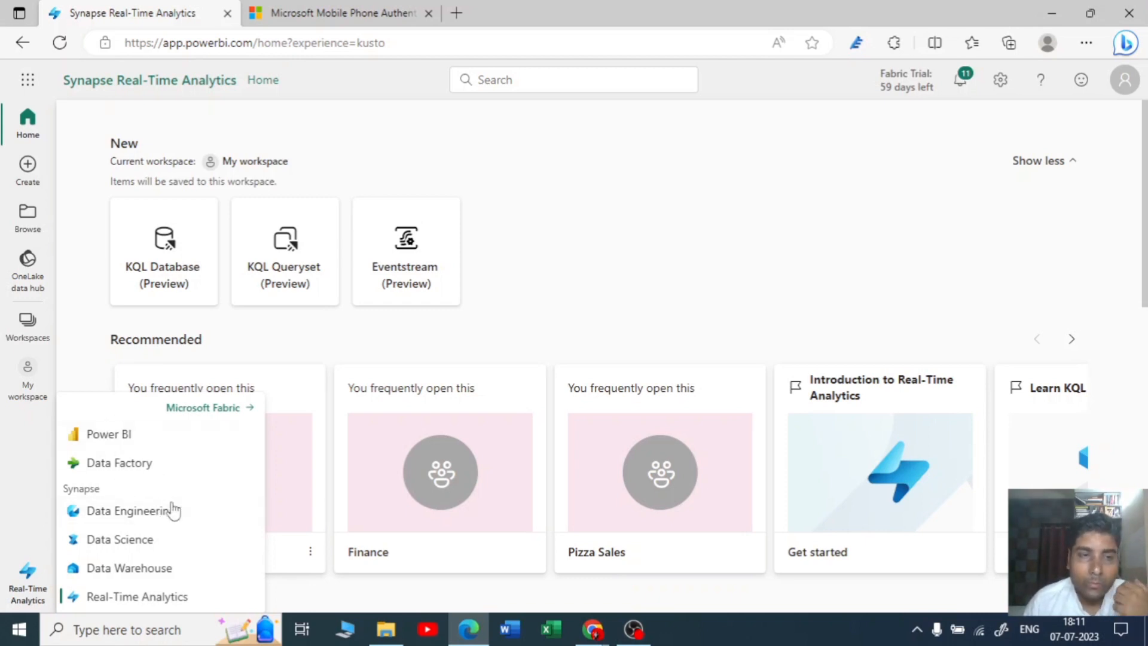
pyautogui.moveTo(189, 473)
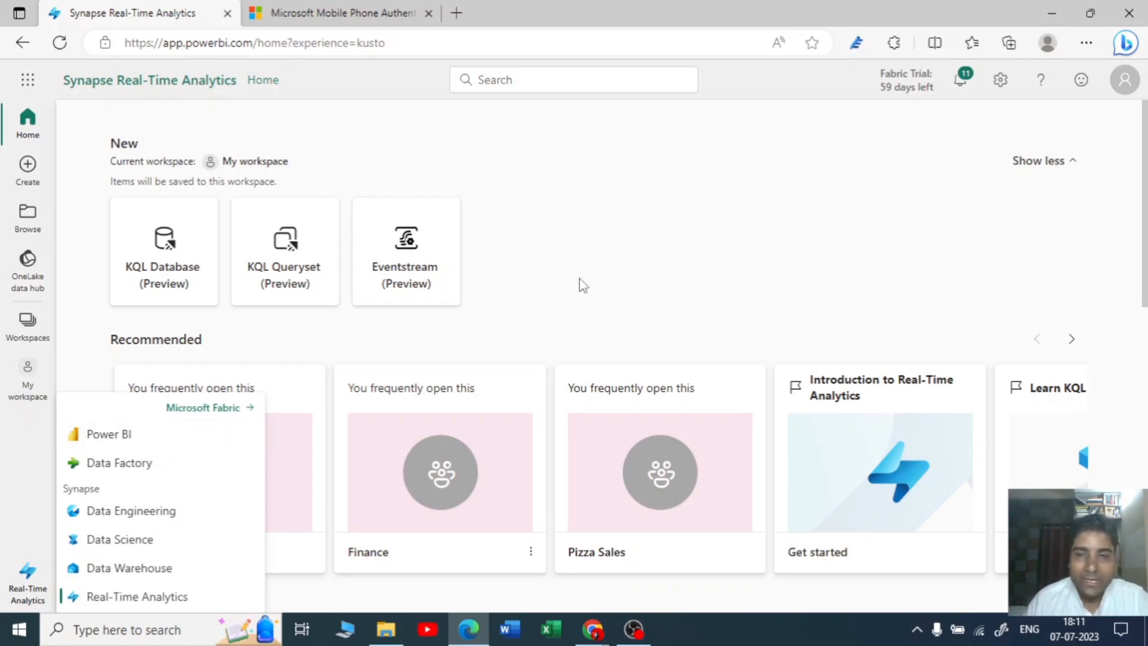
pyautogui.moveTo(541, 261)
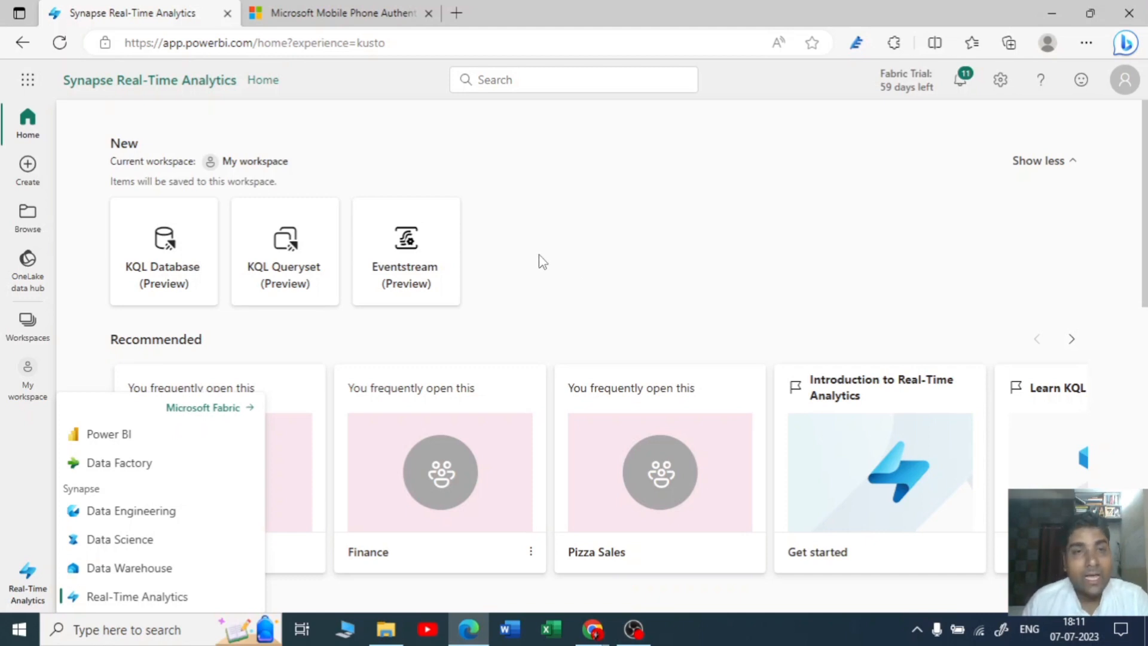
pyautogui.moveTo(509, 270)
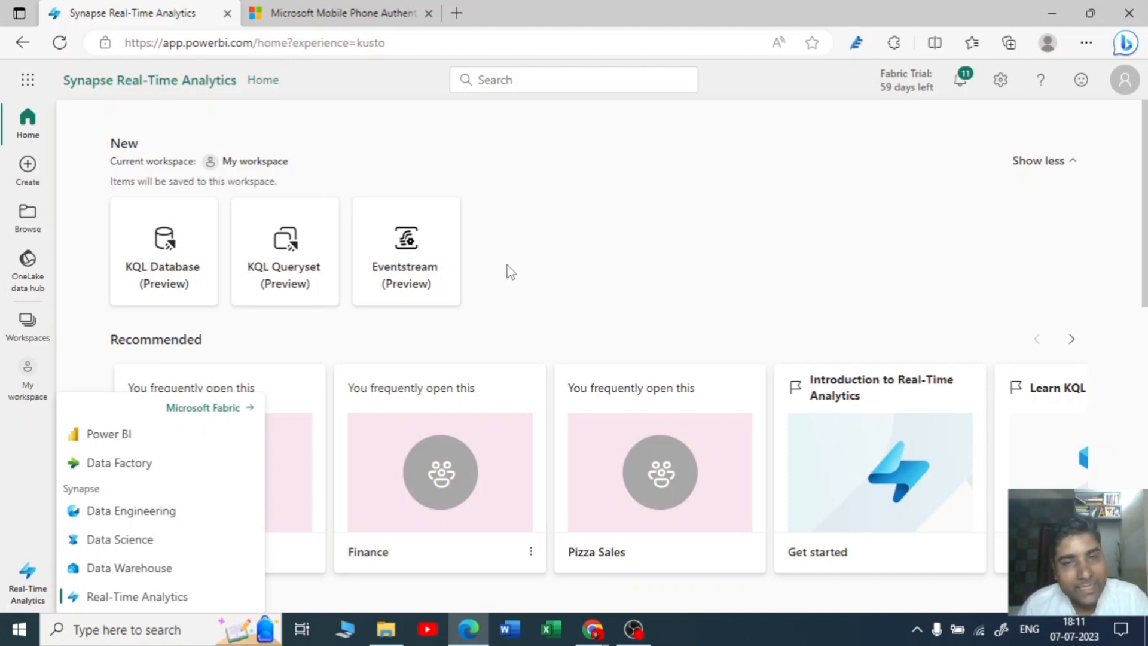
pyautogui.moveTo(507, 264)
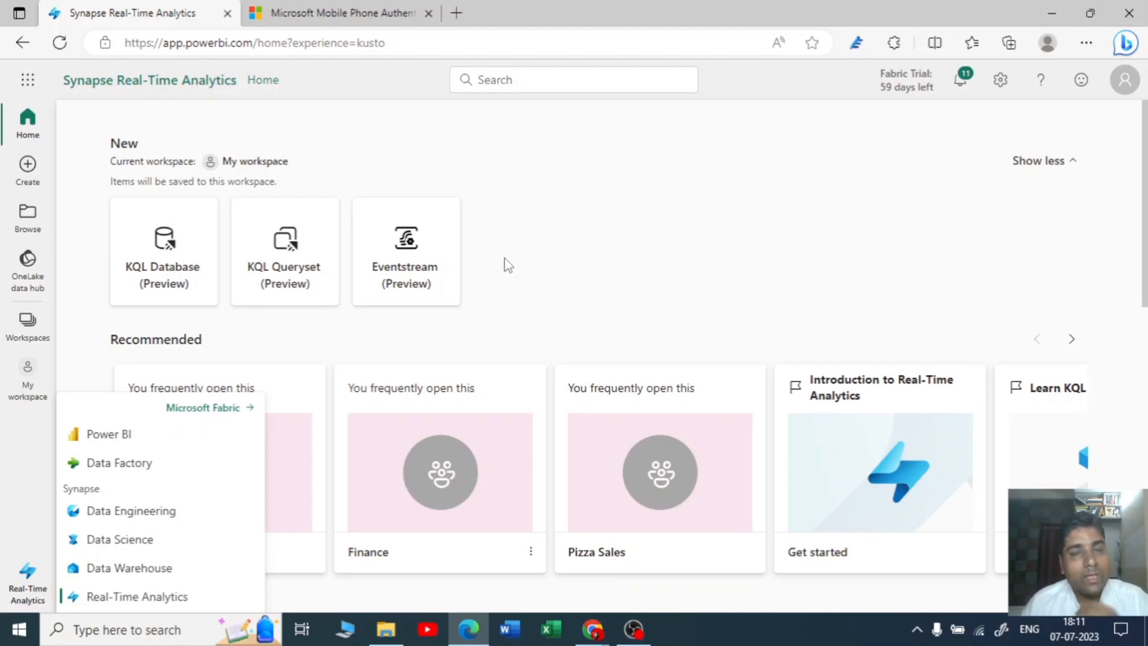
pyautogui.moveTo(568, 258)
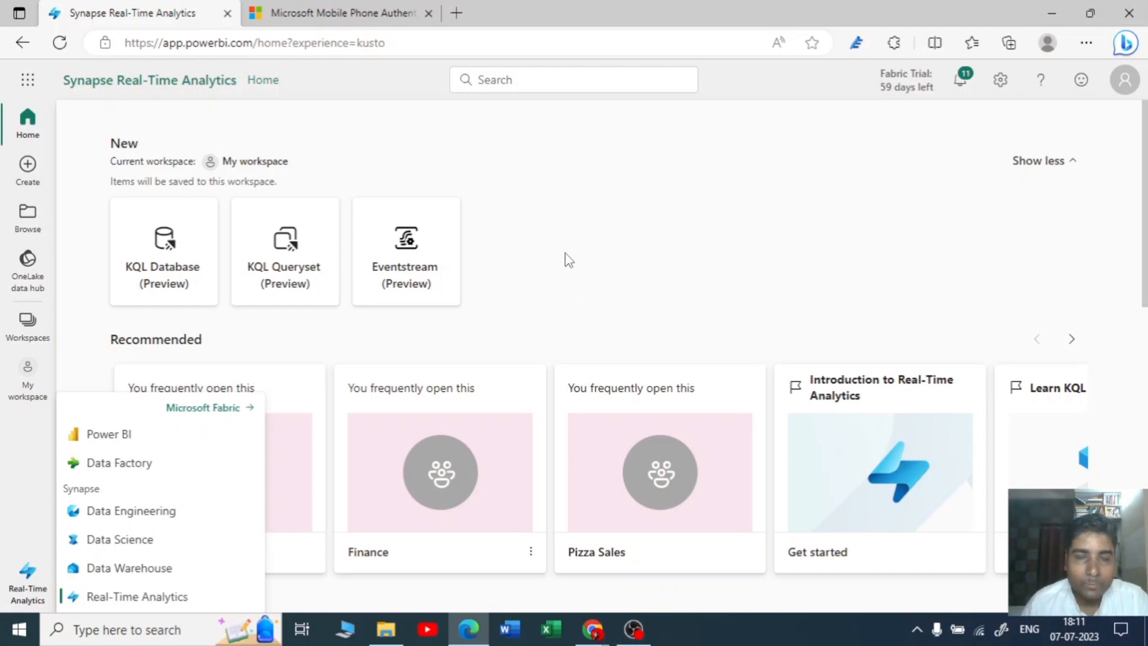
pyautogui.moveTo(563, 263)
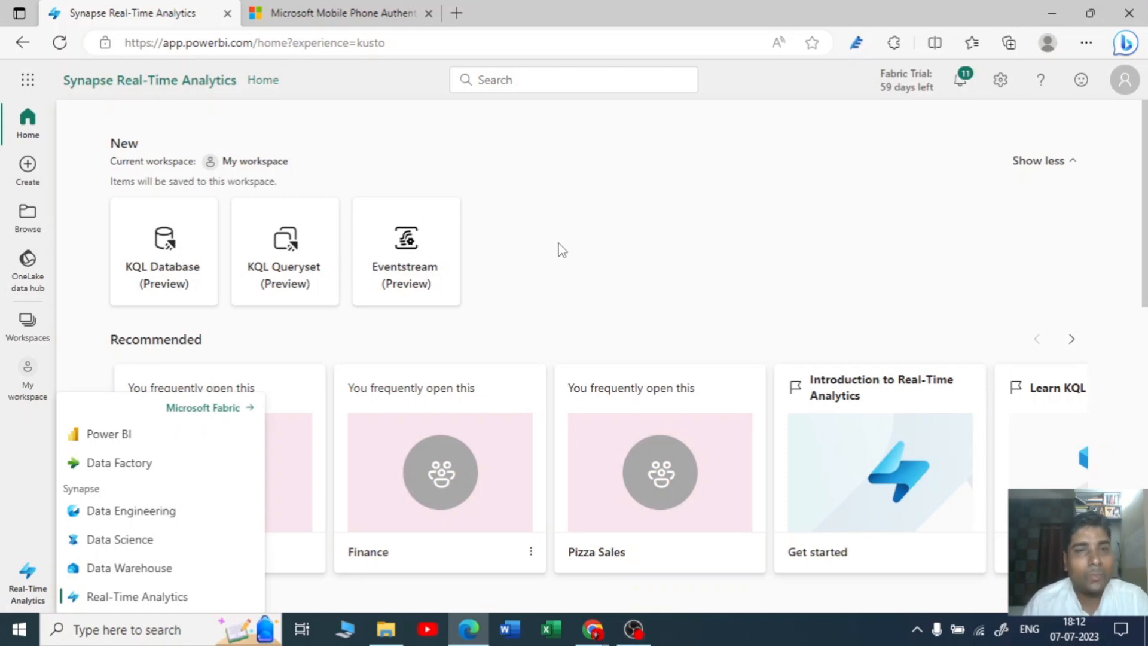
pyautogui.moveTo(552, 260)
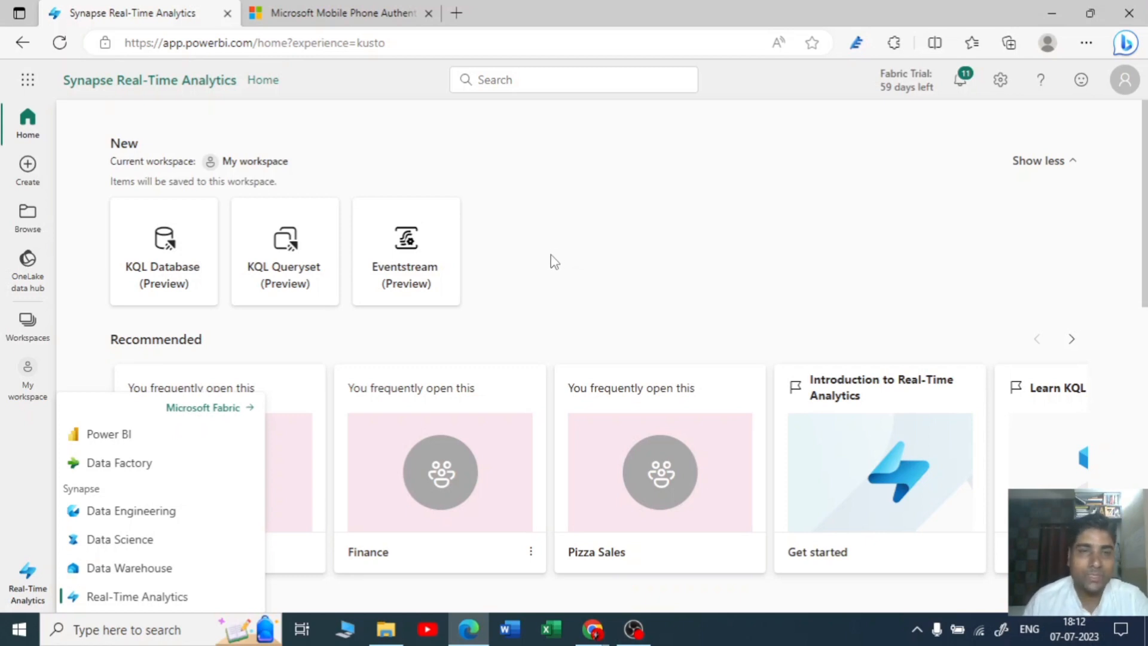
pyautogui.moveTo(552, 249)
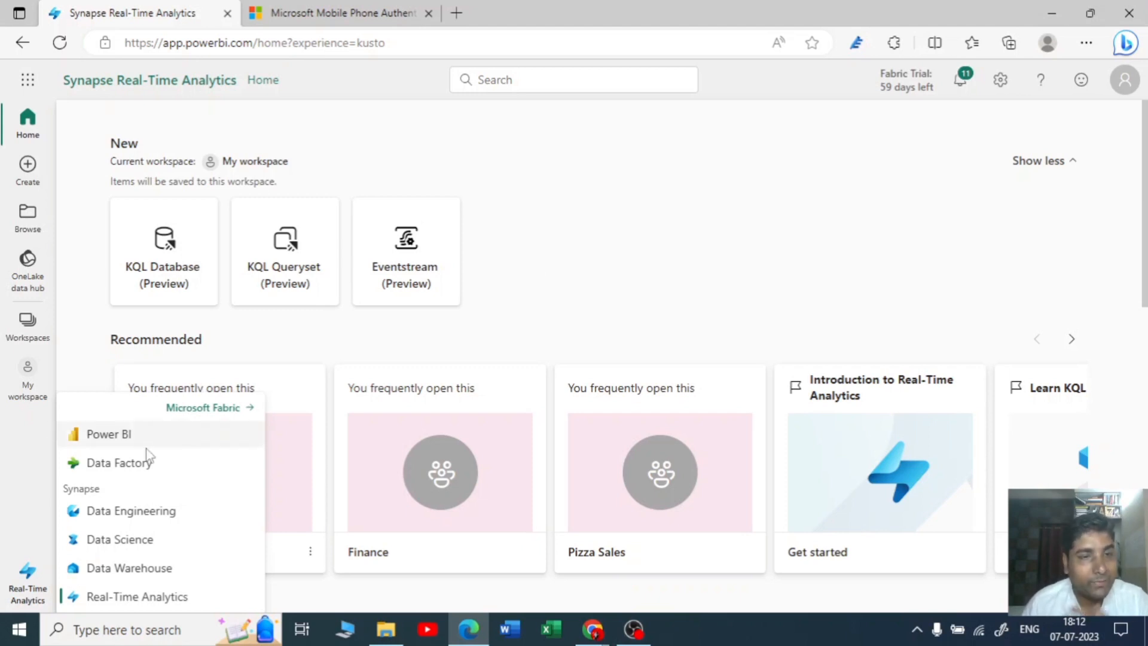
pyautogui.moveTo(201, 488)
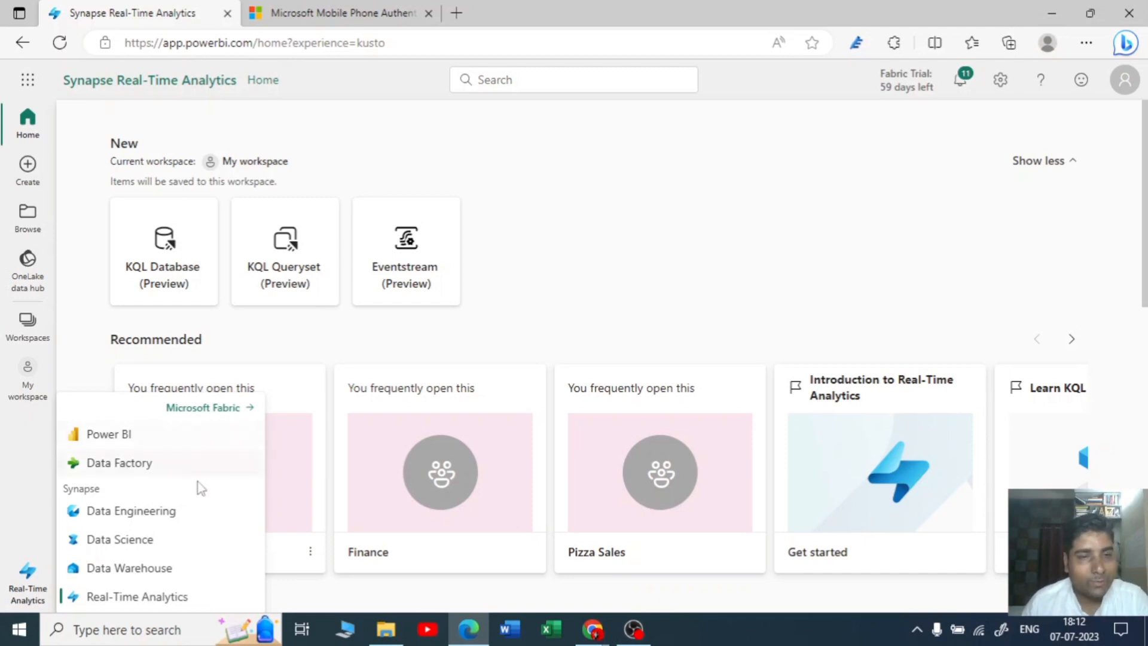